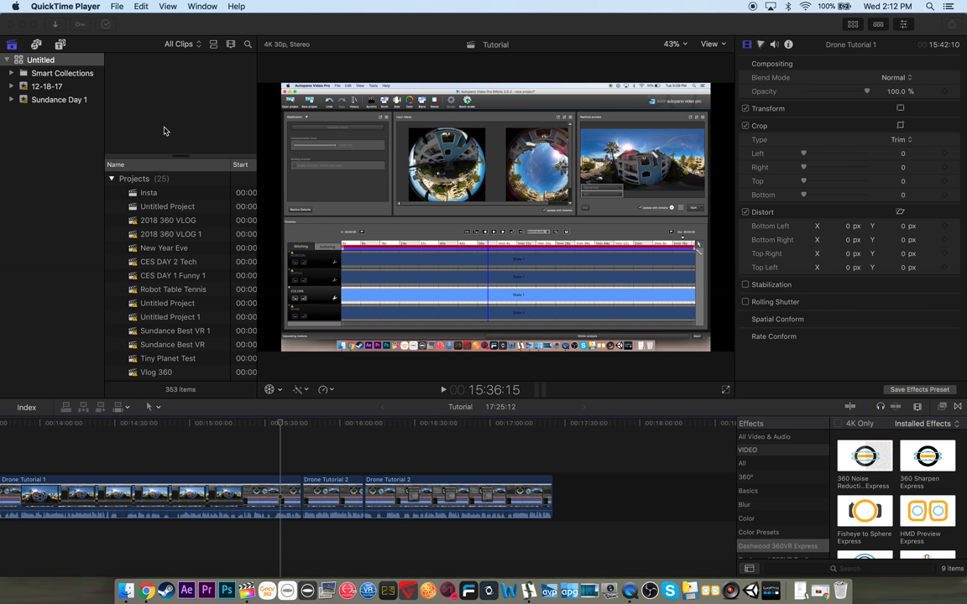
pyautogui.moveTo(282, 32)
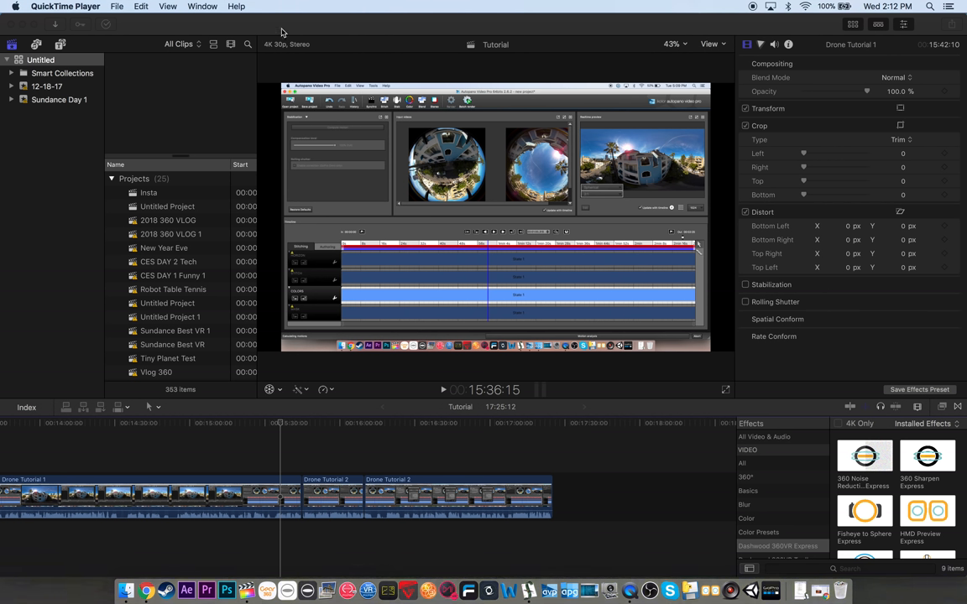
pyautogui.moveTo(420, 62)
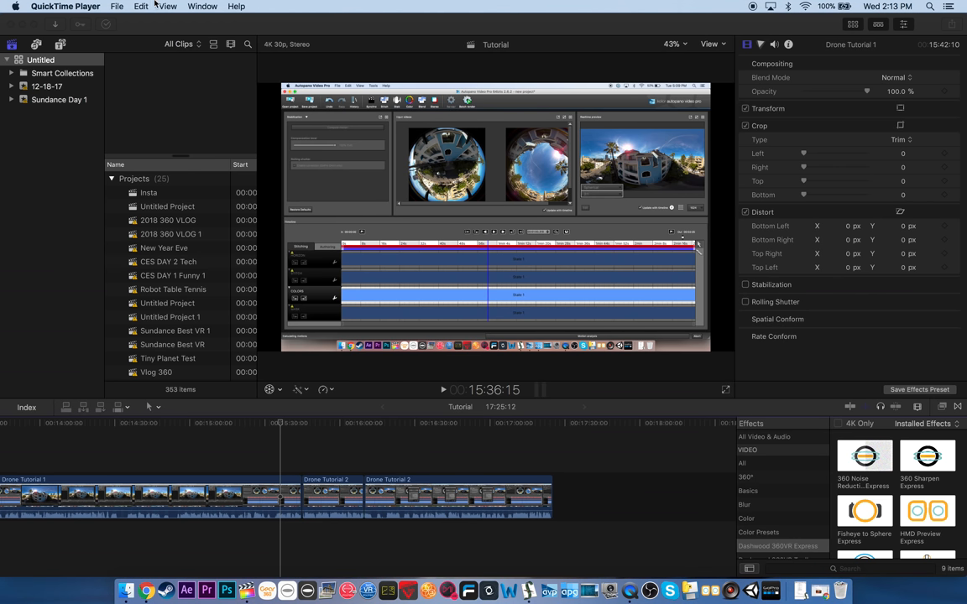
# Start a new project set to 360° format at 4096x2048 resolution
pyautogui.click(118, 7)
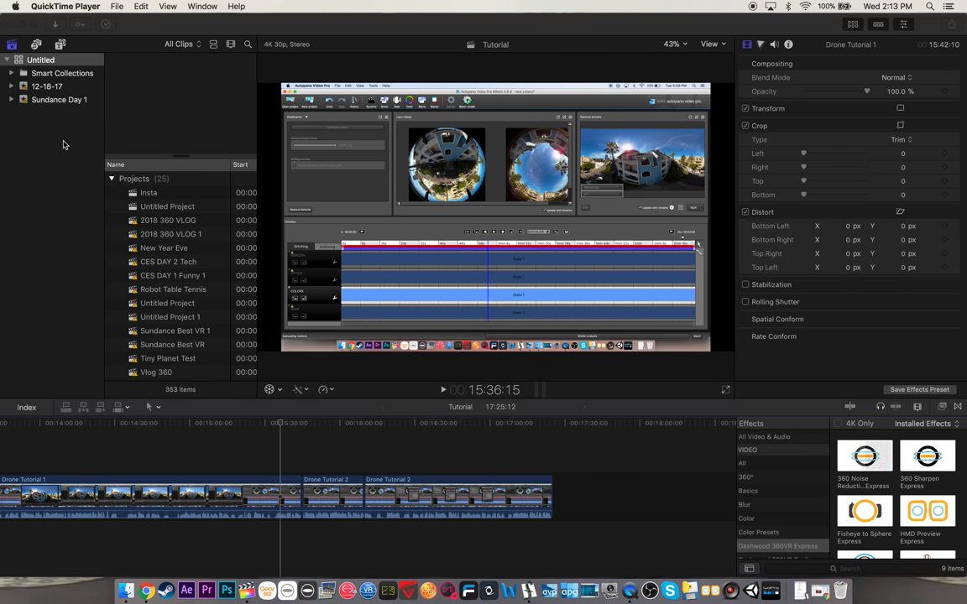
pyautogui.moveTo(124, 27)
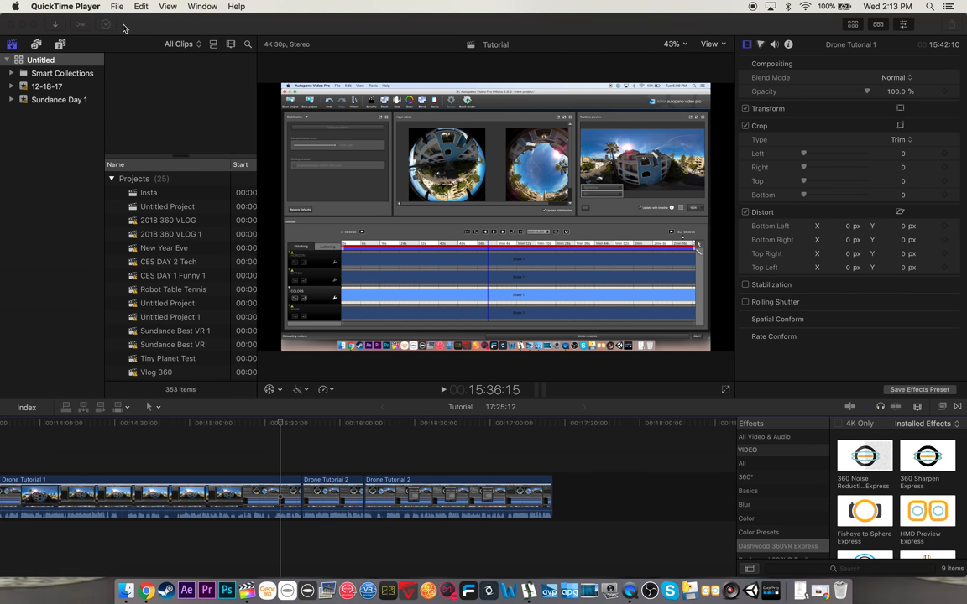
pyautogui.click(98, 7)
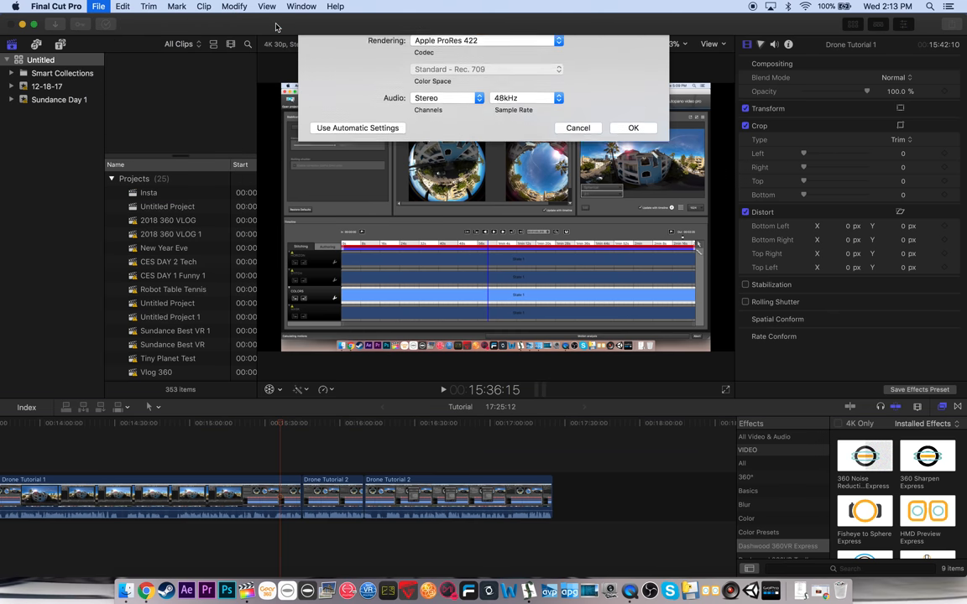
pyautogui.click(356, 128)
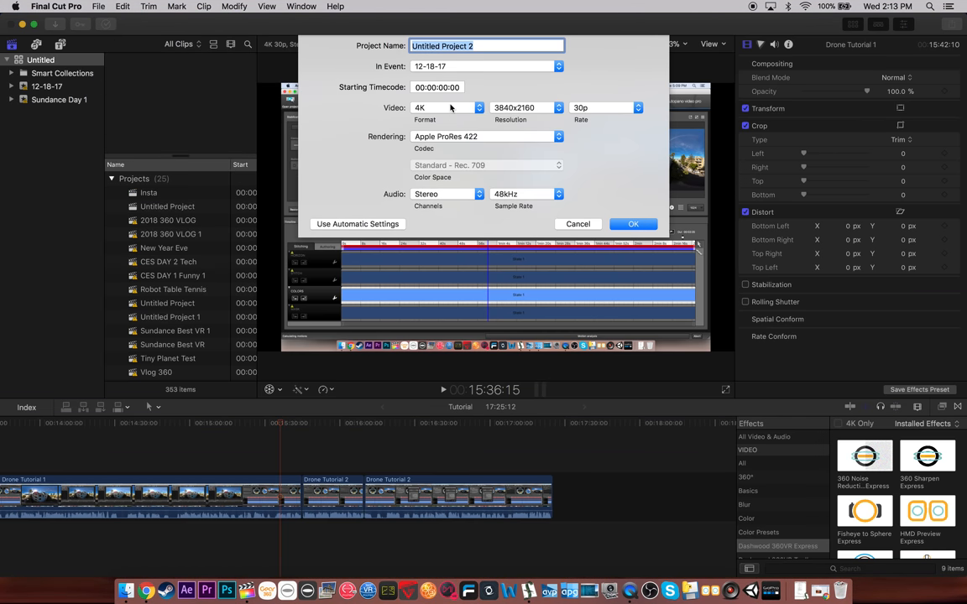
pyautogui.click(445, 108)
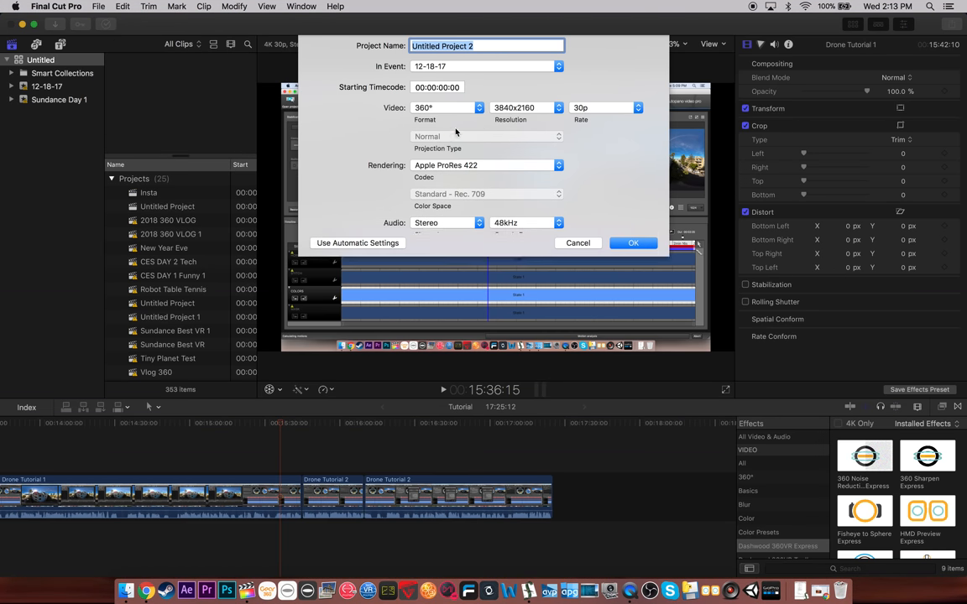
pyautogui.click(558, 108)
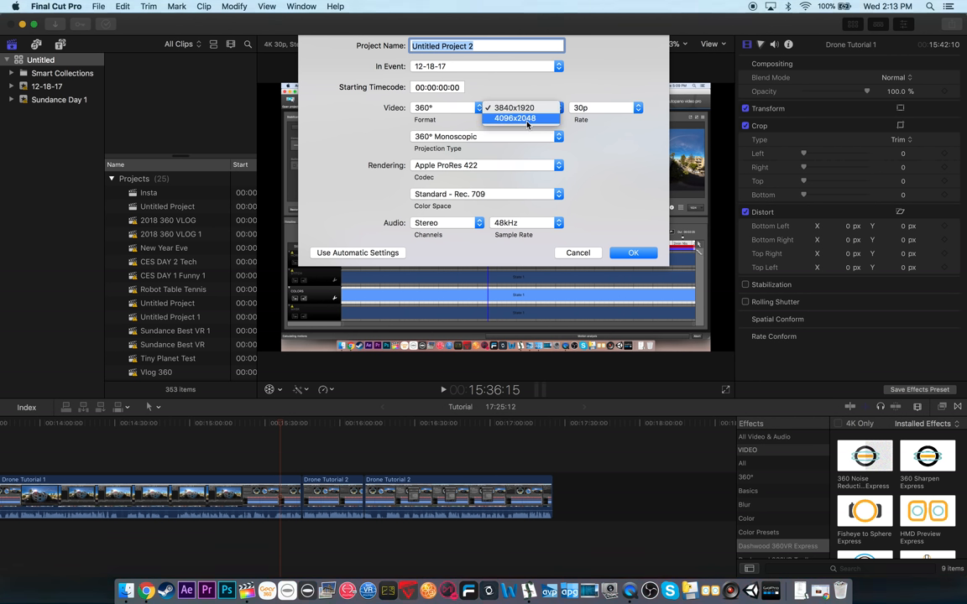
pyautogui.click(516, 118)
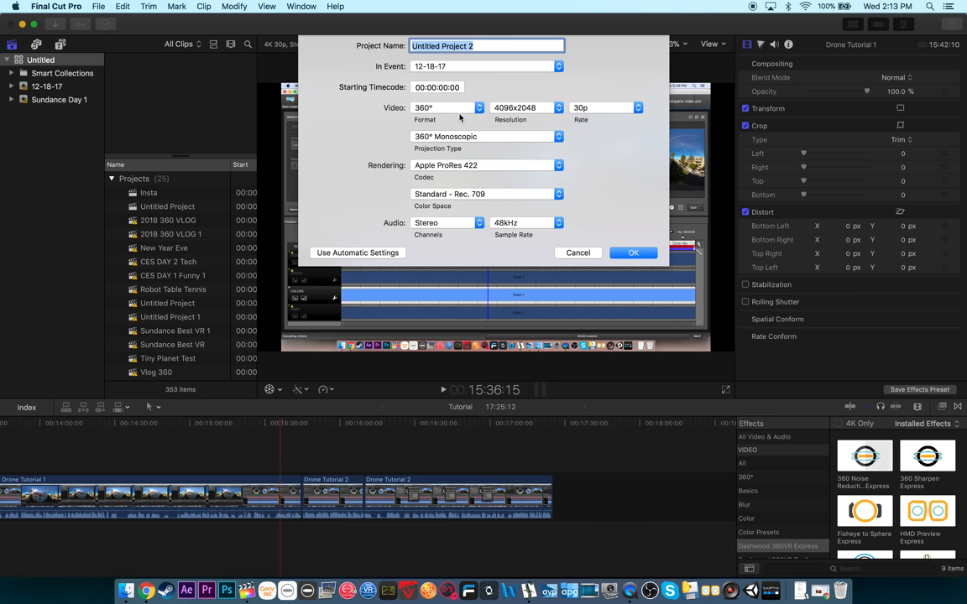
pyautogui.click(558, 108)
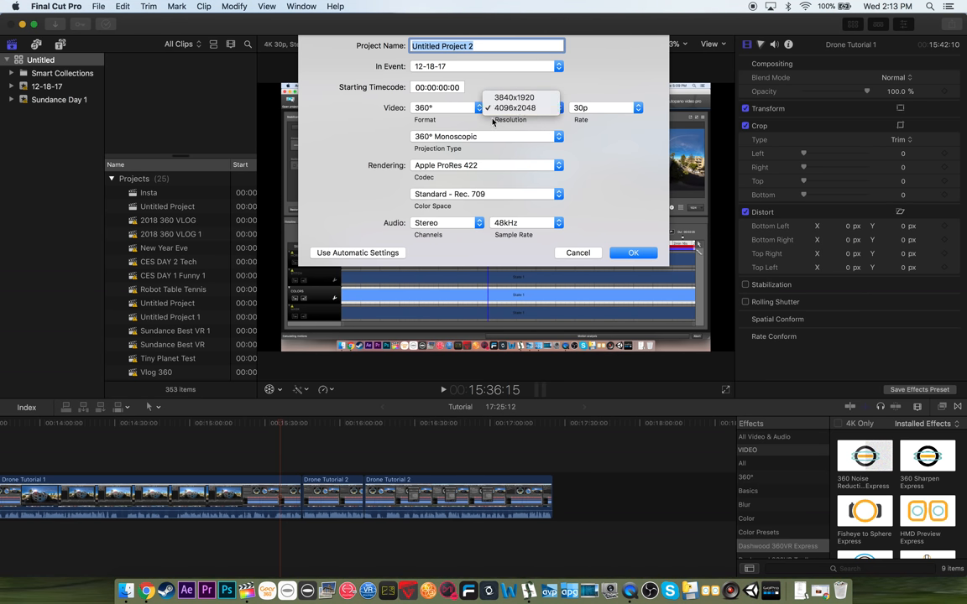
pyautogui.moveTo(494, 126)
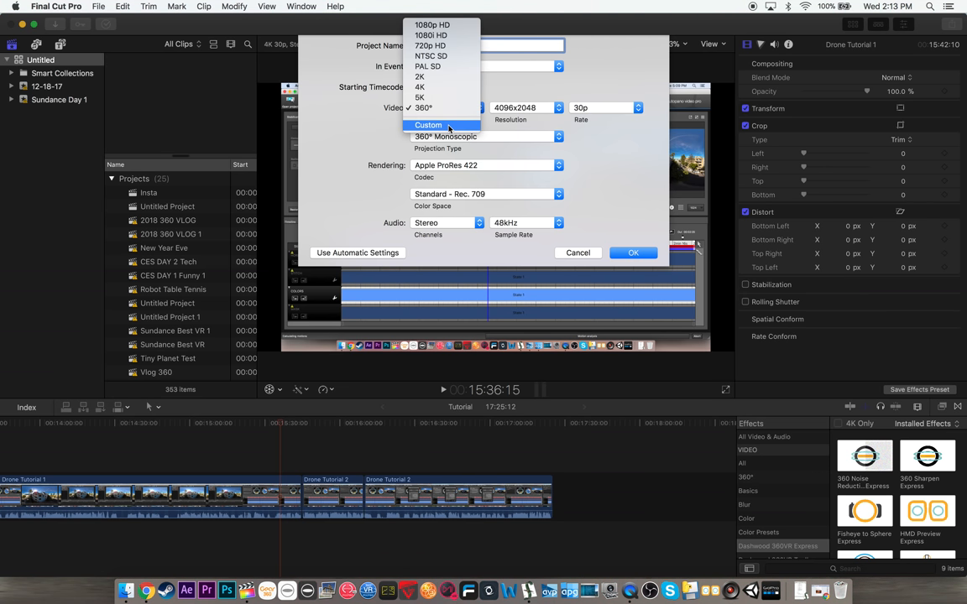
pyautogui.moveTo(498, 97)
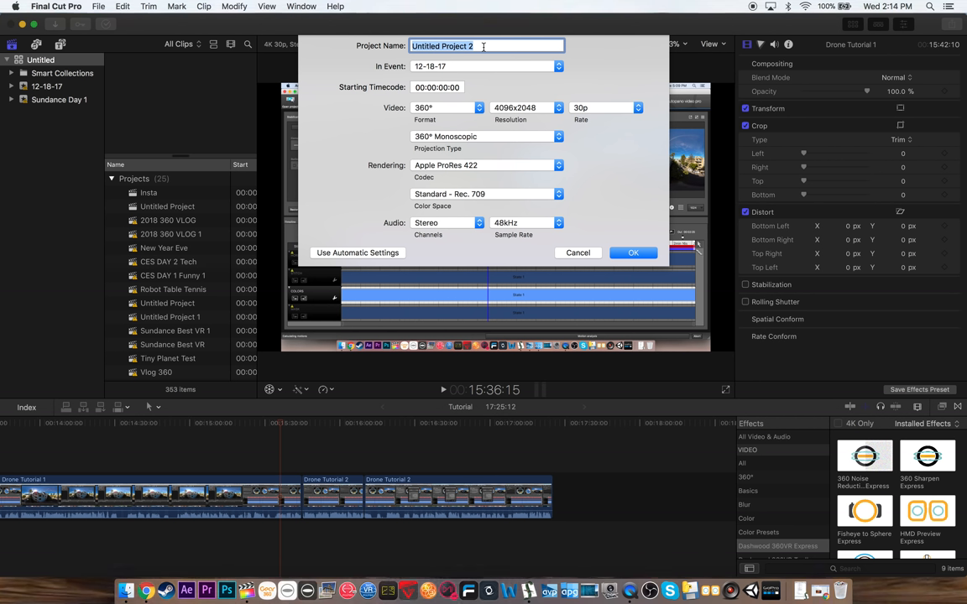
# Name the project 'Day in Timelapse' and create it, opening its empty timeline
pyautogui.write('Day in')
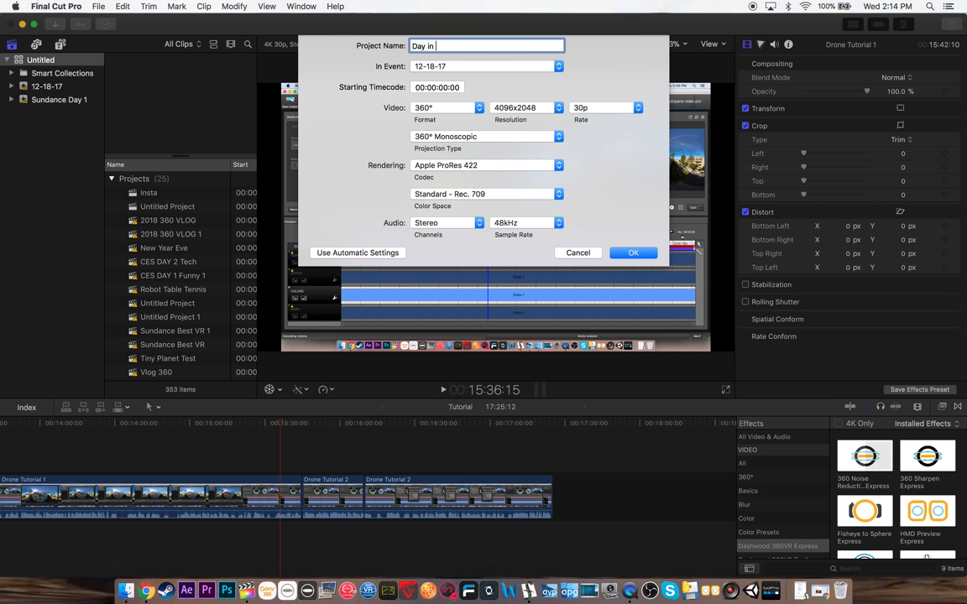
pyautogui.write('Timelapse')
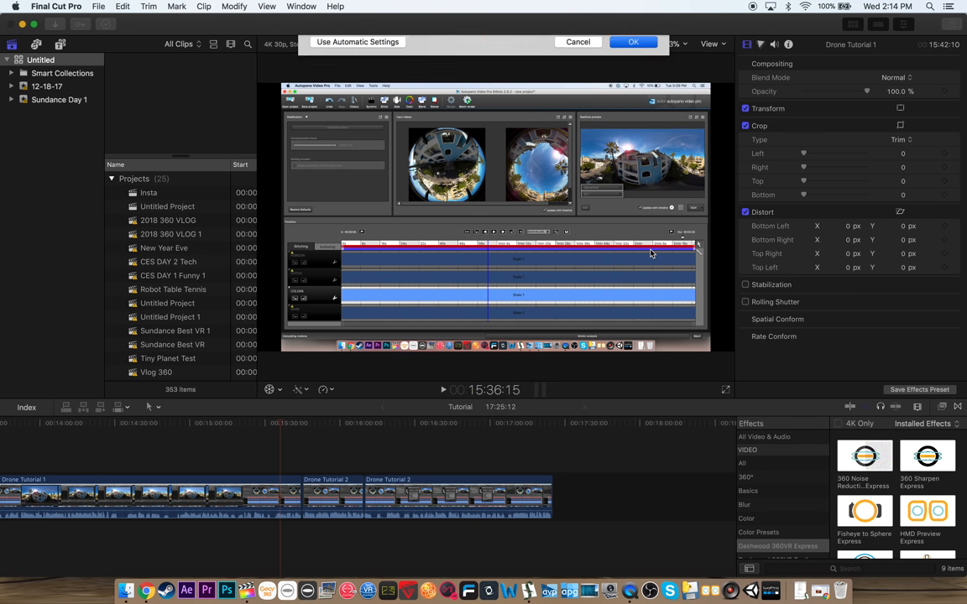
pyautogui.click(633, 42)
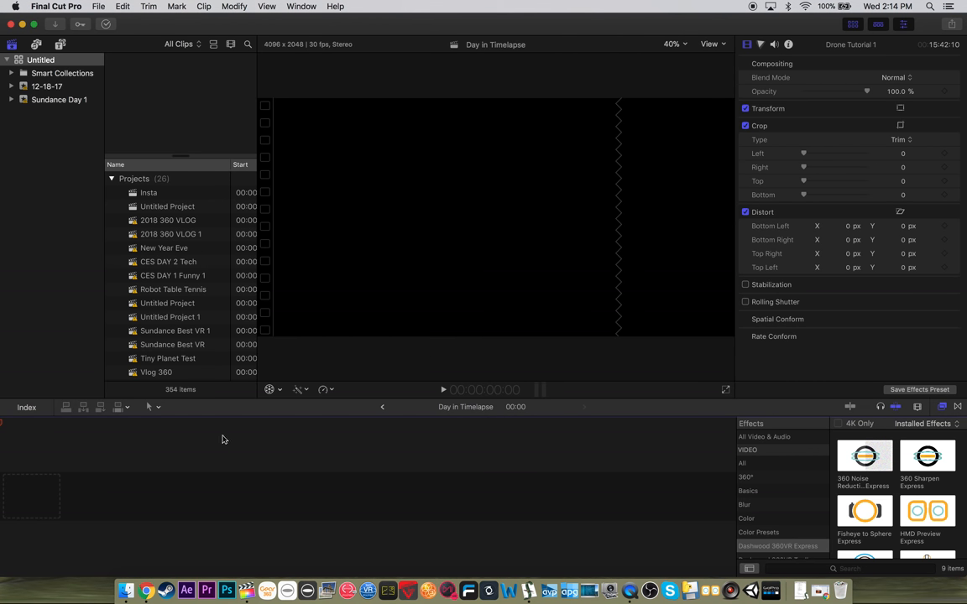
pyautogui.moveTo(126, 591)
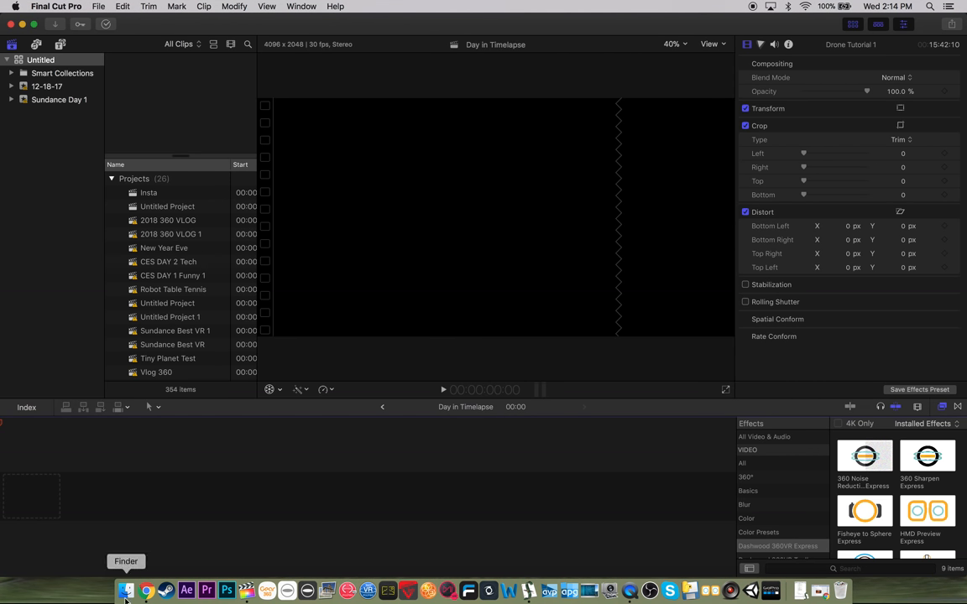
# In Finder's Exports folder, gather the MULTISHOT and VIDEO_8393 clips and bring them into the timeline
pyautogui.click(126, 591)
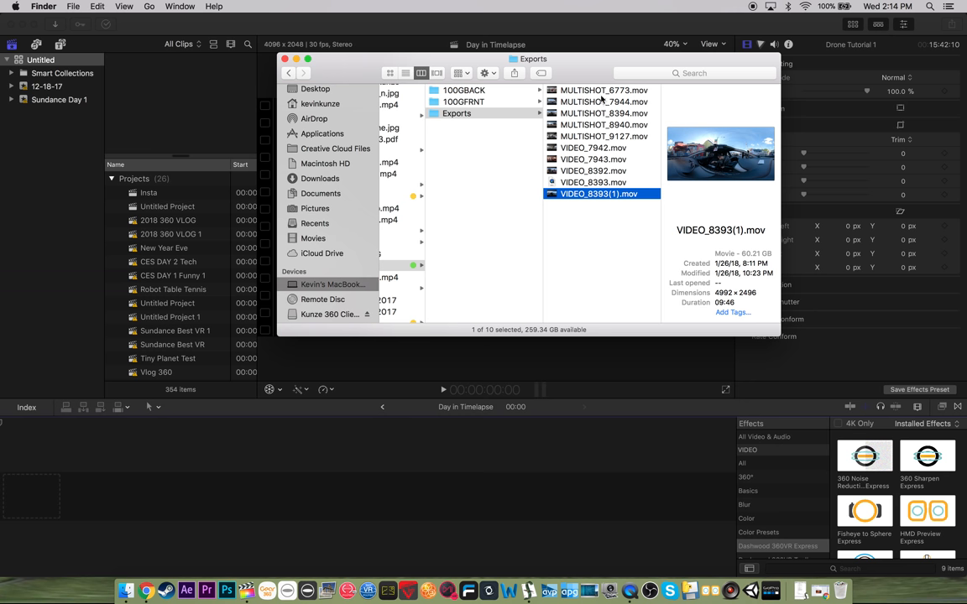
pyautogui.click(605, 90)
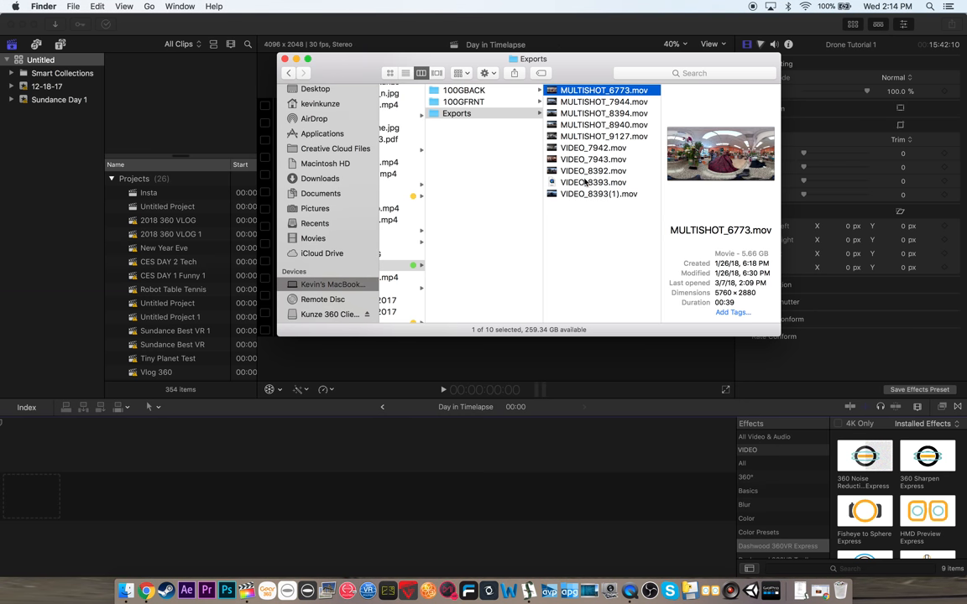
pyautogui.moveTo(611, 108)
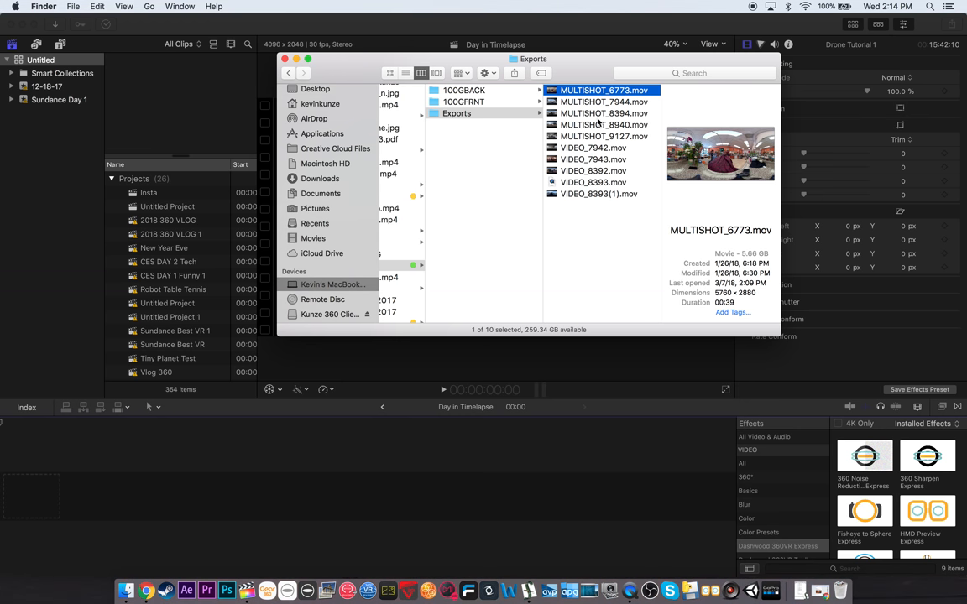
pyautogui.moveTo(727, 309)
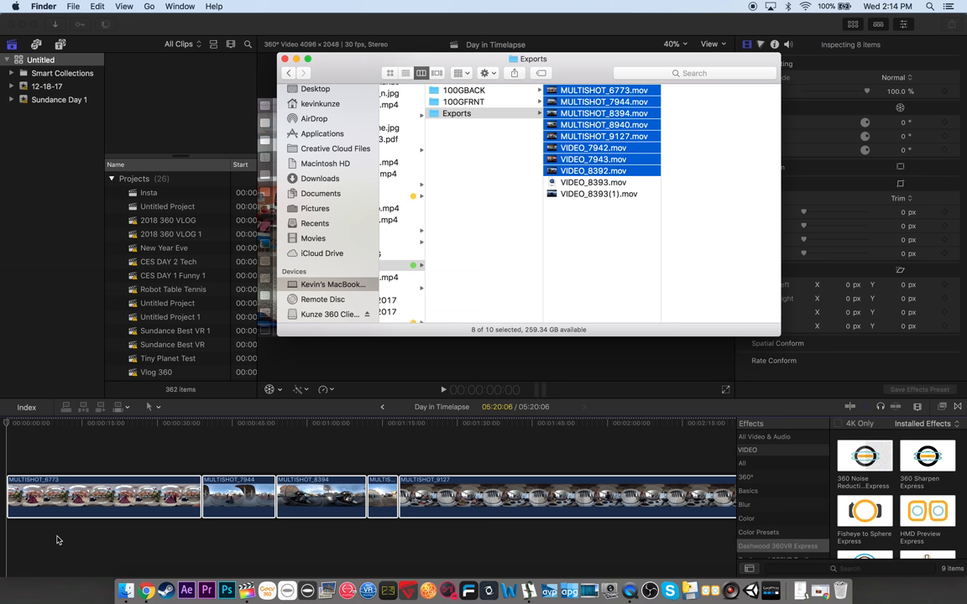
pyautogui.click(594, 181)
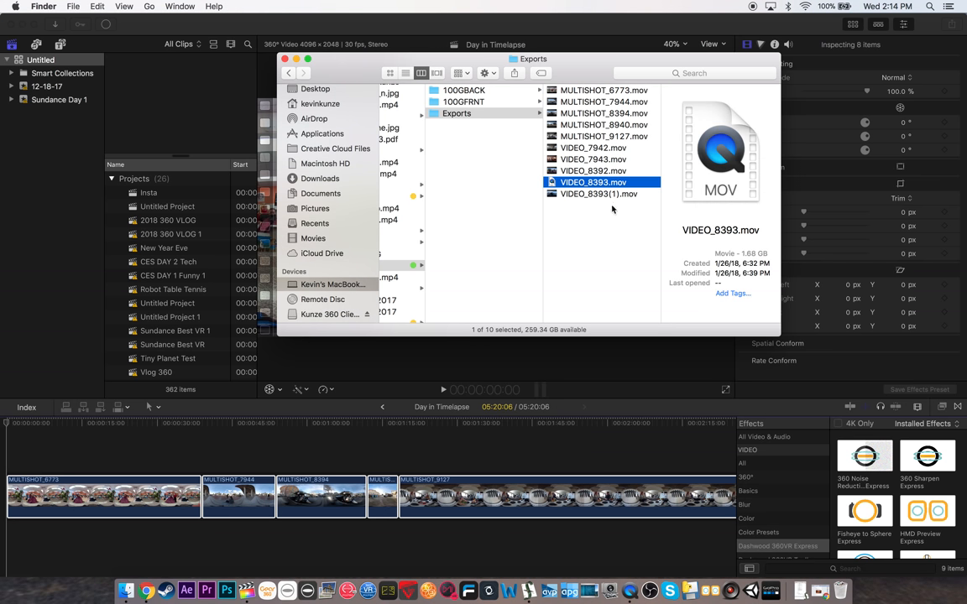
pyautogui.click(598, 195)
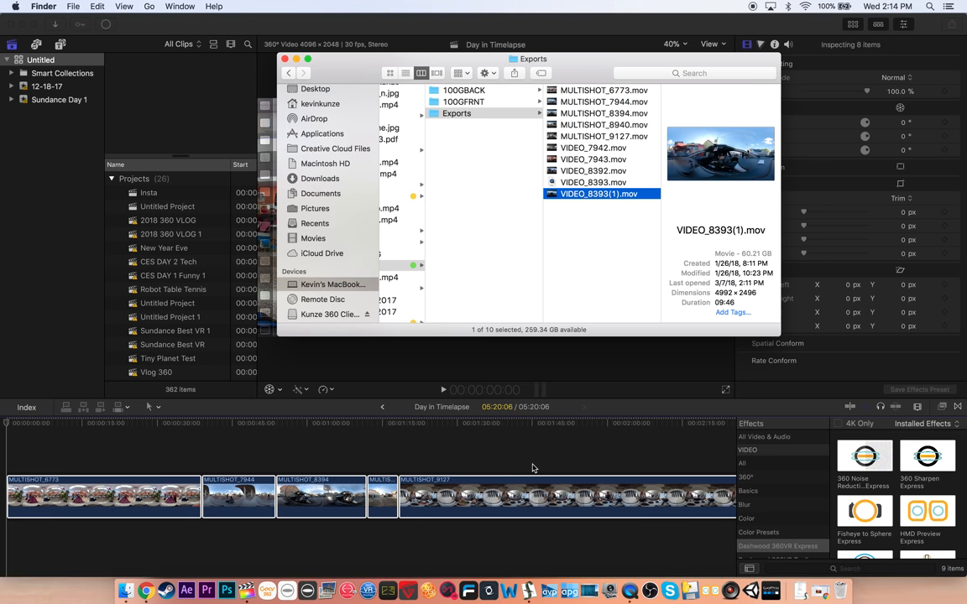
pyautogui.hscroll(3)
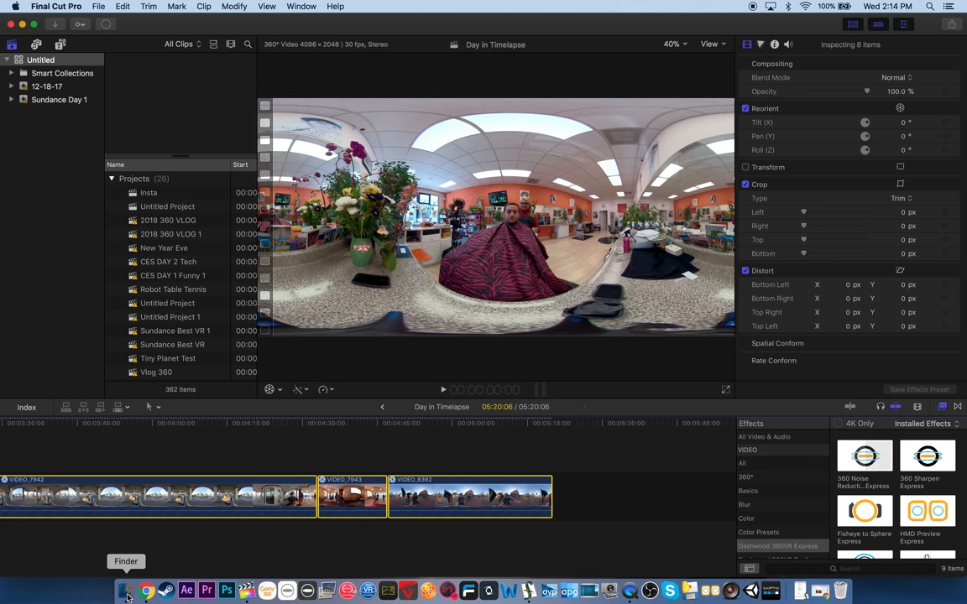
pyautogui.click(126, 591)
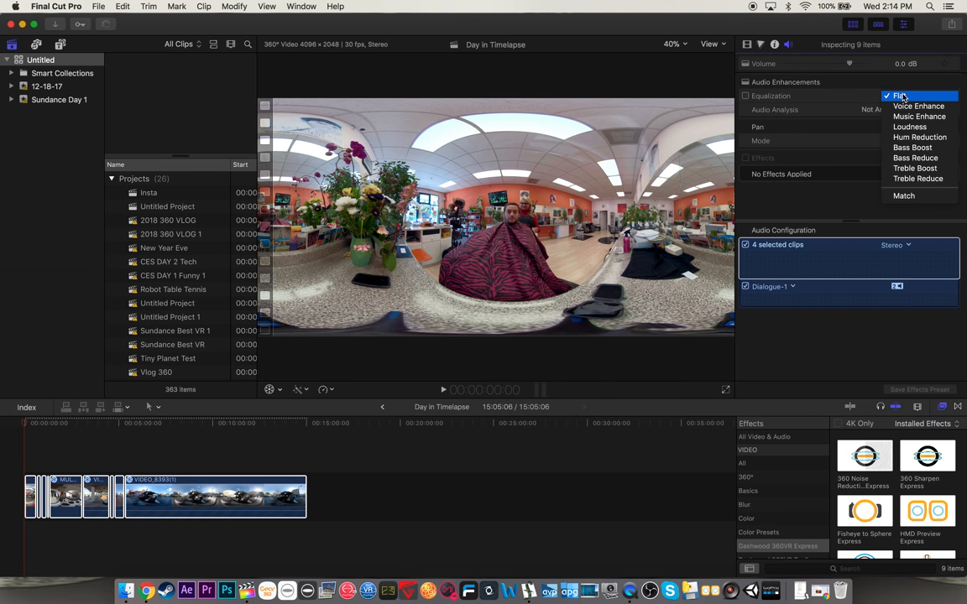
pyautogui.click(919, 105)
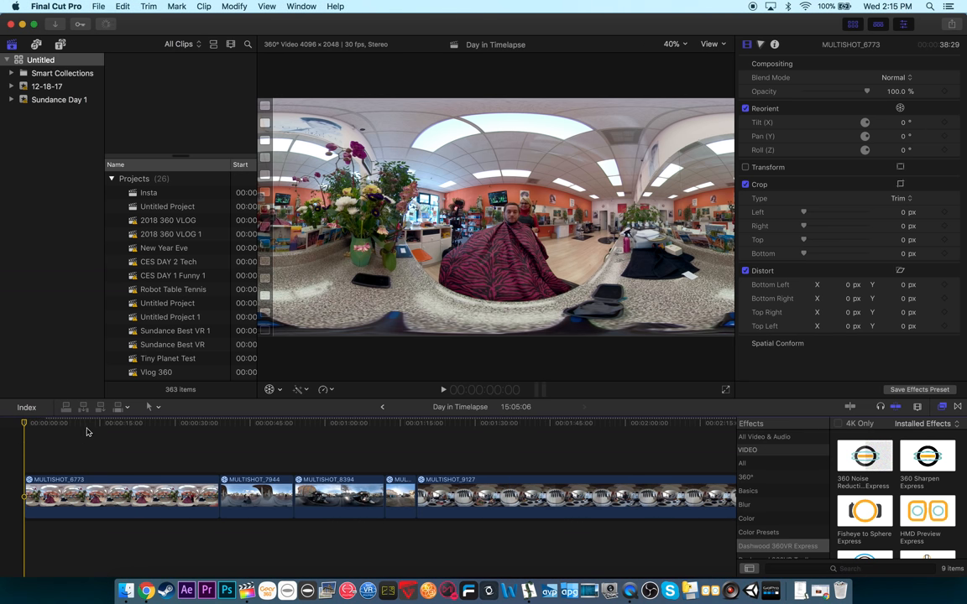
# Preview the footage, then retime the first clip MULTISHOT_6773 to play fast
pyautogui.click(149, 423)
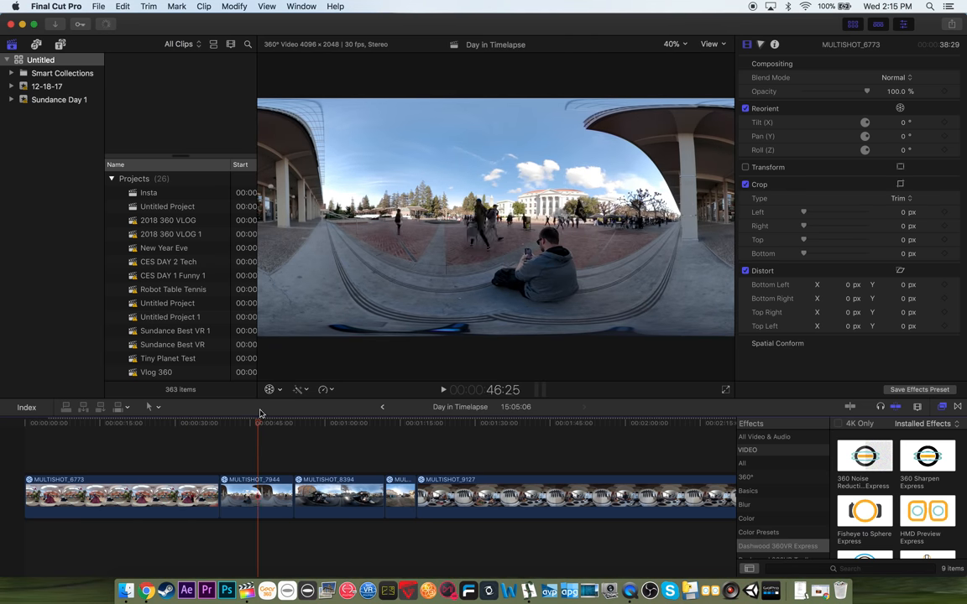
pyautogui.click(428, 423)
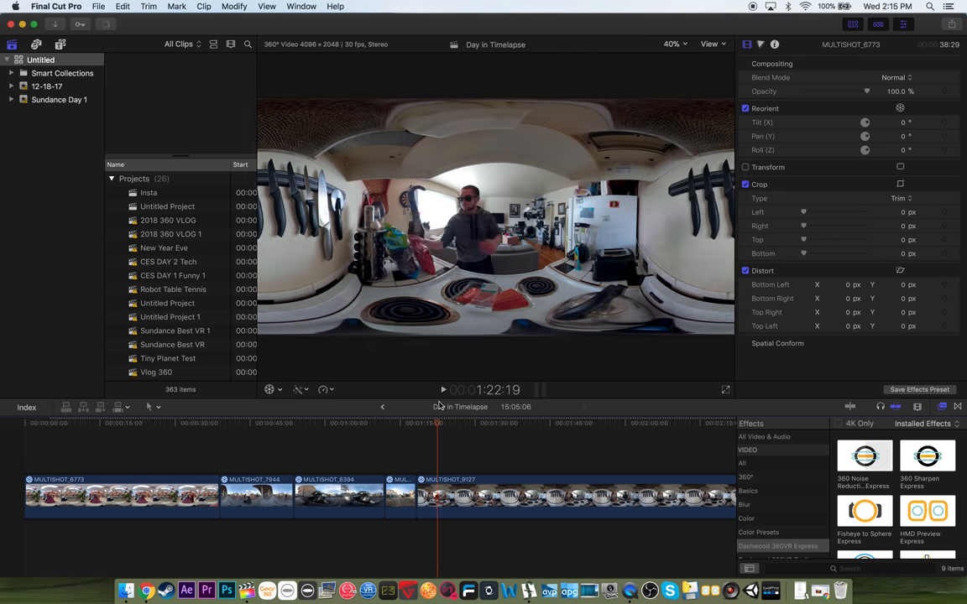
pyautogui.click(104, 423)
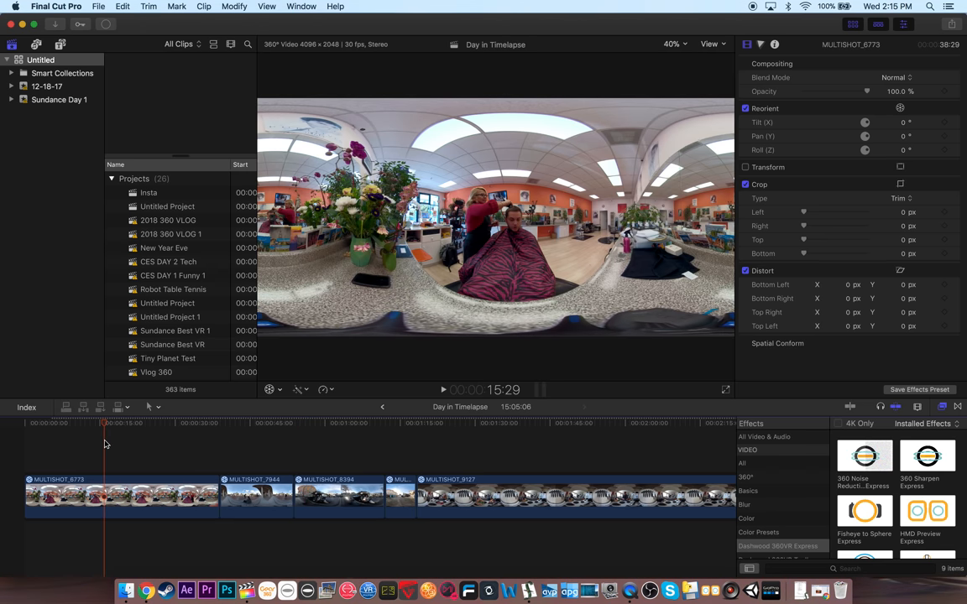
pyautogui.click(235, 7)
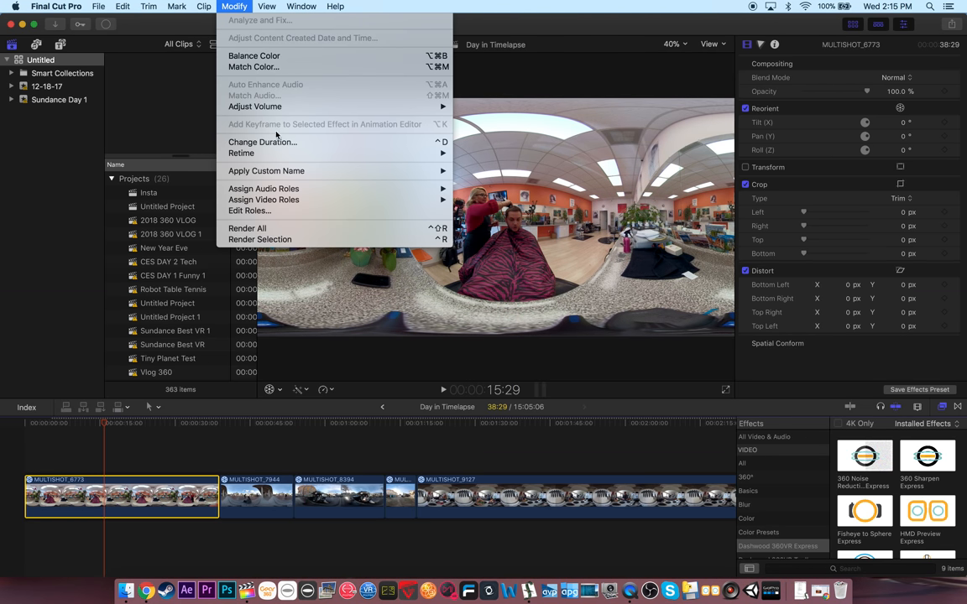
pyautogui.moveTo(242, 153)
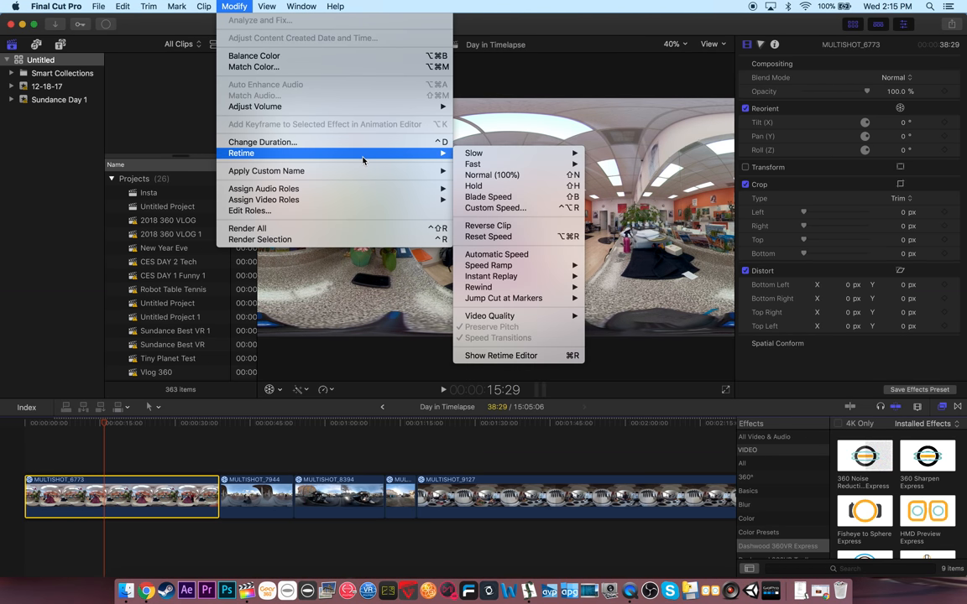
pyautogui.moveTo(473, 164)
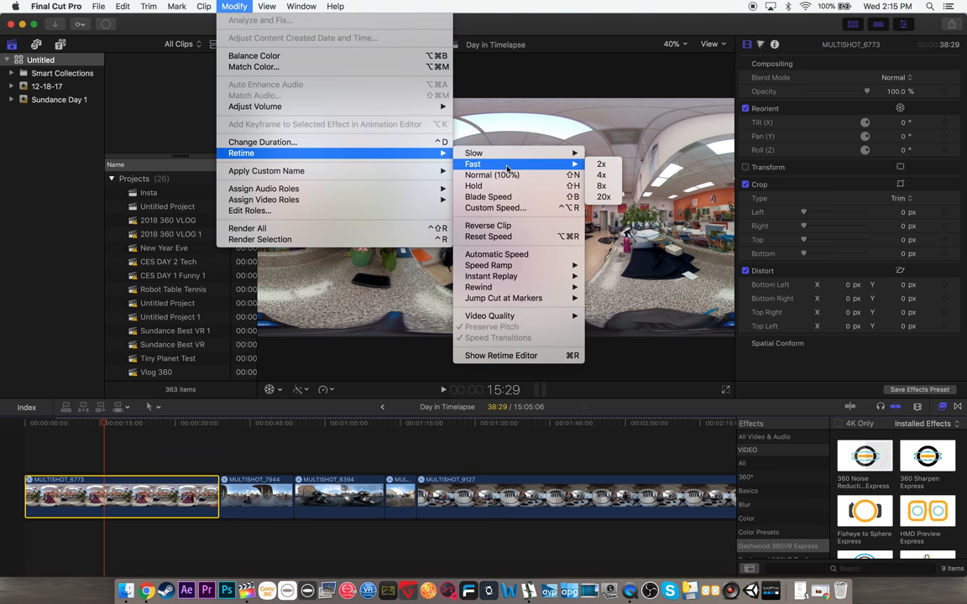
pyautogui.moveTo(601, 164)
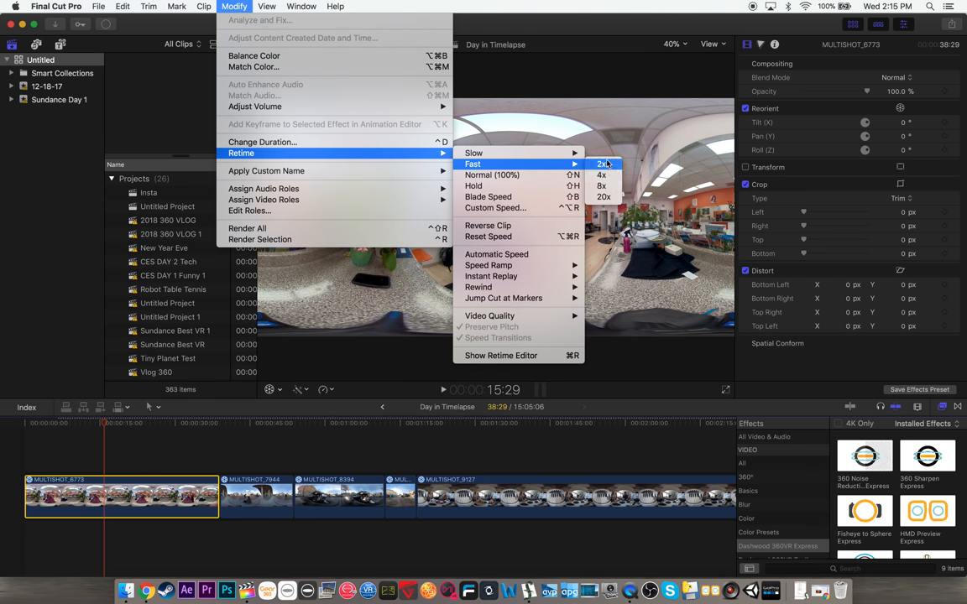
pyautogui.click(604, 164)
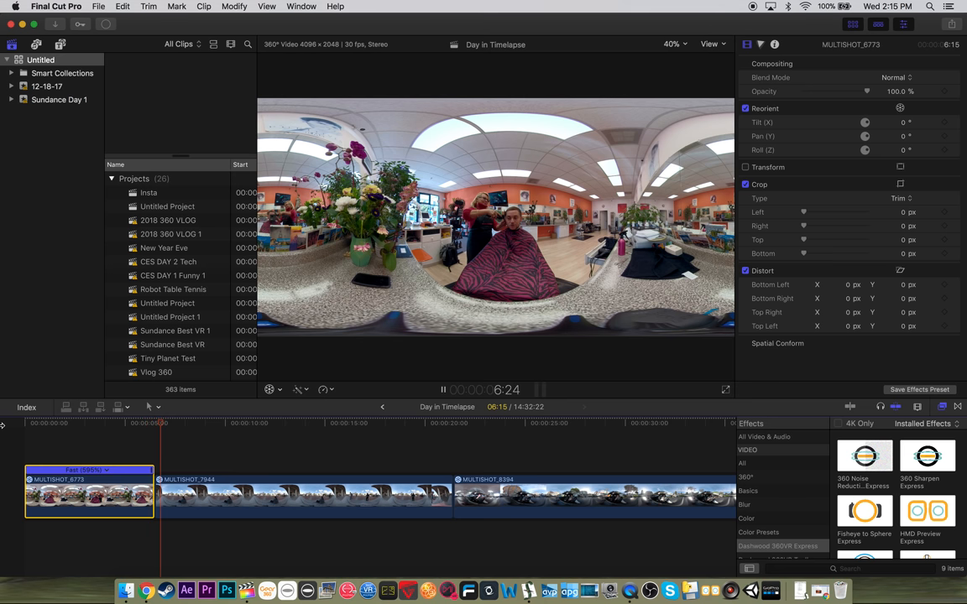
# Move to the plaza clip MULTISHOT_7944 and apply the same fast retime
pyautogui.click(193, 423)
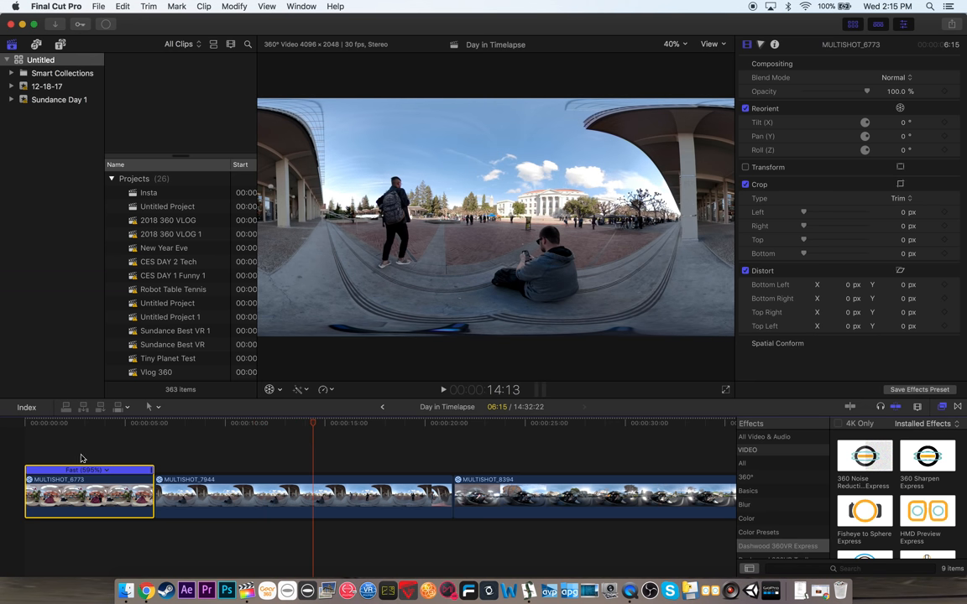
pyautogui.click(235, 6)
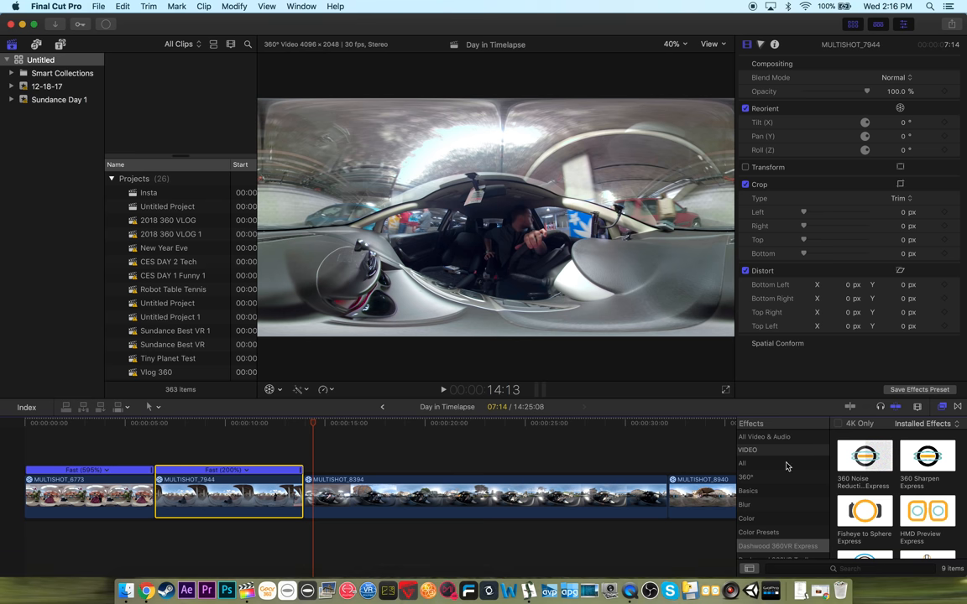
# Apply the 360° Patch effect to the plaza clip and view its nadir in Setup Mode
pyautogui.click(242, 423)
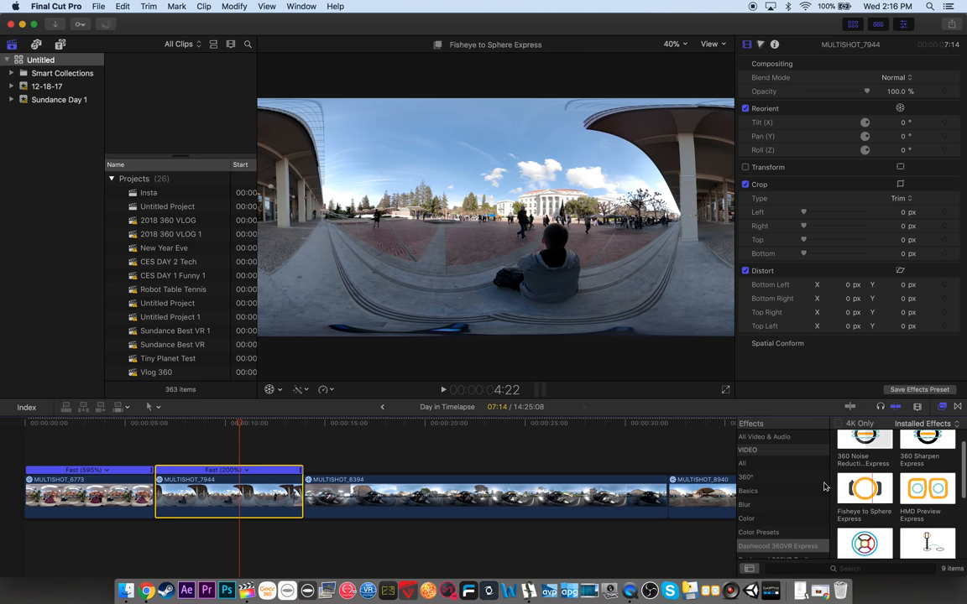
pyautogui.click(746, 477)
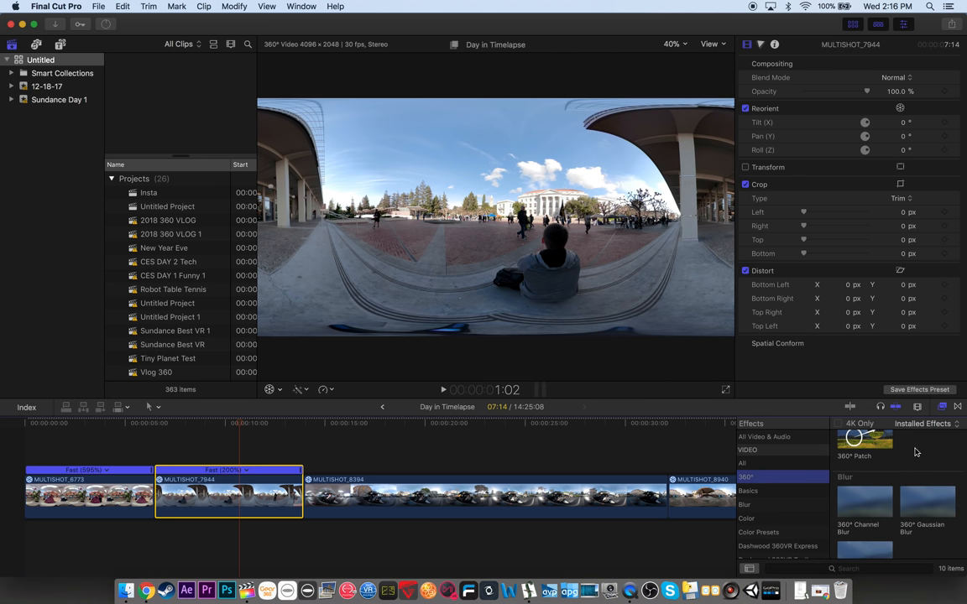
pyautogui.click(865, 440)
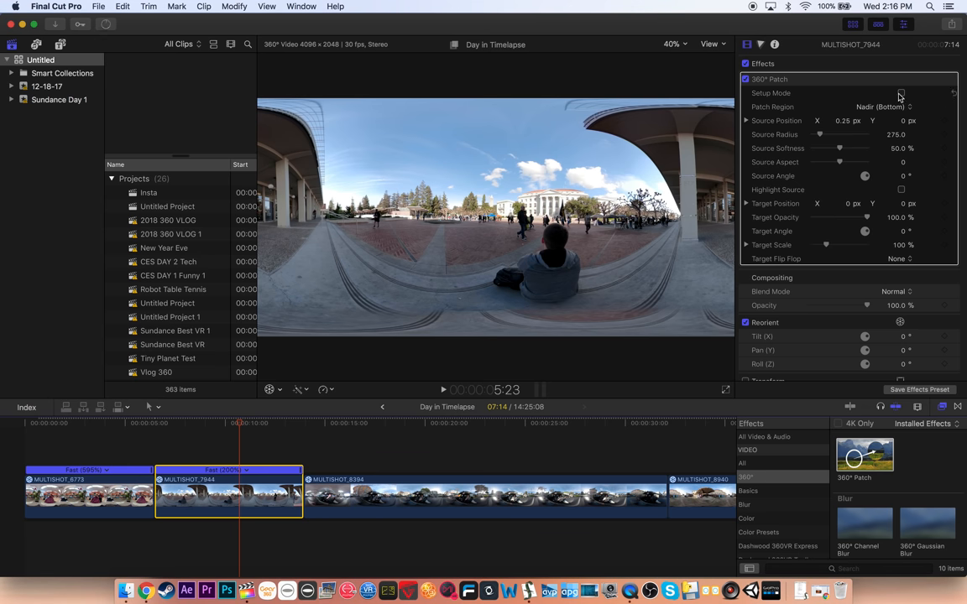
pyautogui.click(900, 94)
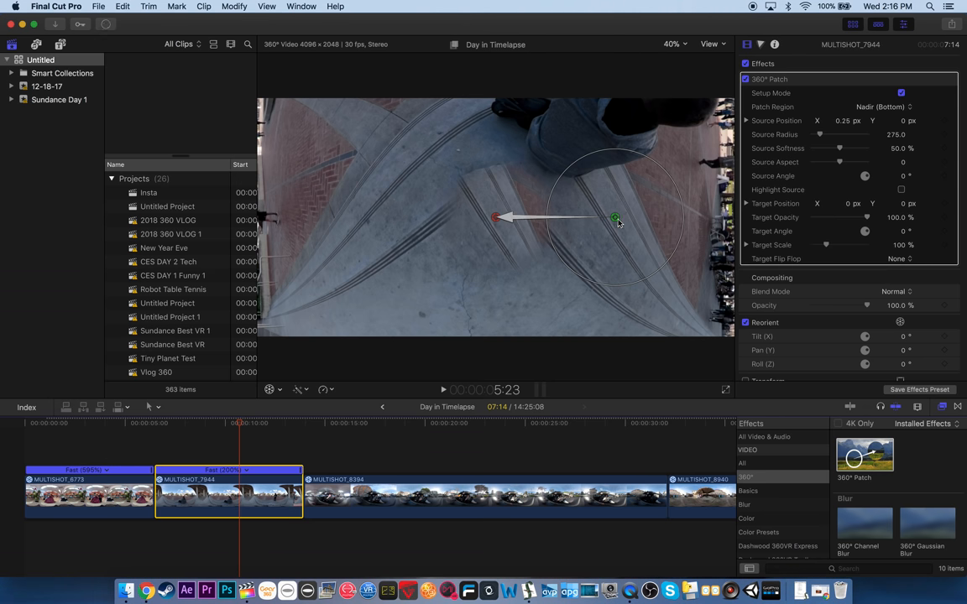
# Drag the patch source over clear ground to hide the nadir, then move to the first clip
pyautogui.moveTo(615, 220); pyautogui.dragTo(495, 255)
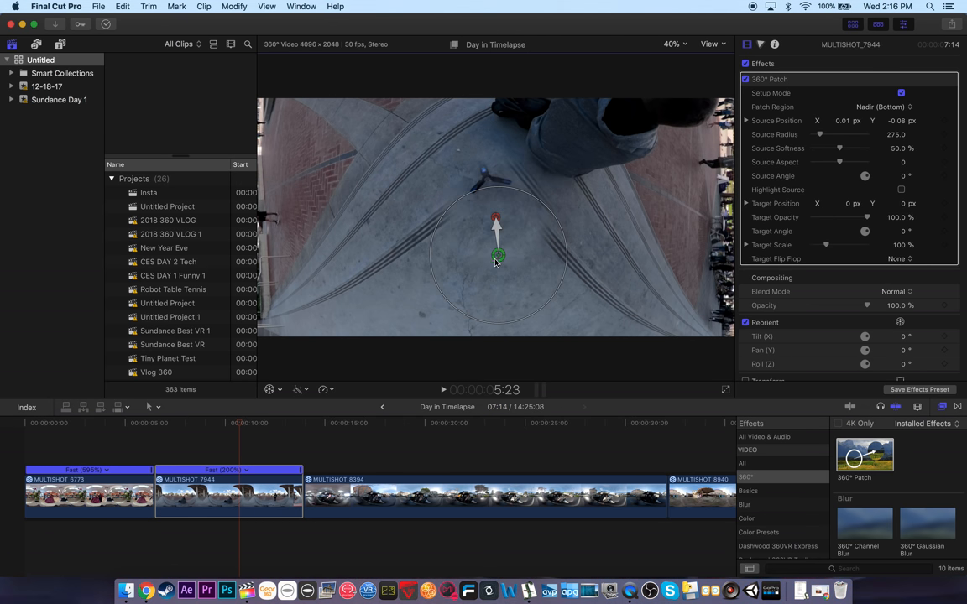
pyautogui.moveTo(497, 255); pyautogui.dragTo(494, 225)
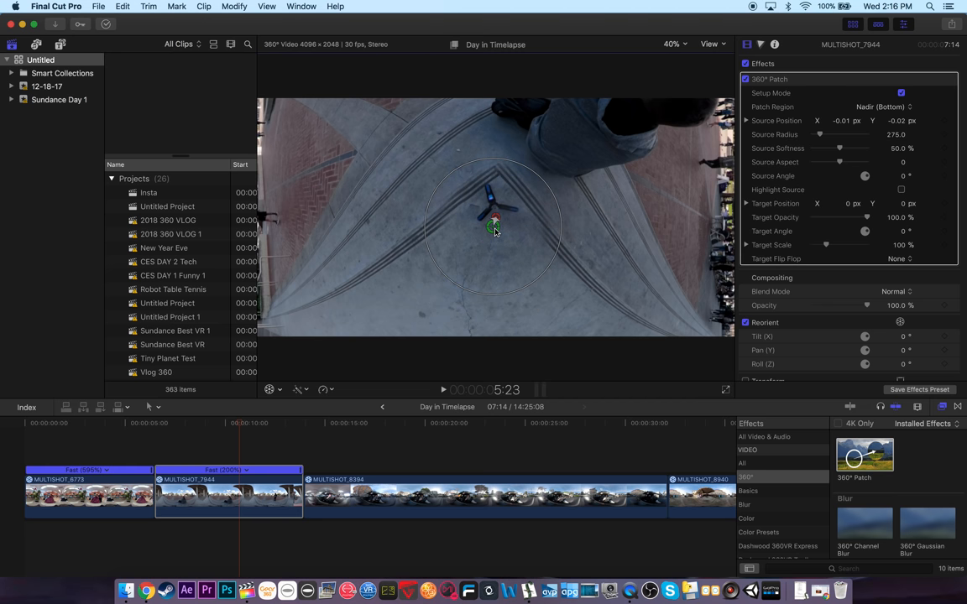
pyautogui.moveTo(494, 225); pyautogui.dragTo(483, 289)
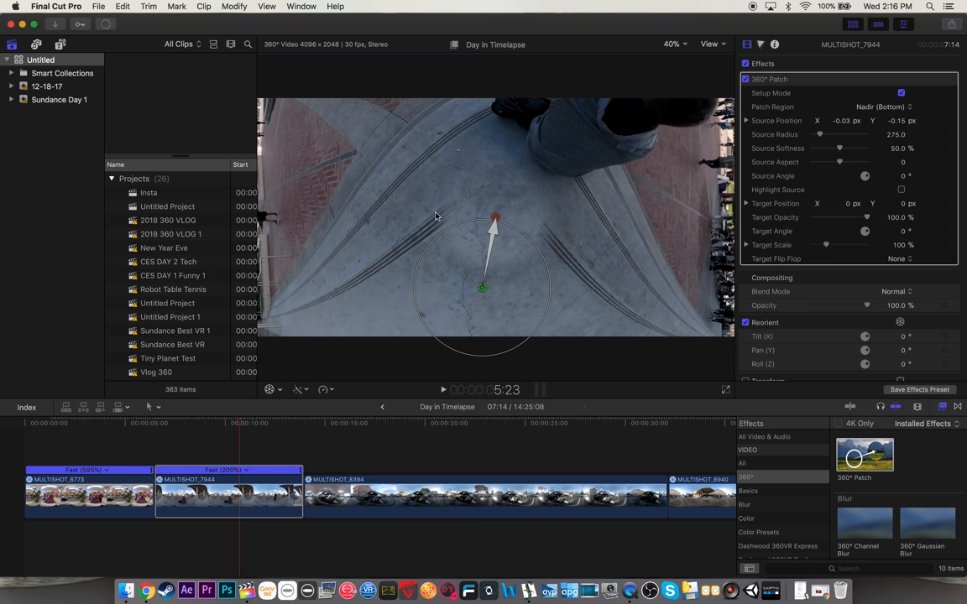
pyautogui.moveTo(406, 489)
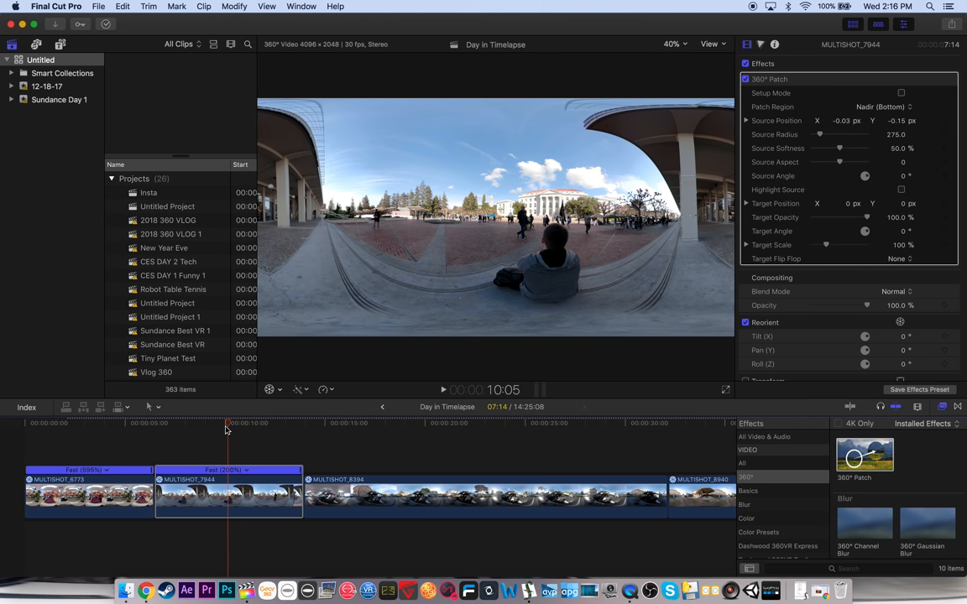
pyautogui.click(115, 423)
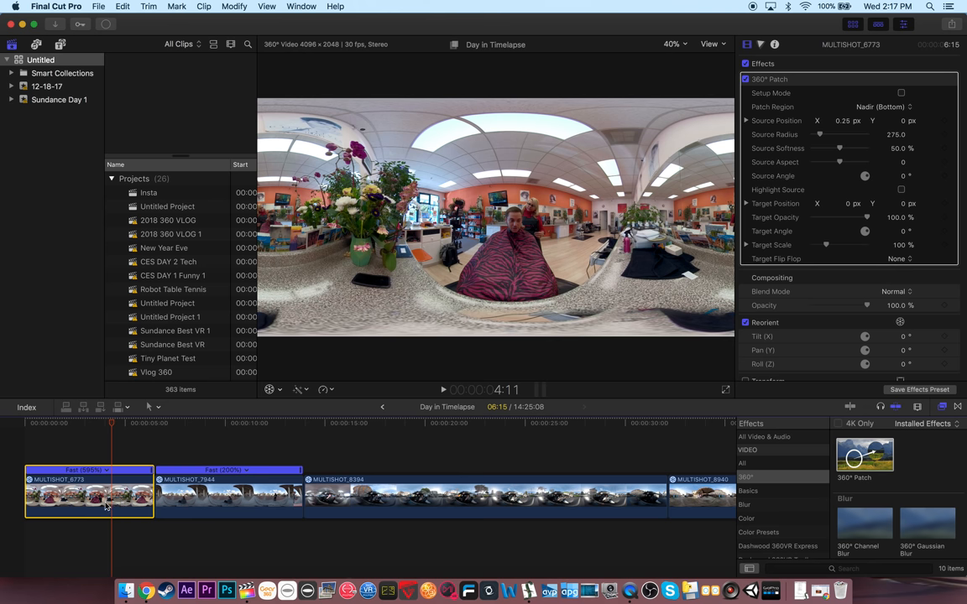
# Reposition the salon clip's 360° Patch source over the floor at its nadir
pyautogui.click(902, 94)
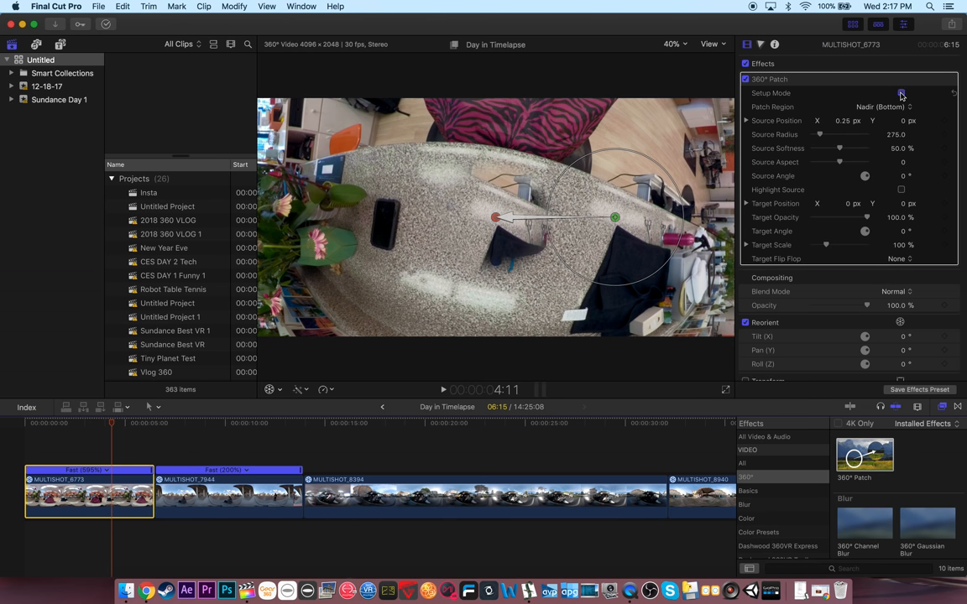
pyautogui.click(900, 92)
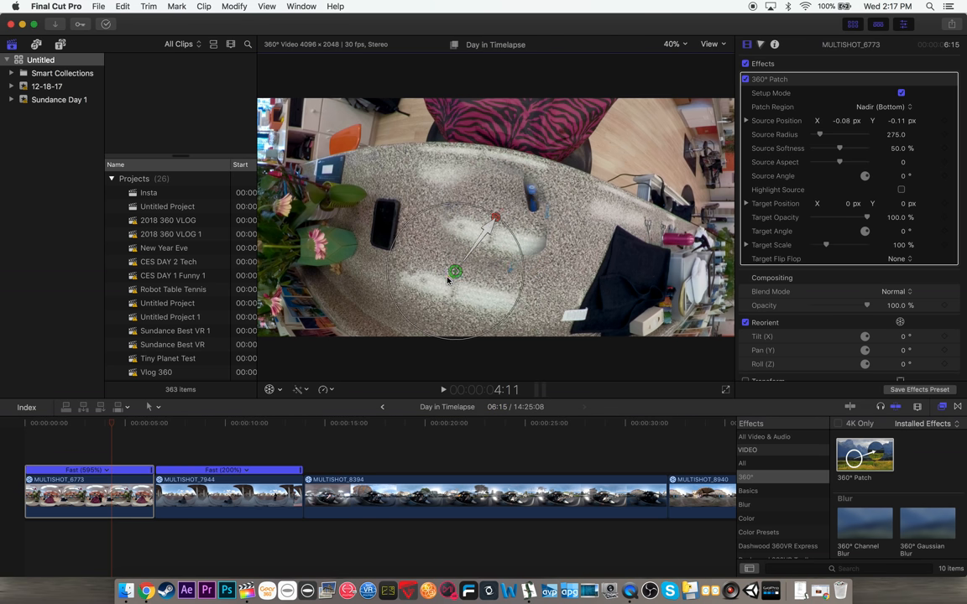
pyautogui.moveTo(455, 272); pyautogui.dragTo(437, 267)
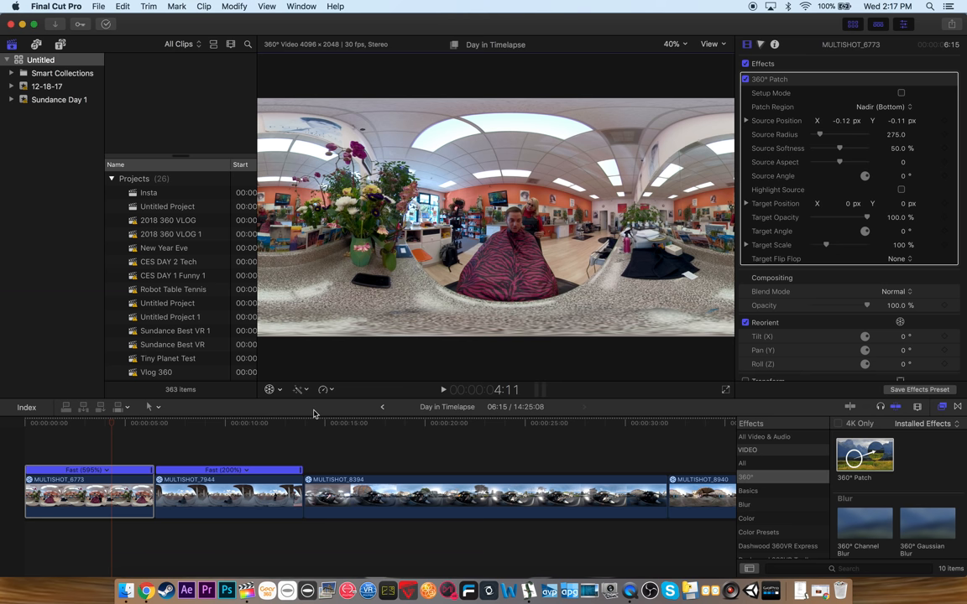
# Check the plaza clip, then select the car clip MULTISHOT_8384 to patch it
pyautogui.click(208, 423)
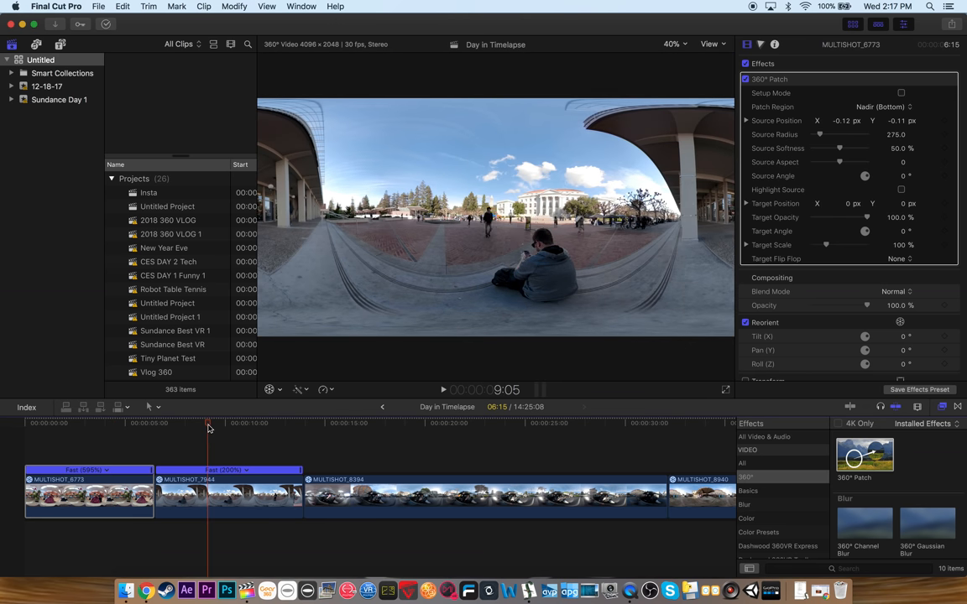
pyautogui.click(339, 423)
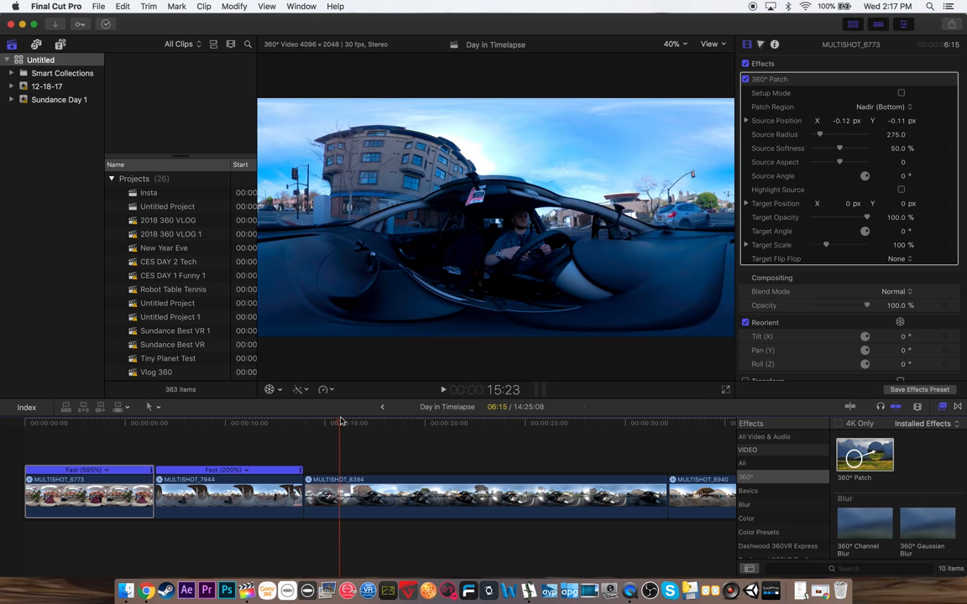
pyautogui.click(356, 423)
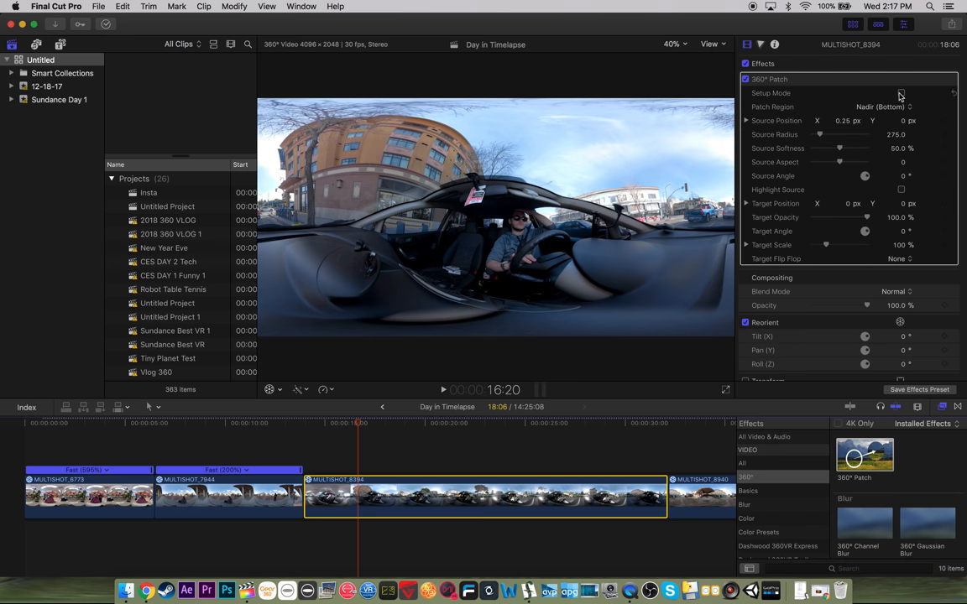
# In Setup Mode, place the car clip's patch source over its nadir and return to normal view
pyautogui.click(900, 94)
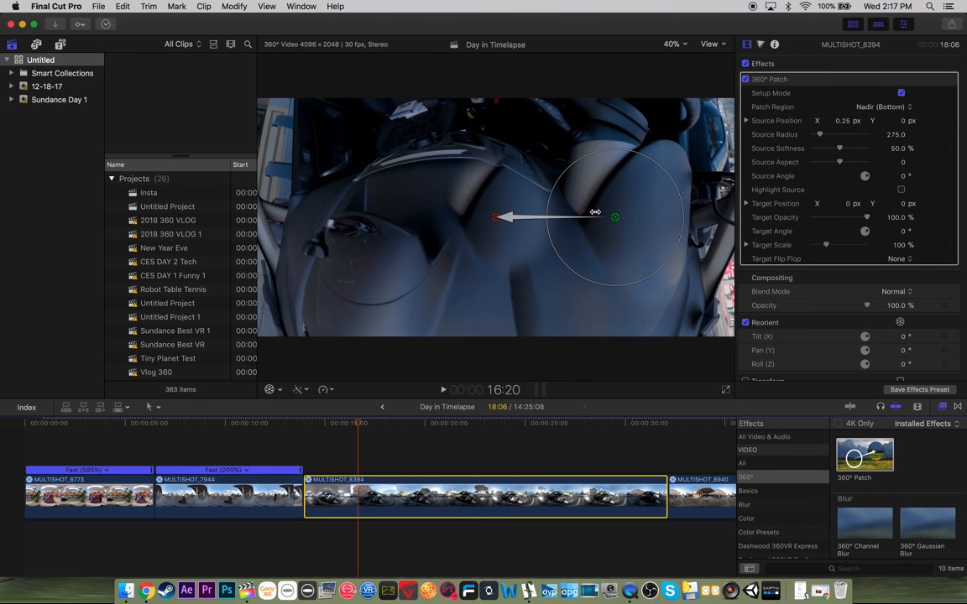
pyautogui.moveTo(614, 218); pyautogui.dragTo(603, 276)
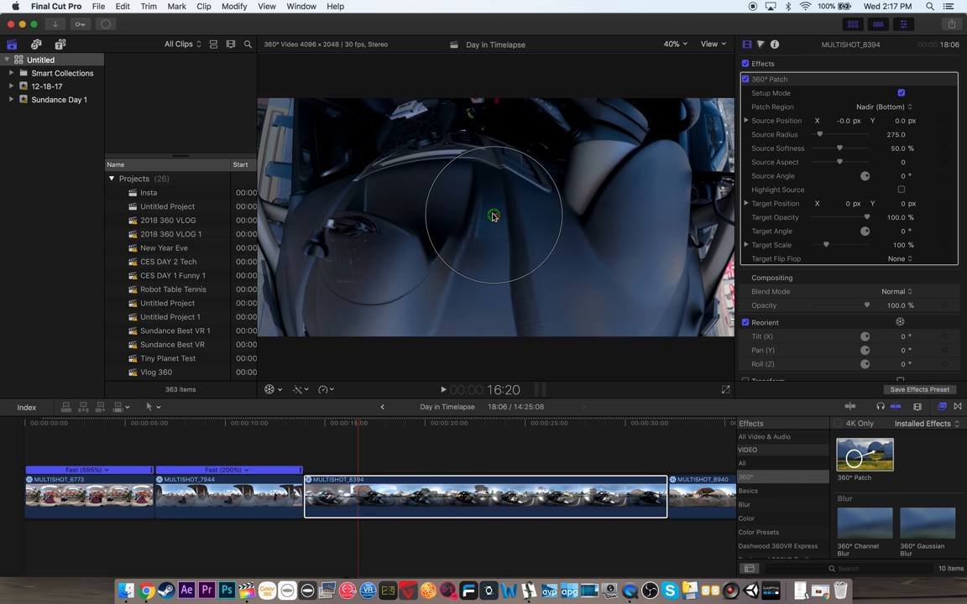
pyautogui.moveTo(493, 215); pyautogui.dragTo(492, 255)
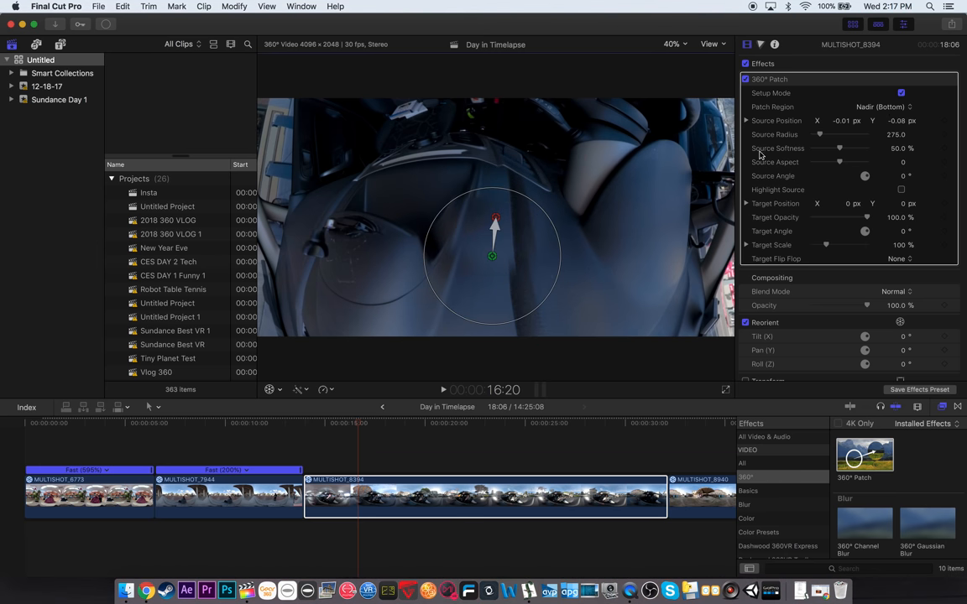
pyautogui.click(900, 92)
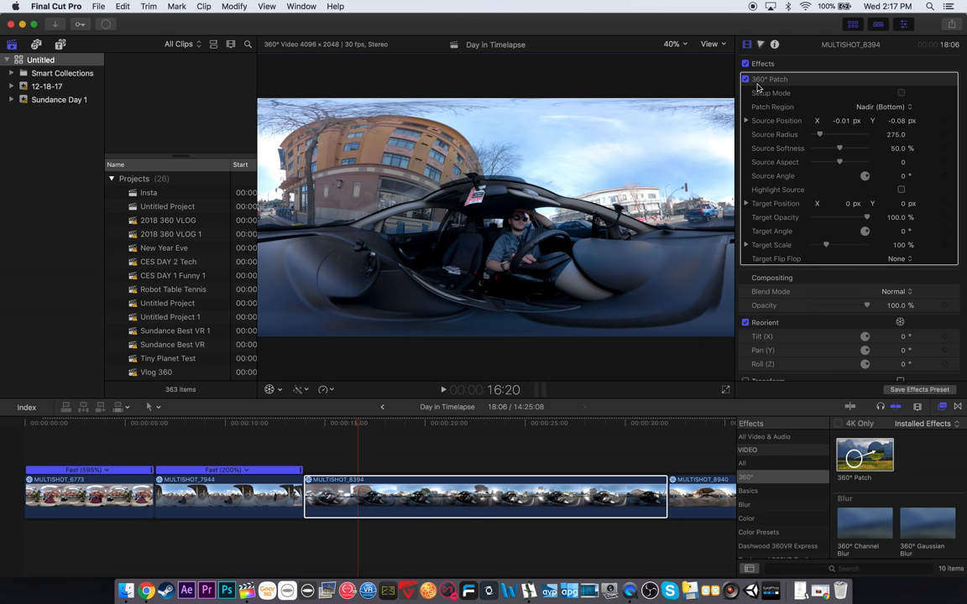
# Collapse the 360° Patch settings and move on to the garage clip
pyautogui.click(746, 79)
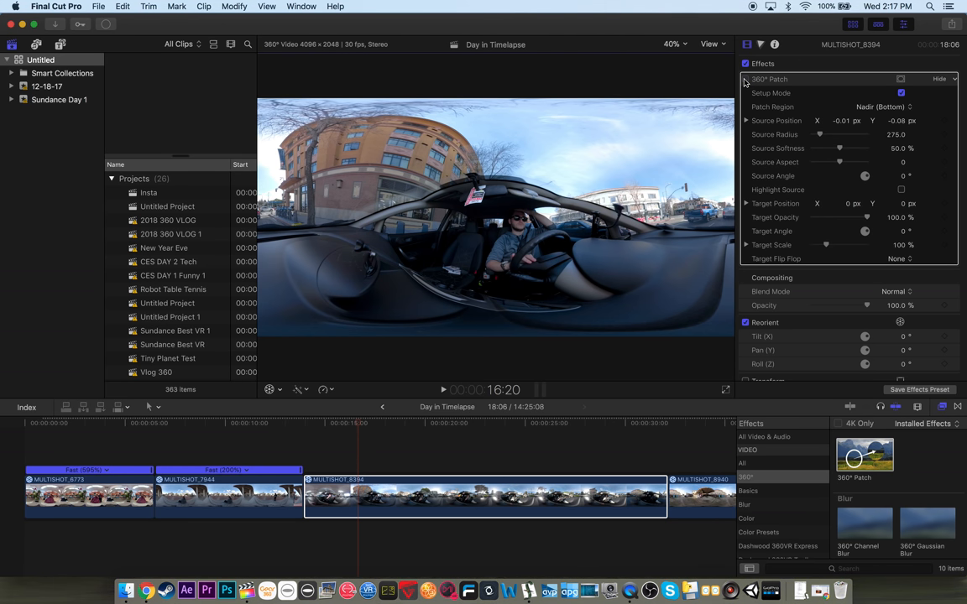
pyautogui.click(745, 79)
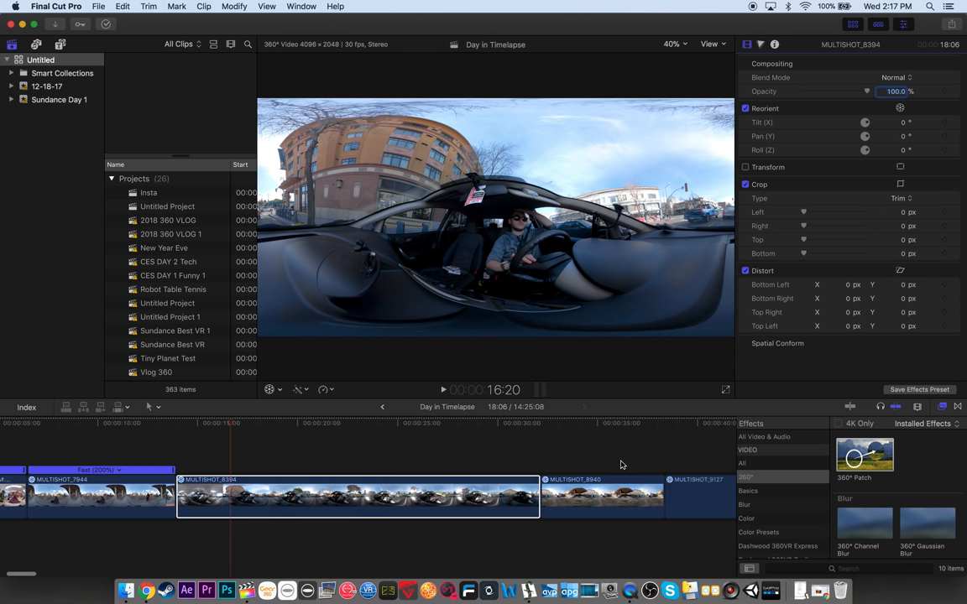
pyautogui.click(579, 424)
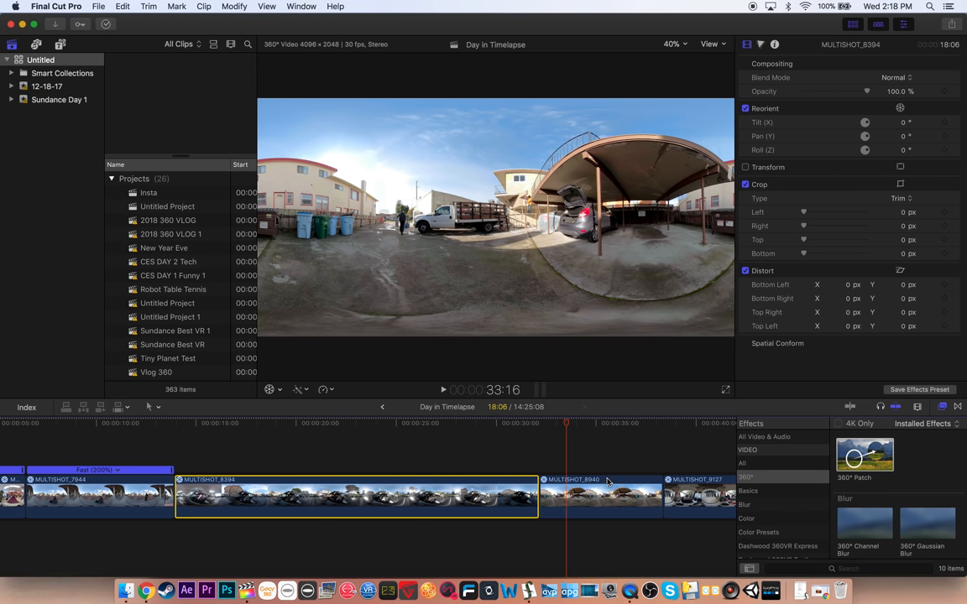
# Give the garage clip a 360° Patch in Setup Mode, then the kitchen clip MULTISHOT_8127
pyautogui.click(601, 496)
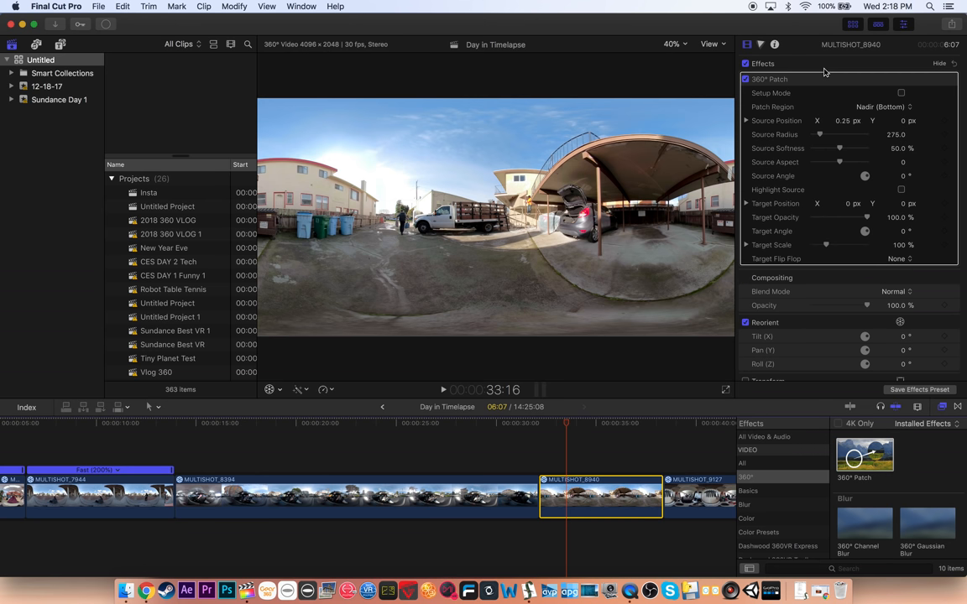
pyautogui.click(902, 94)
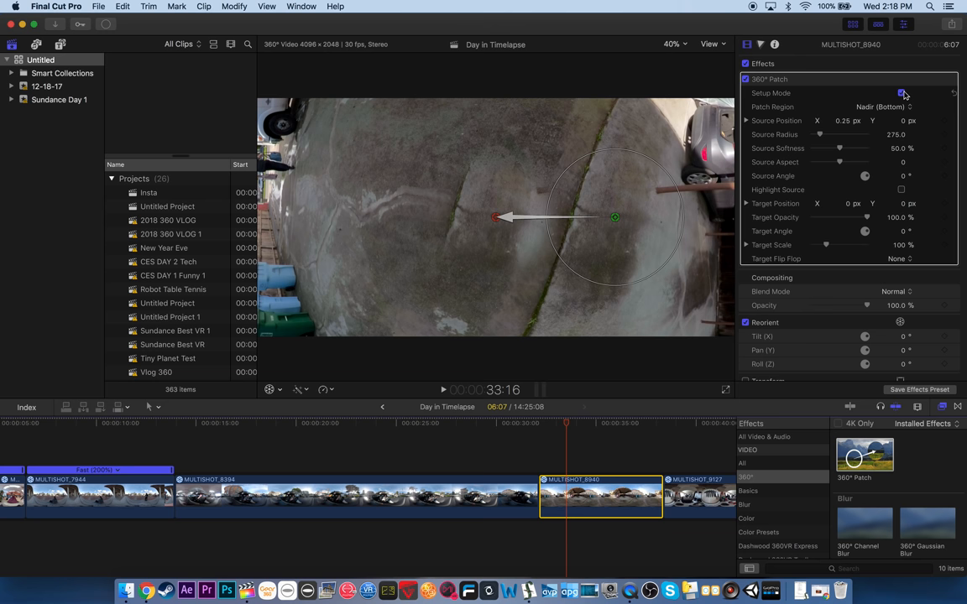
pyautogui.click(902, 92)
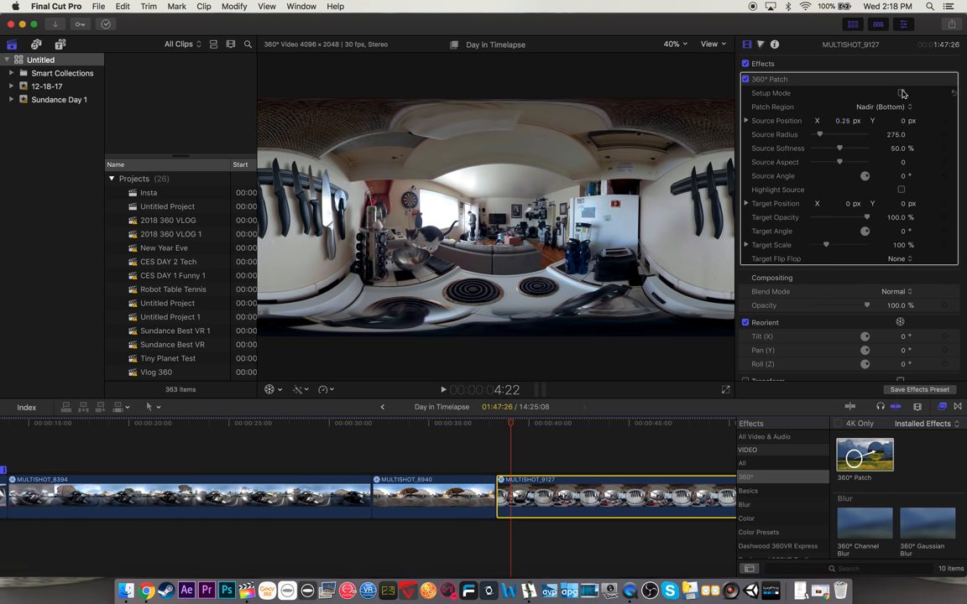
# Position the kitchen clip's patch source over the floor and enlarge its source radius
pyautogui.click(900, 94)
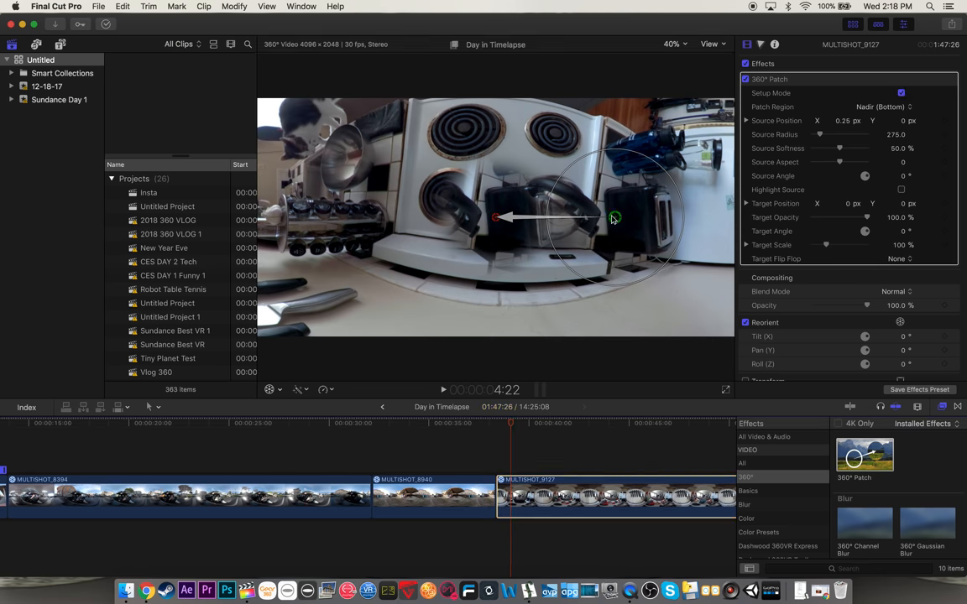
pyautogui.moveTo(613, 218); pyautogui.dragTo(490, 209)
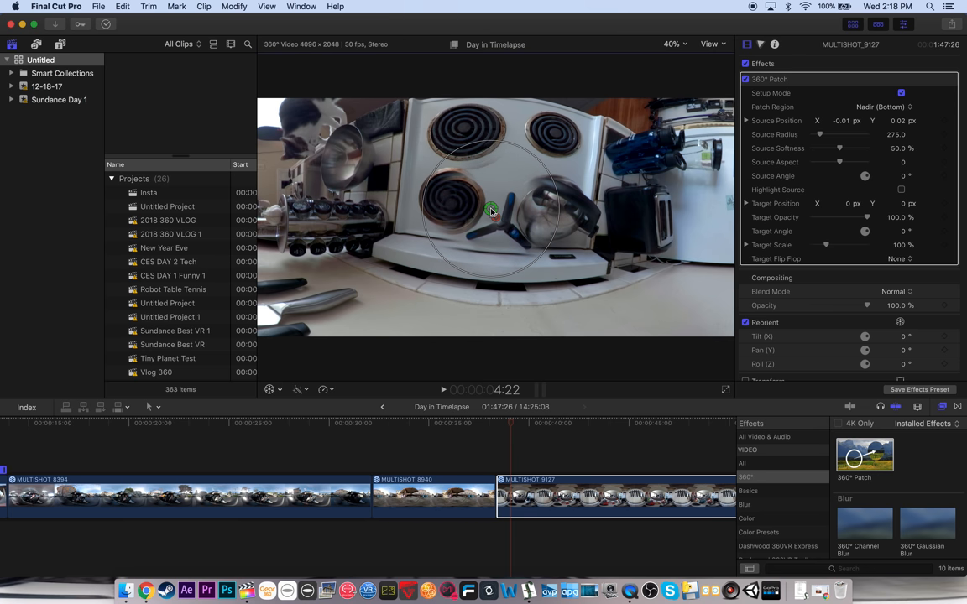
pyautogui.moveTo(490, 208); pyautogui.dragTo(490, 205)
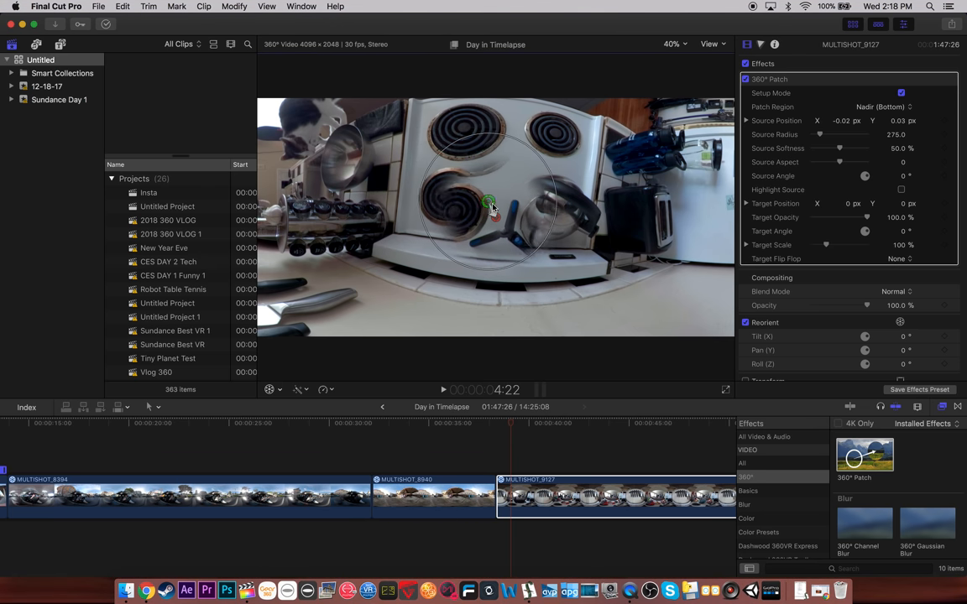
pyautogui.moveTo(490, 205); pyautogui.dragTo(567, 215)
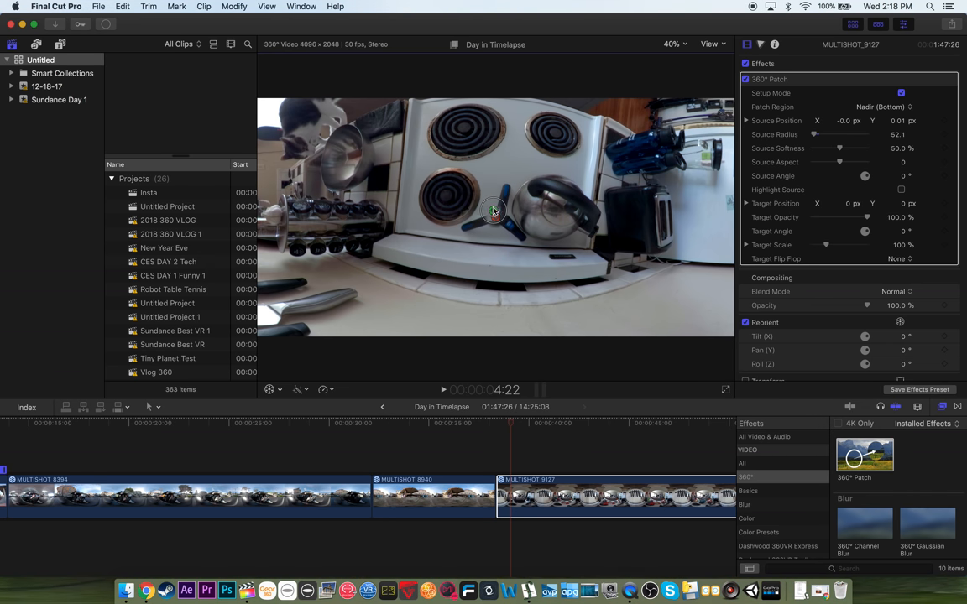
pyautogui.moveTo(494, 210); pyautogui.dragTo(507, 166)
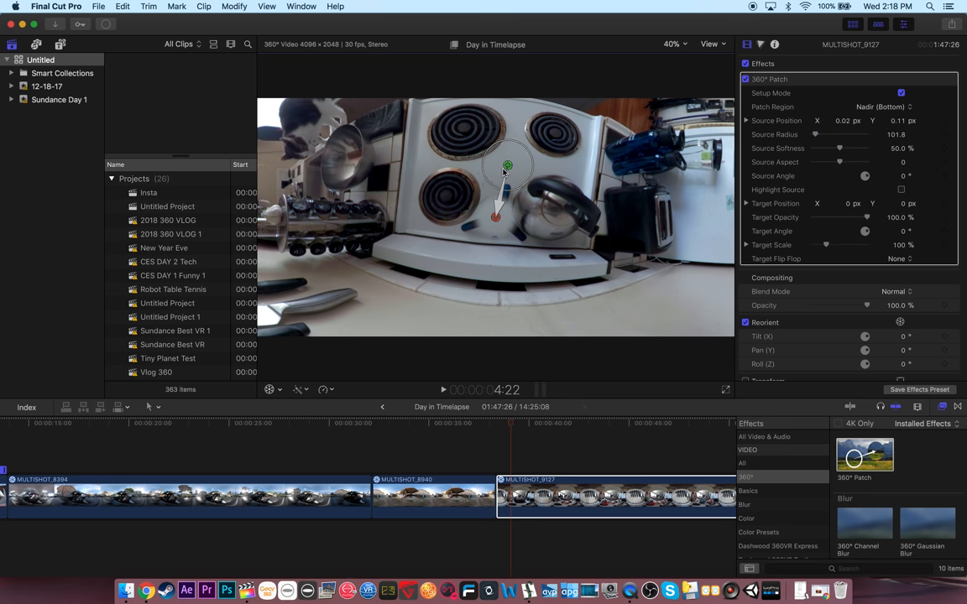
pyautogui.moveTo(507, 167); pyautogui.dragTo(516, 161)
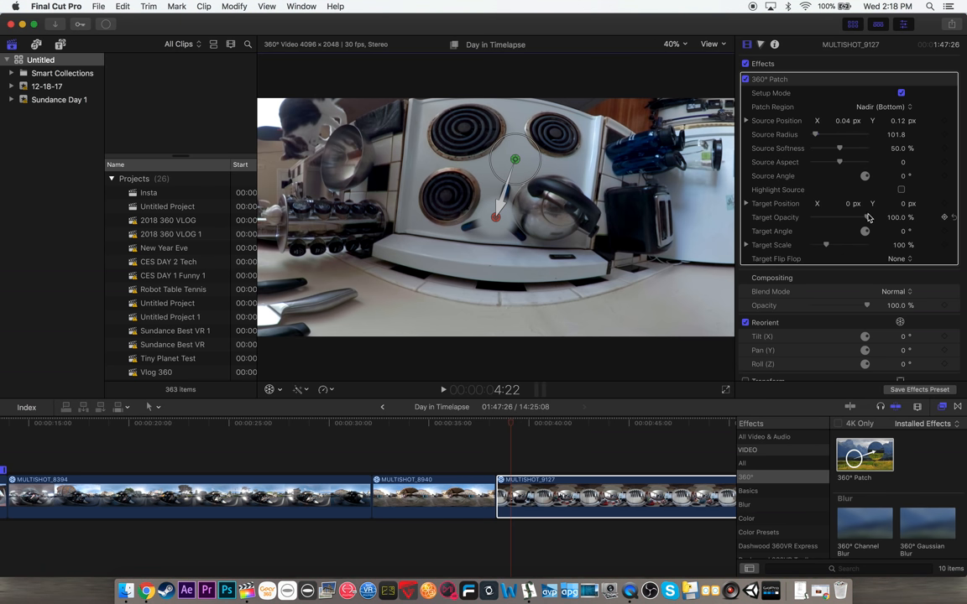
pyautogui.moveTo(870, 219)
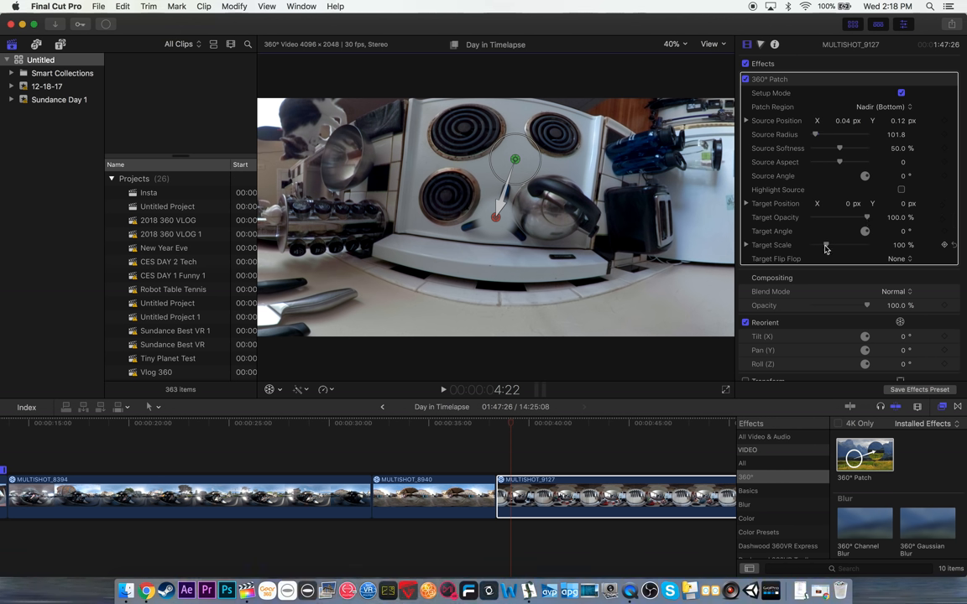
# Set the patch Target Scale to 129%, collapse the effect, and jump back to the first clip
pyautogui.moveTo(823, 246); pyautogui.dragTo(840, 245)
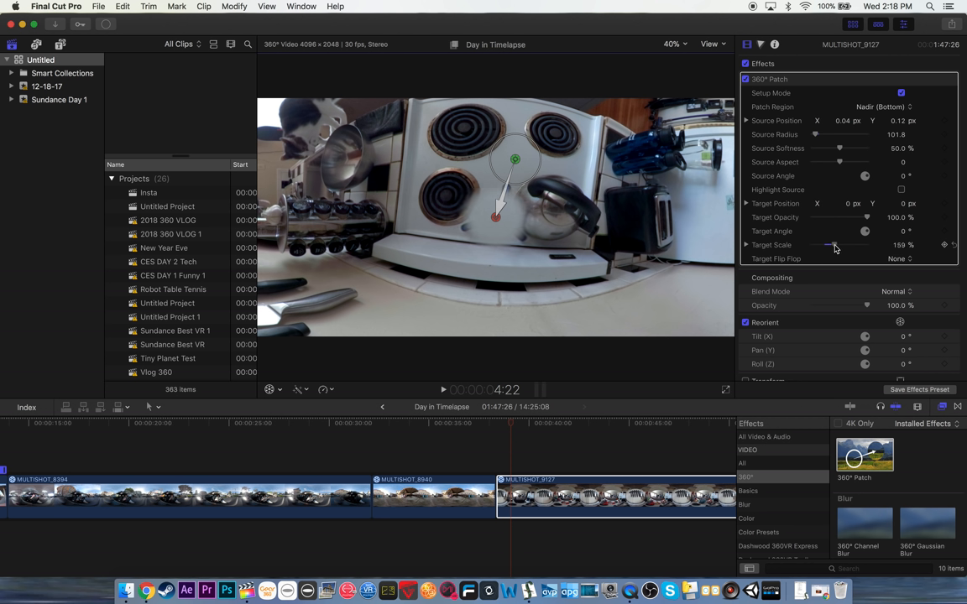
pyautogui.moveTo(826, 245); pyautogui.dragTo(838, 245)
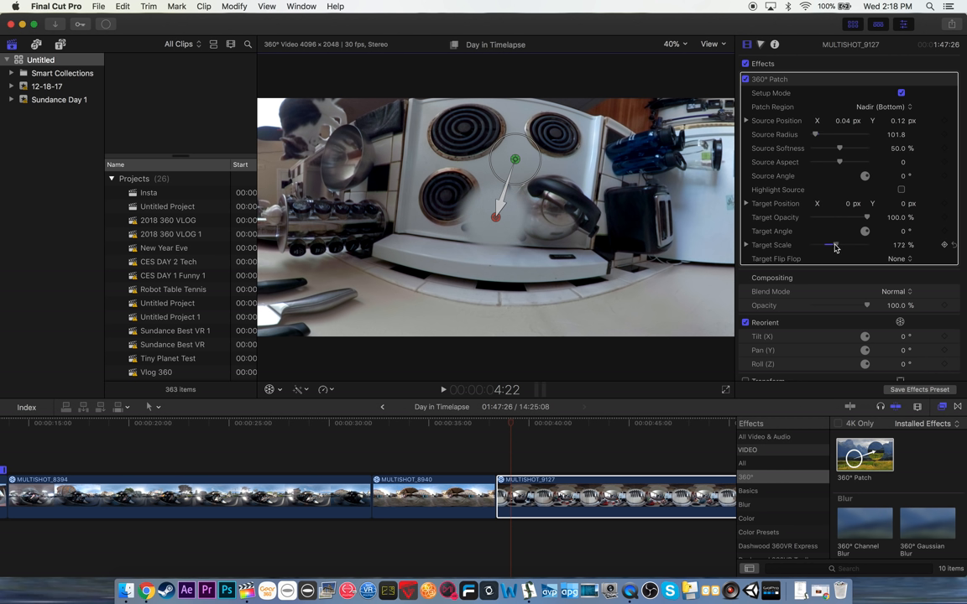
pyautogui.moveTo(840, 245); pyautogui.dragTo(829, 245)
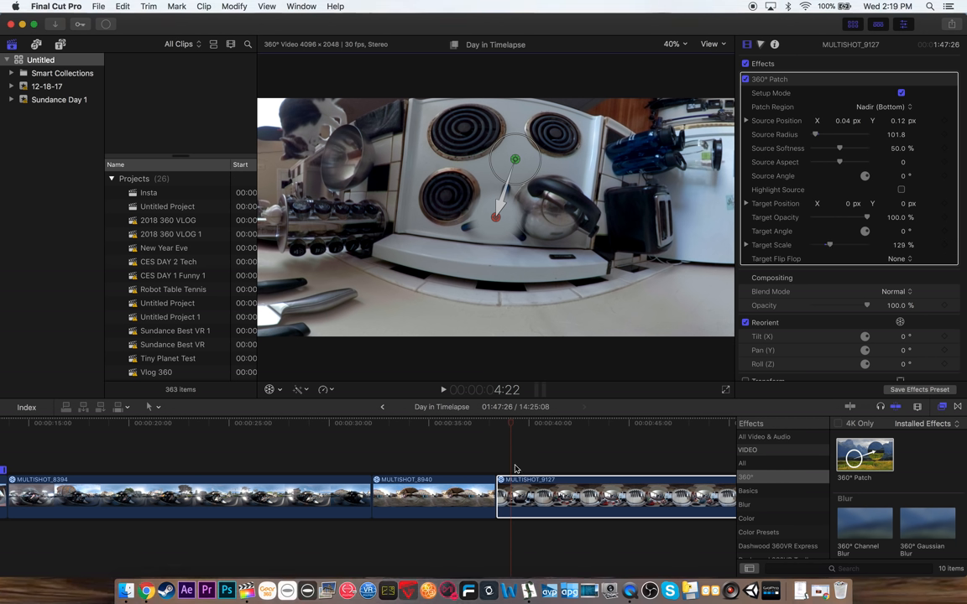
pyautogui.click(523, 430)
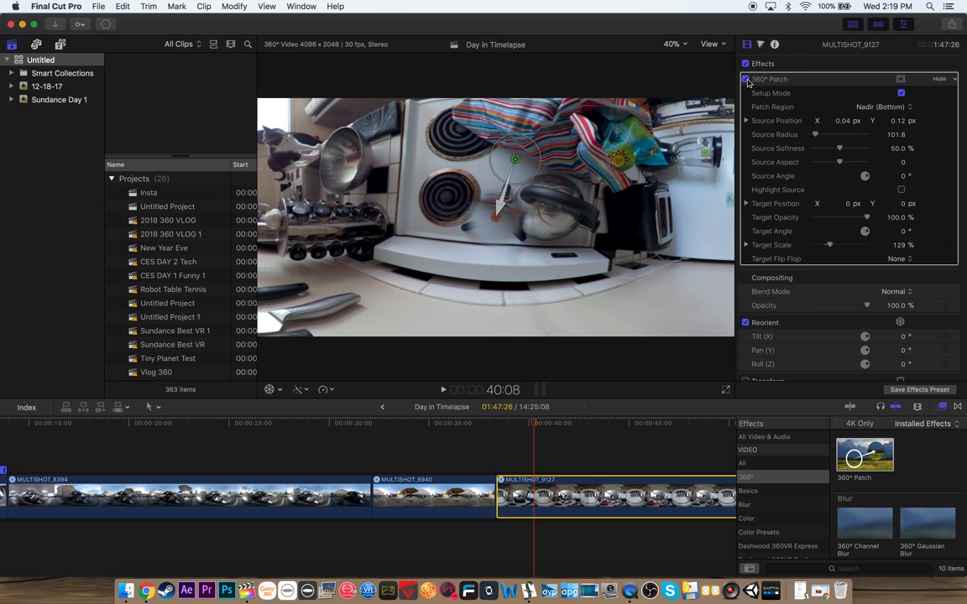
pyautogui.click(746, 79)
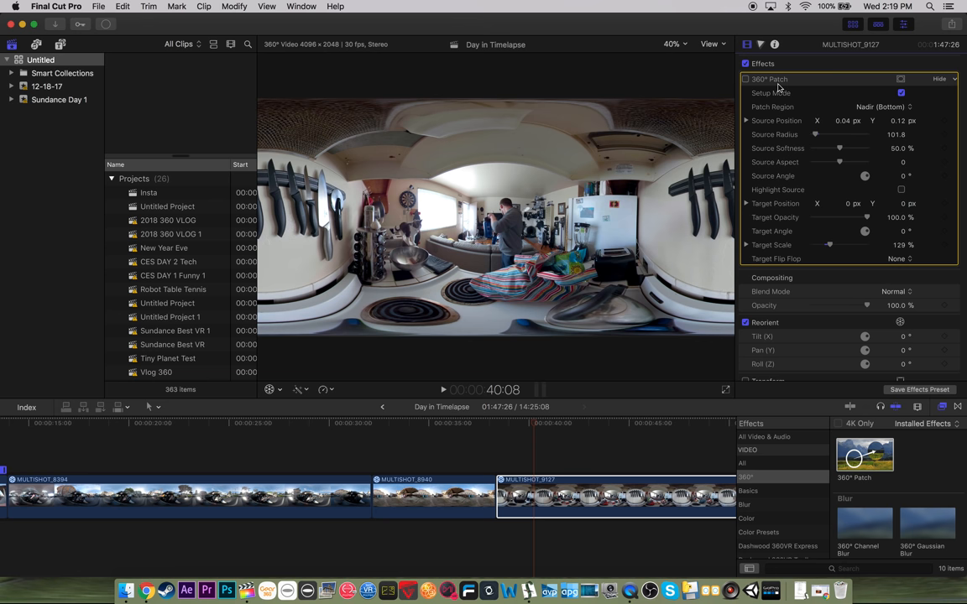
pyautogui.scroll(-3)
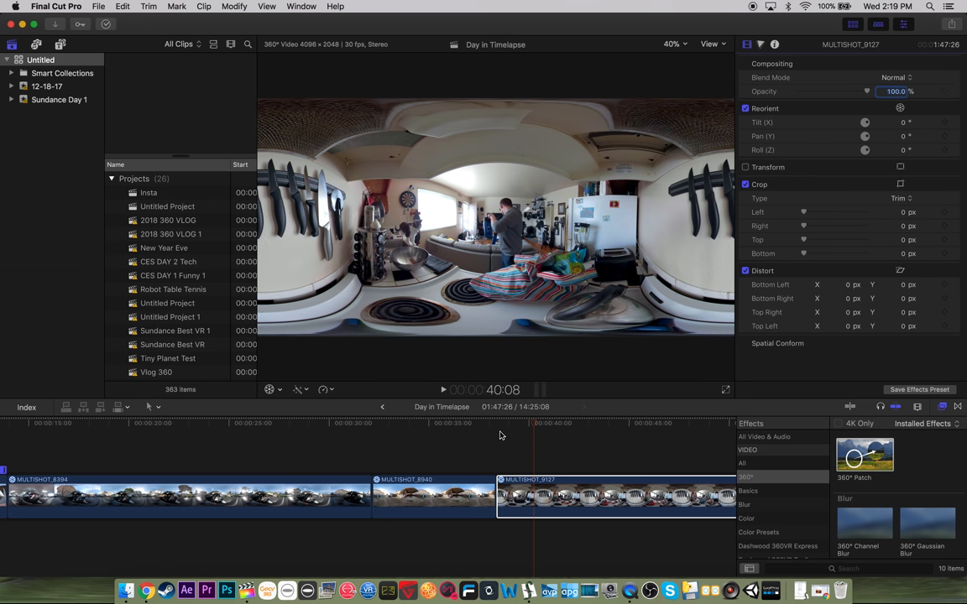
pyautogui.click(210, 423)
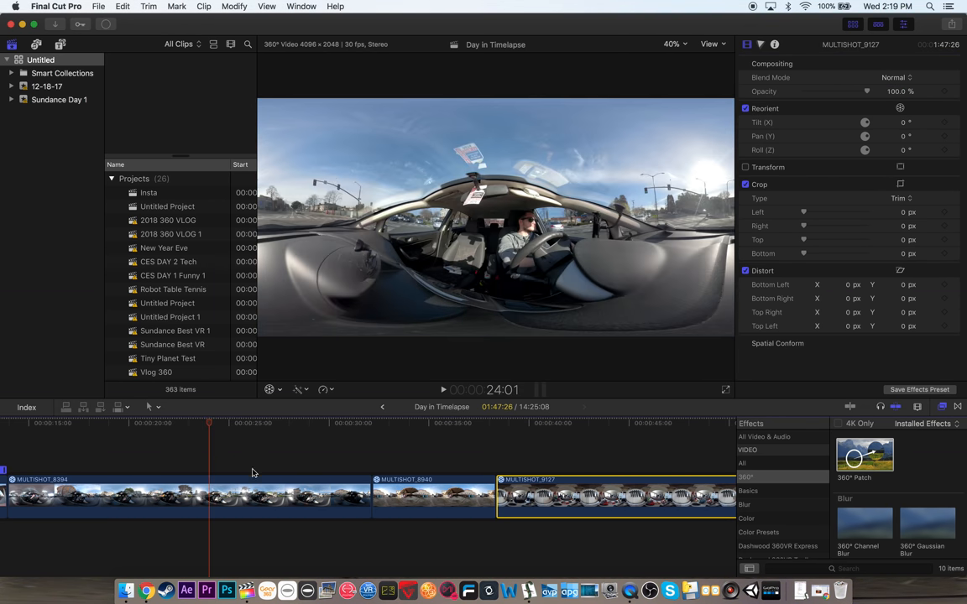
# Retime the opening clips to Fast 4x
pyautogui.click(235, 7)
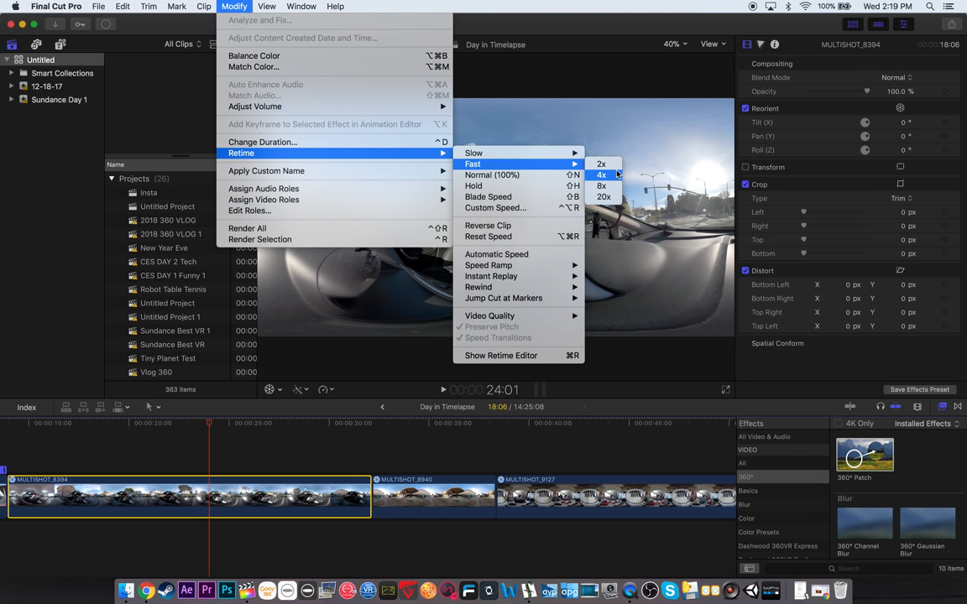
pyautogui.click(601, 175)
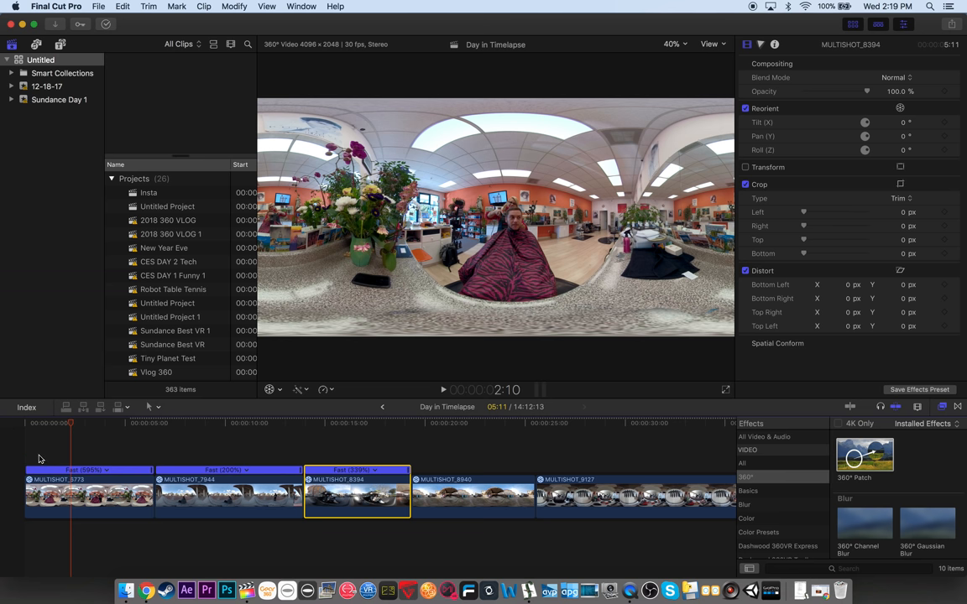
# Add a Basic Title over the opening clips and enable its 360° Transform
pyautogui.click(99, 7)
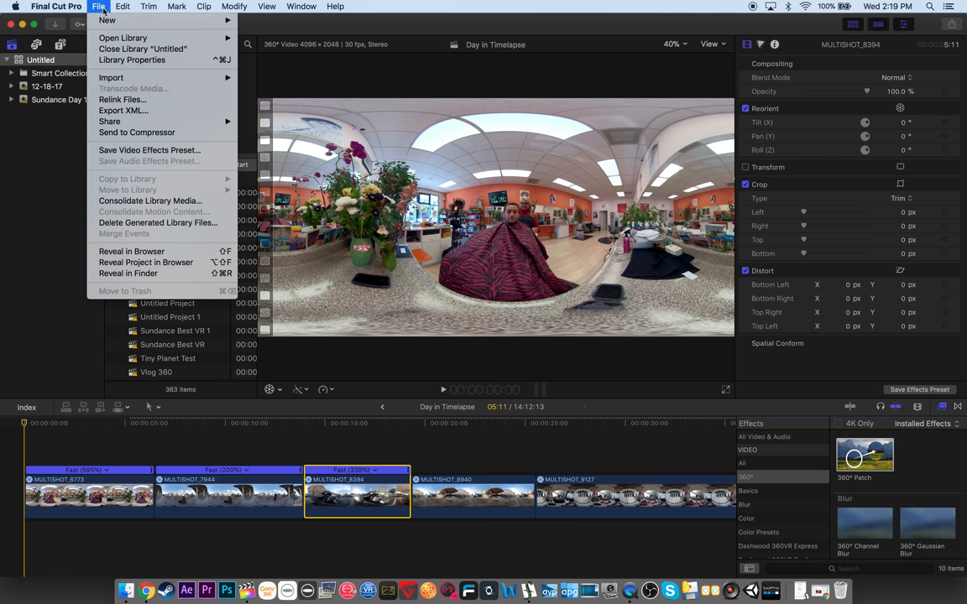
pyautogui.click(123, 7)
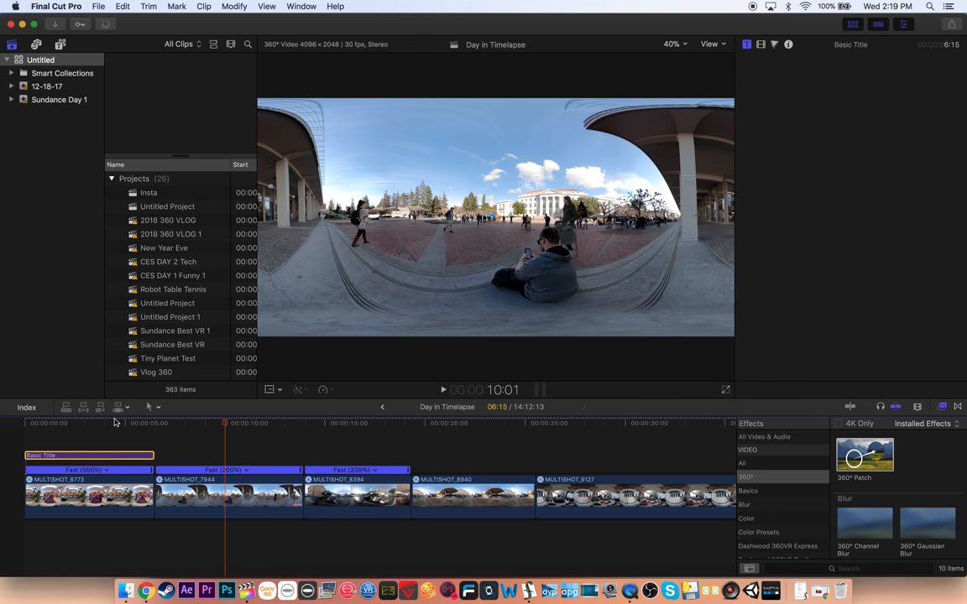
pyautogui.click(101, 423)
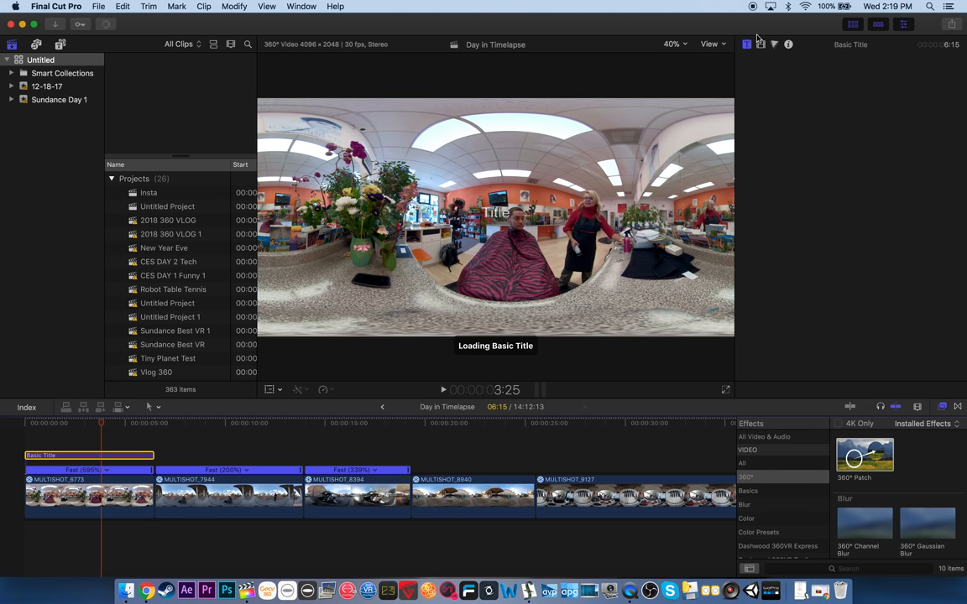
pyautogui.click(773, 44)
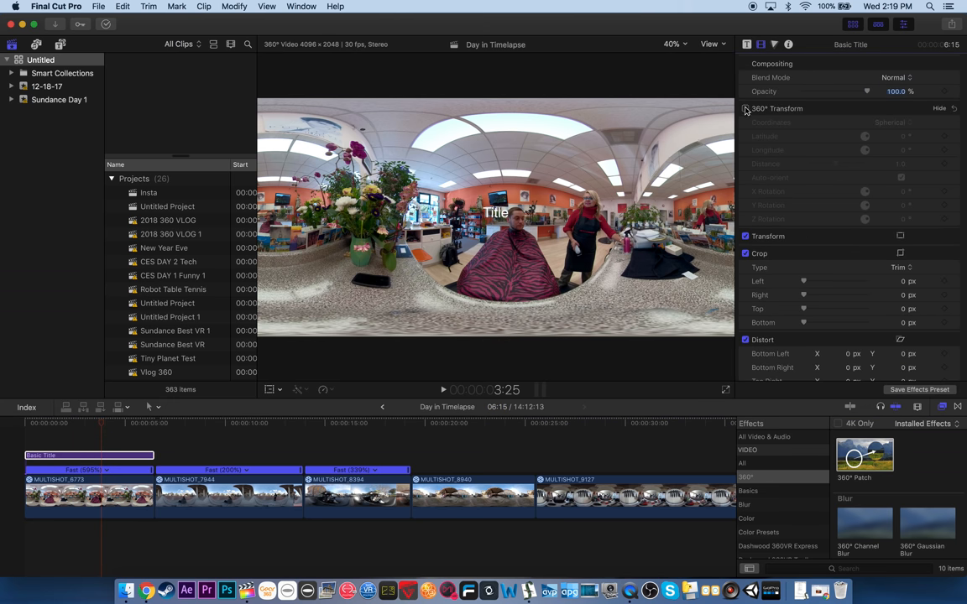
pyautogui.click(746, 108)
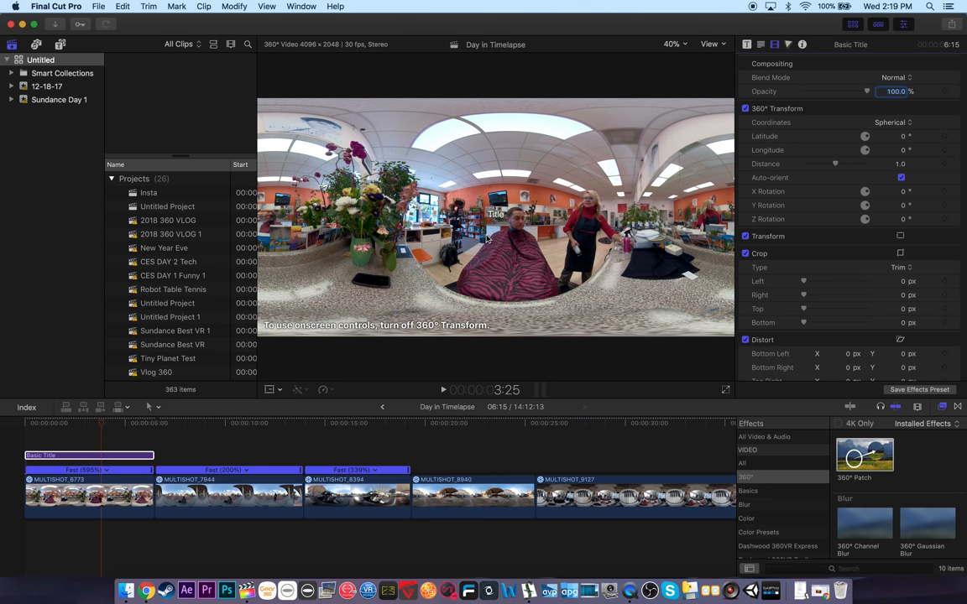
pyautogui.moveTo(766, 123)
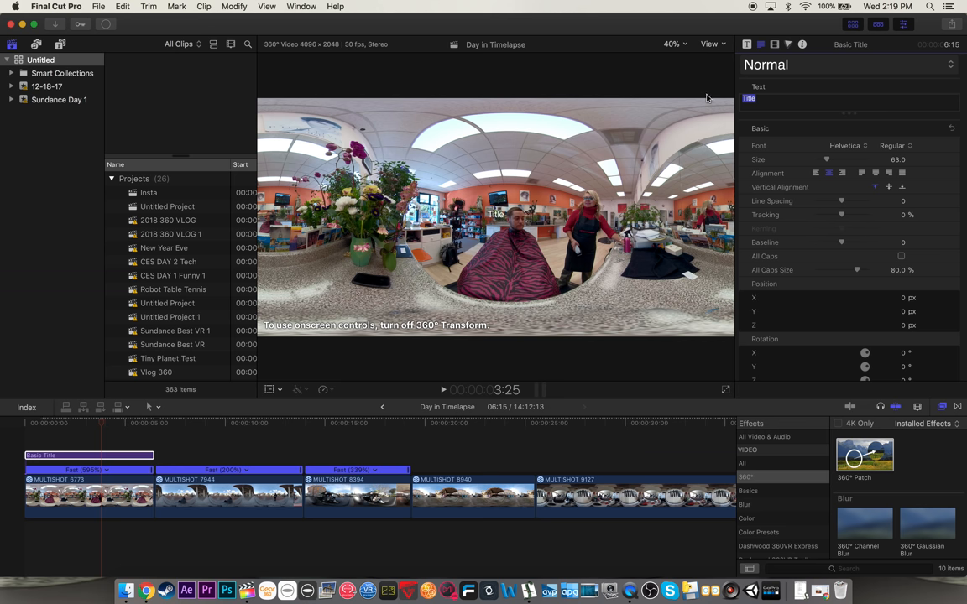
pyautogui.moveTo(541, 121)
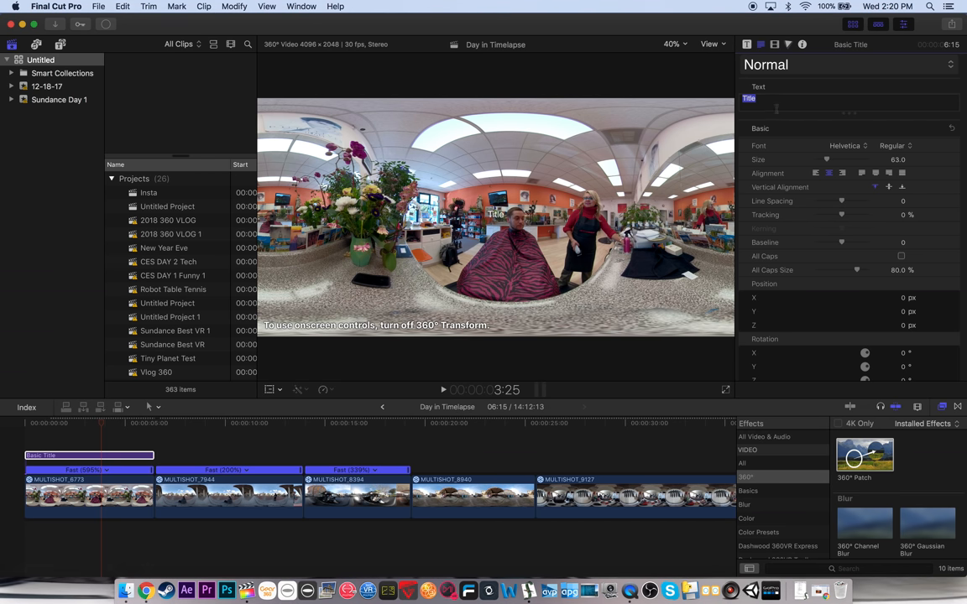
# Write the title 'KEVIN KUNZE 360 VLOG #4', then switch to the web browser
pyautogui.write('KEVIN KUNZE')
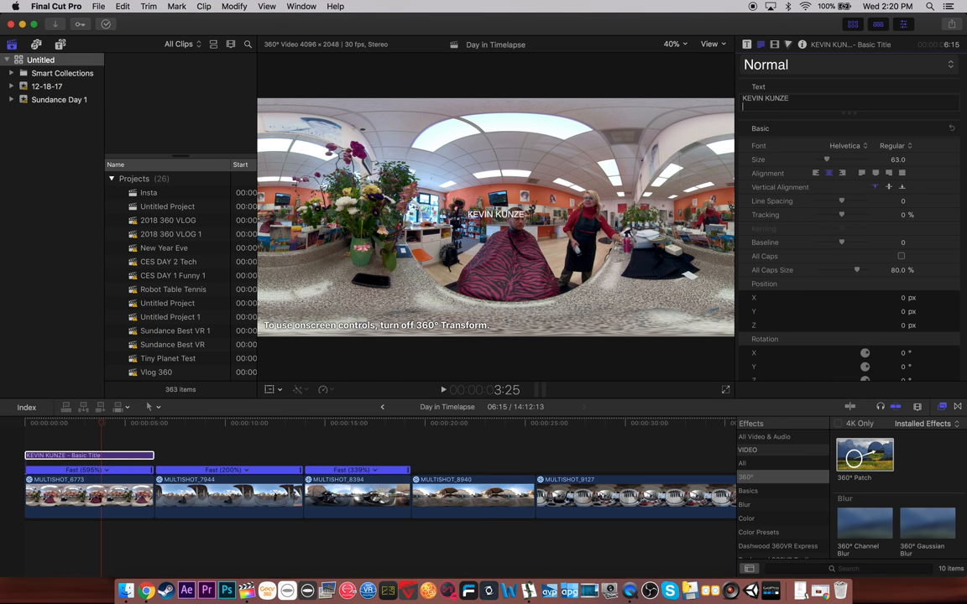
pyautogui.write('360 VLOG #')
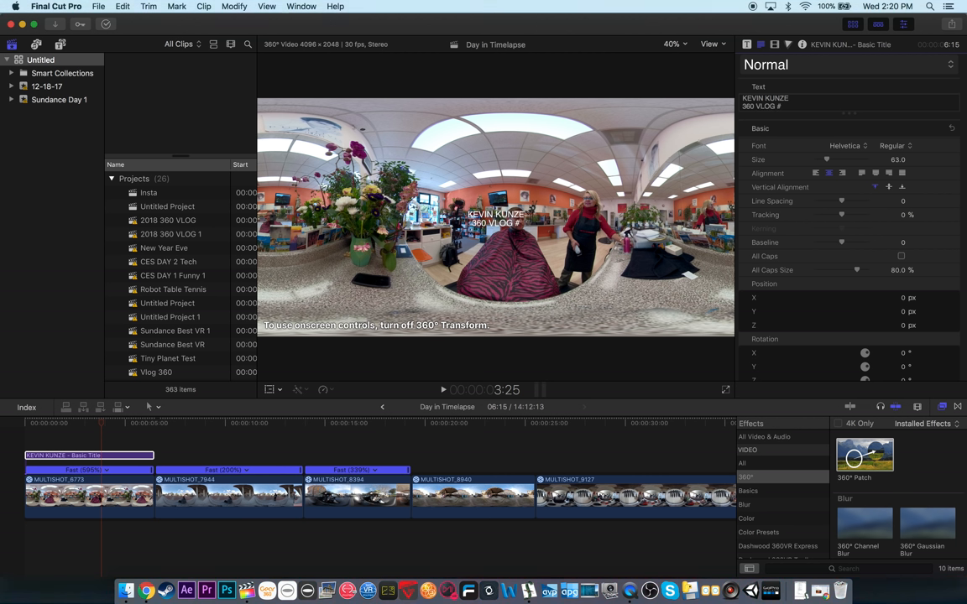
pyautogui.write('46')
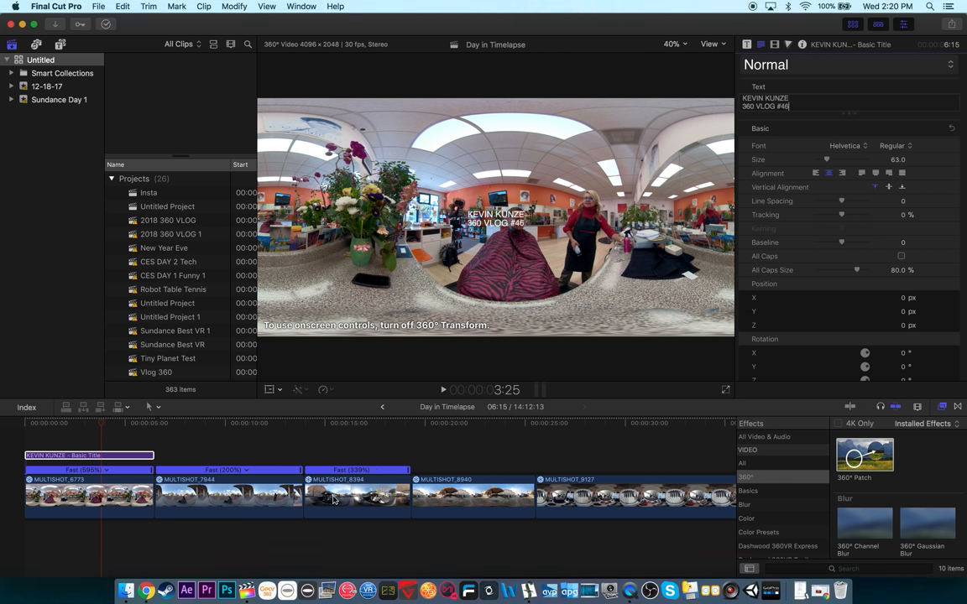
pyautogui.click(156, 591)
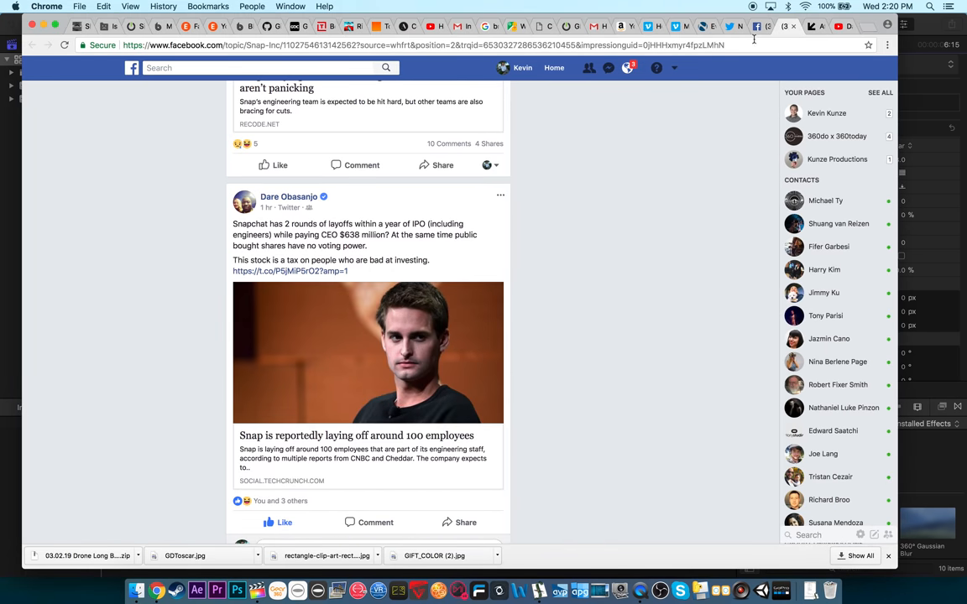
# Check the vlog number on the STAR WARS DISNEY VR (360° REVIEW) details page, then return to Final Cut Pro
pyautogui.click(840, 26)
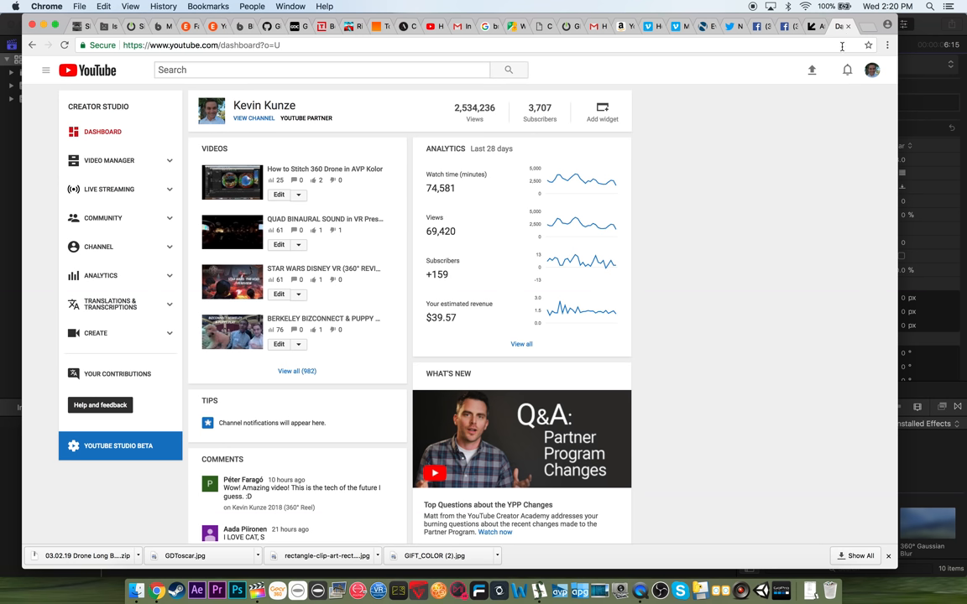
pyautogui.moveTo(359, 197)
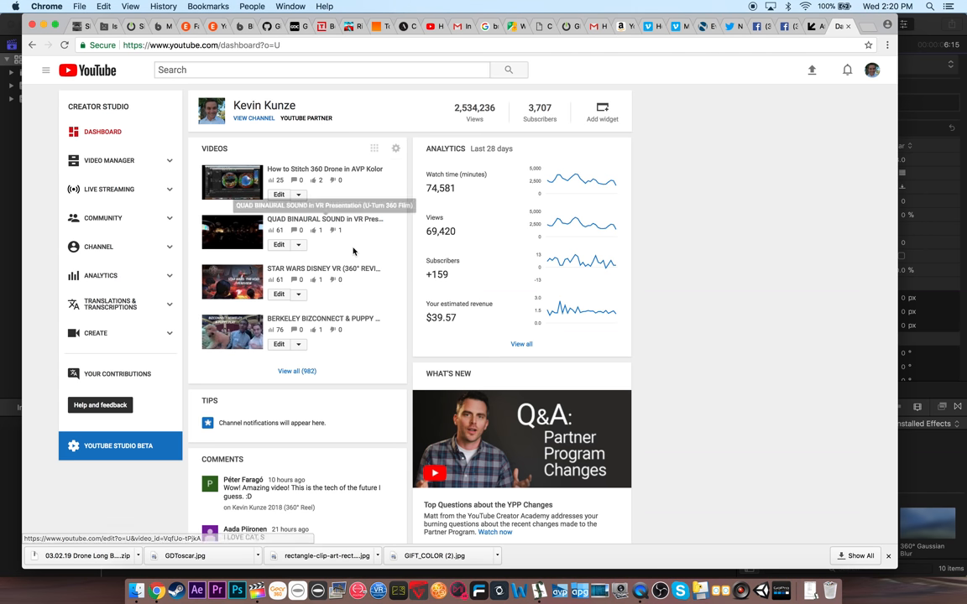
pyautogui.click(323, 268)
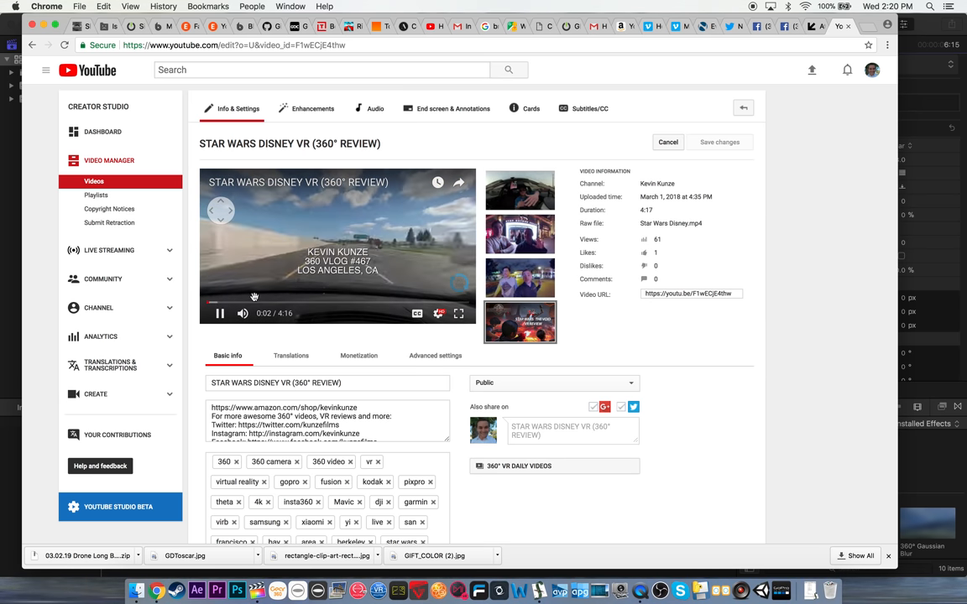
pyautogui.click(220, 314)
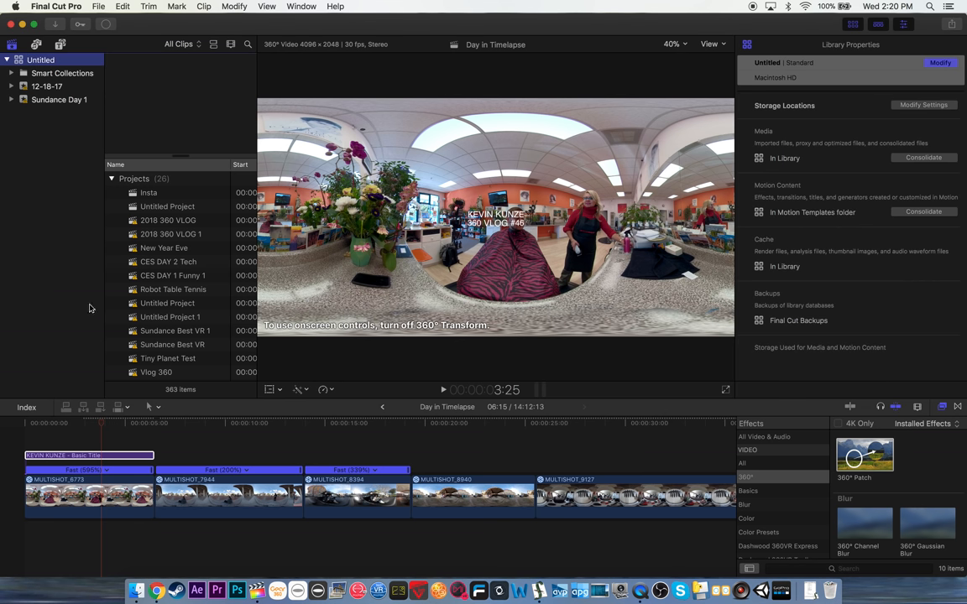
pyautogui.moveTo(117, 457)
pyautogui.write('8')
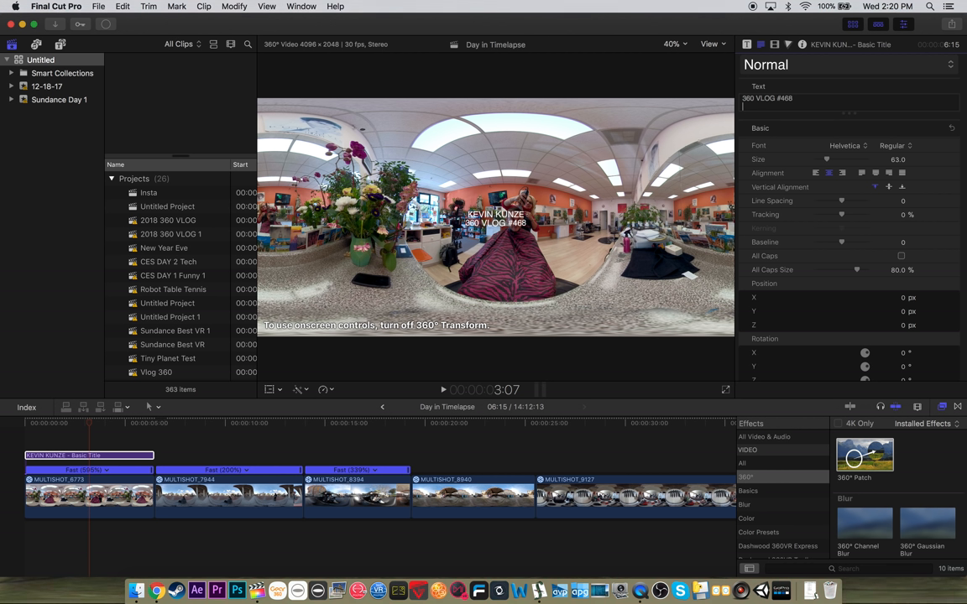
# Extend the opening title to read '360 VLOG #468 BERKELEY, CA' and browse down the effects list
pyautogui.write('BERKELEY')
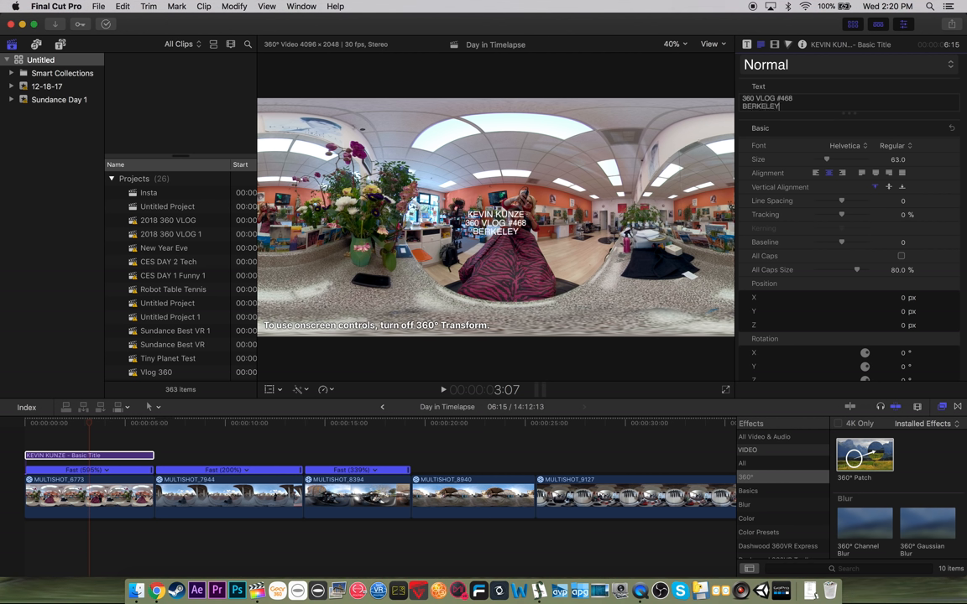
pyautogui.write(', CA')
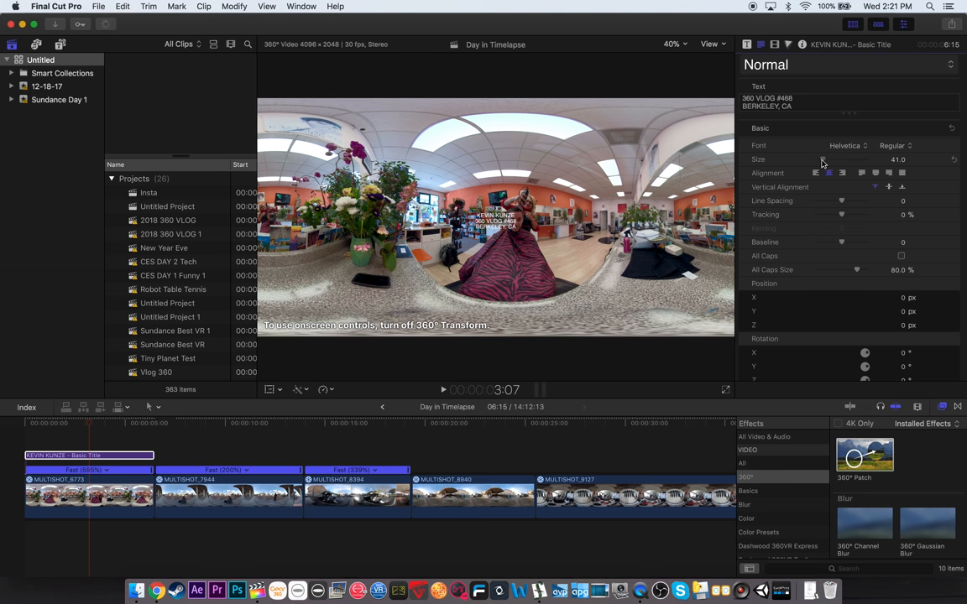
pyautogui.scroll(-3)
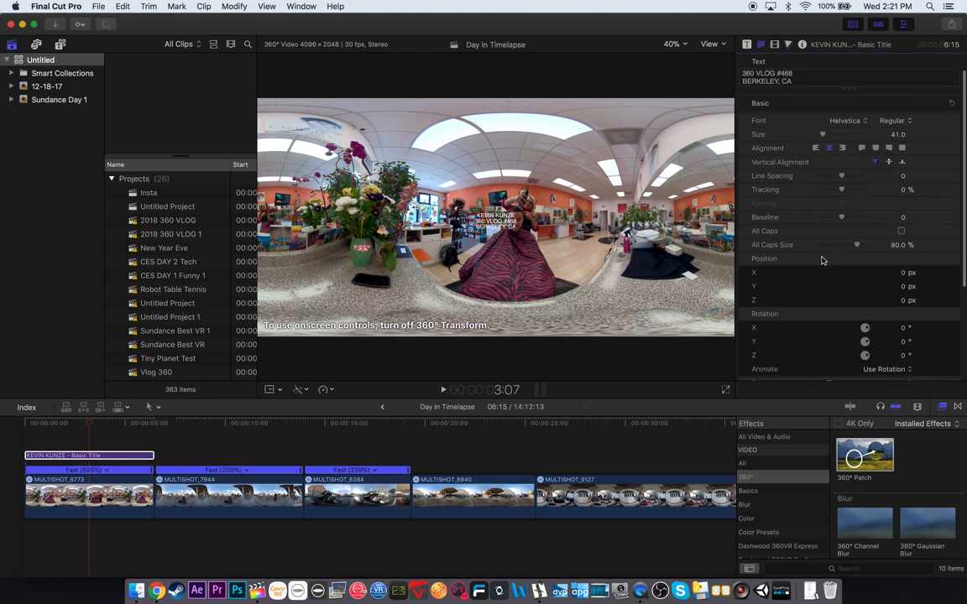
pyautogui.scroll(-3)
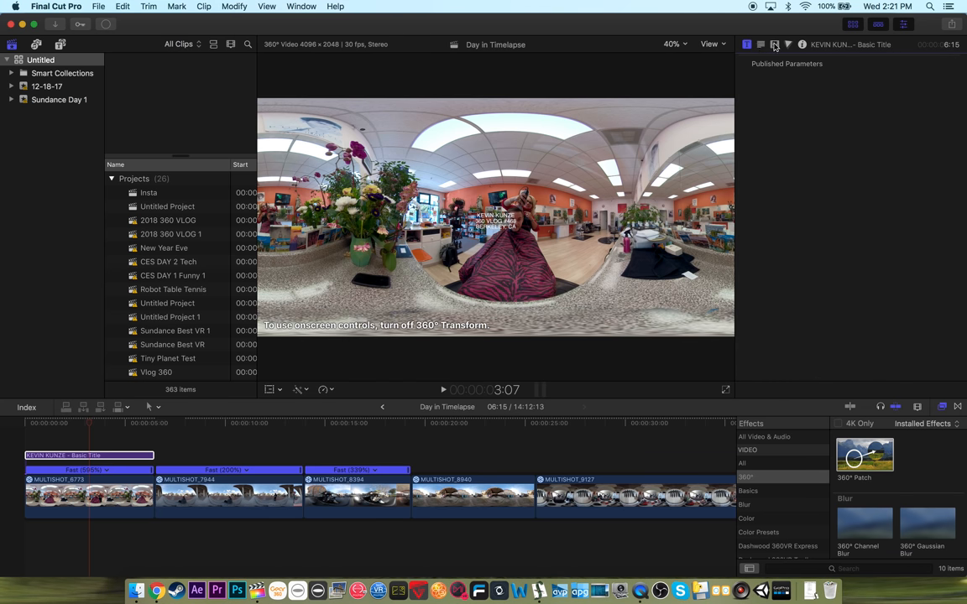
# Apply 360° Transform to the opening title and raise its latitude to about 17°
pyautogui.click(776, 44)
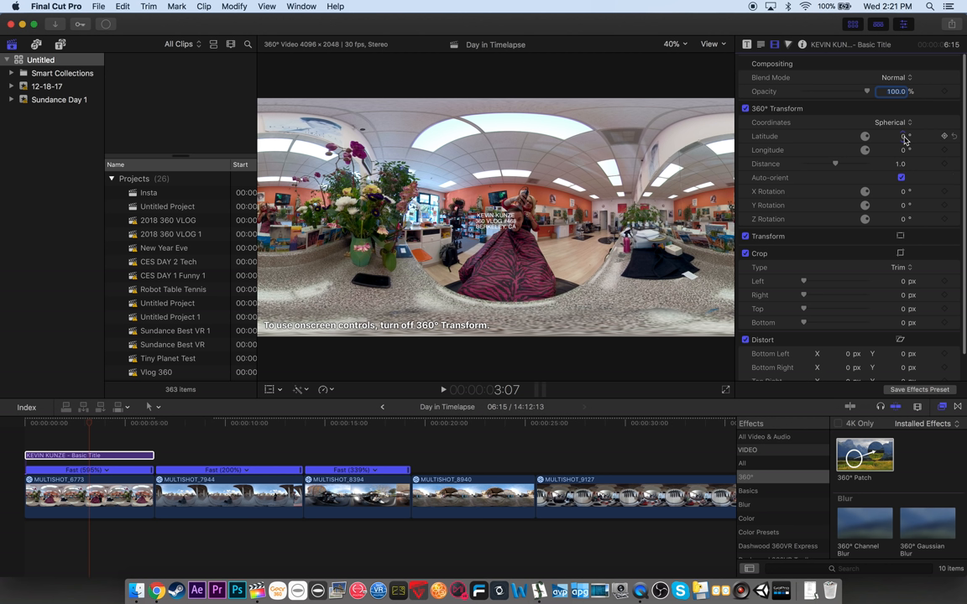
pyautogui.moveTo(904, 136); pyautogui.dragTo(904, 136)
pyautogui.write('17')
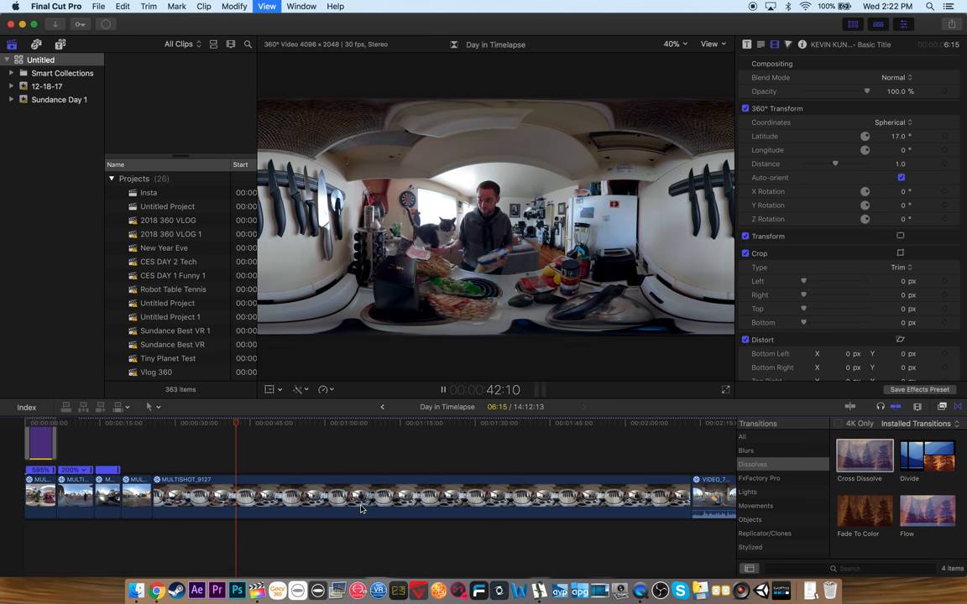
# Skim through the timeline clips to review footage up to the car interior clip VIDEO_8393(1)
pyautogui.click(234, 6)
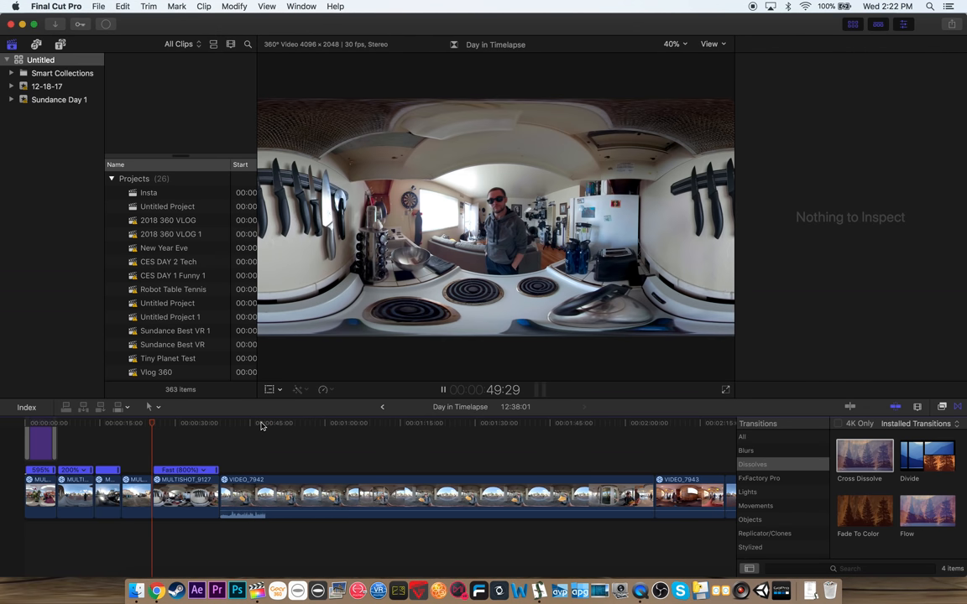
pyautogui.click(261, 423)
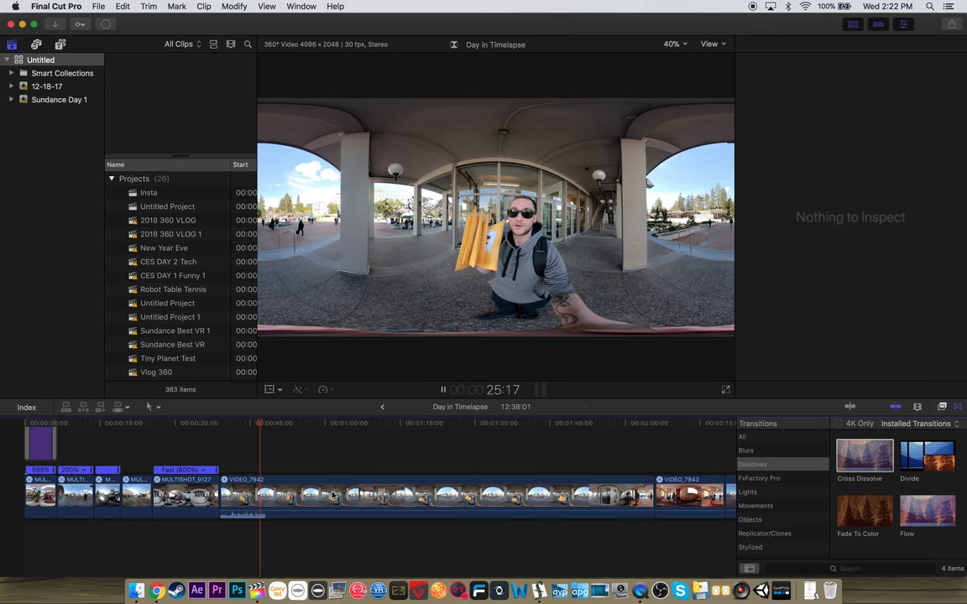
pyautogui.click(419, 496)
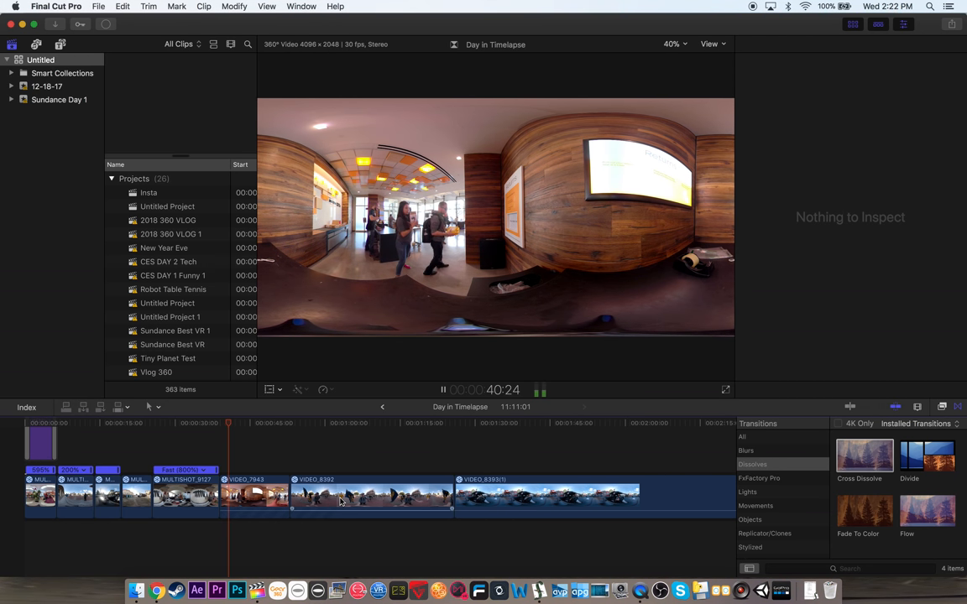
pyautogui.click(256, 495)
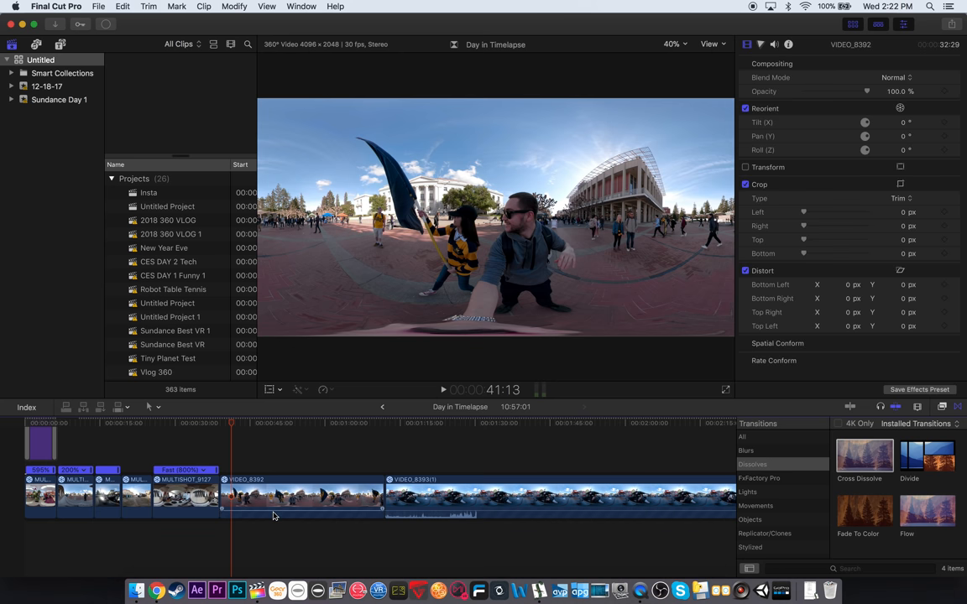
pyautogui.click(486, 423)
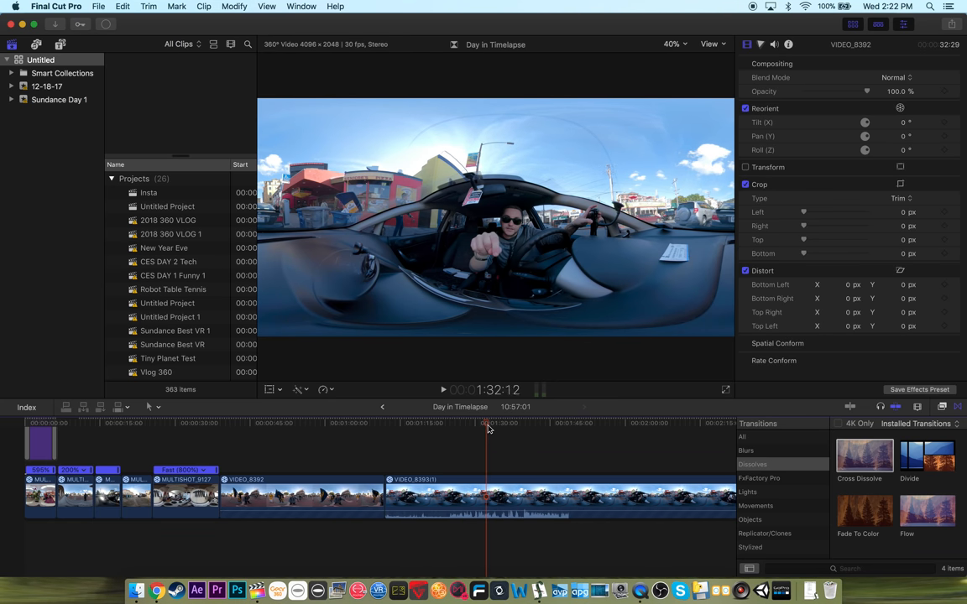
pyautogui.click(522, 426)
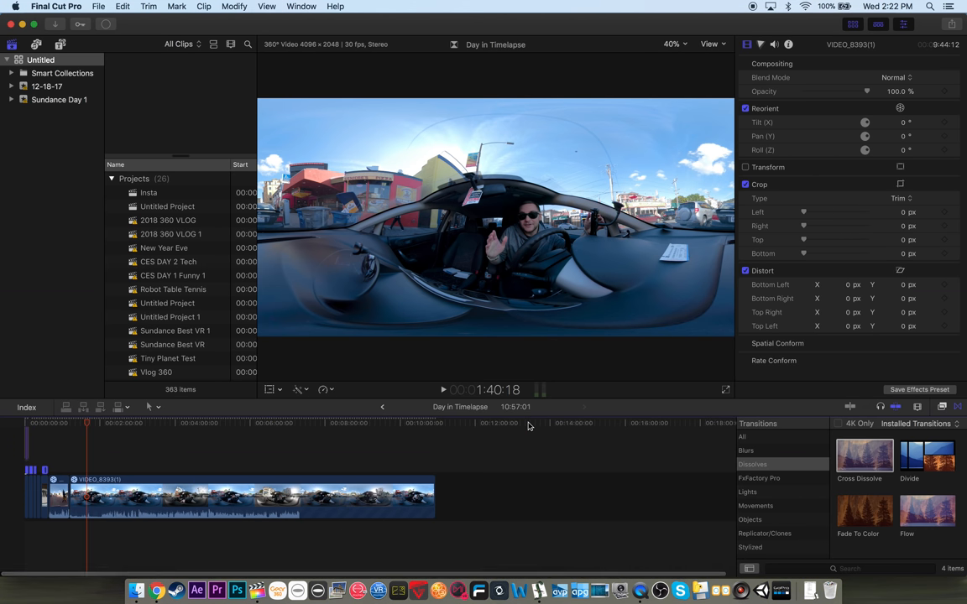
# Preview the long driving clip, select it and retime it faster into a timelapse
pyautogui.click(168, 423)
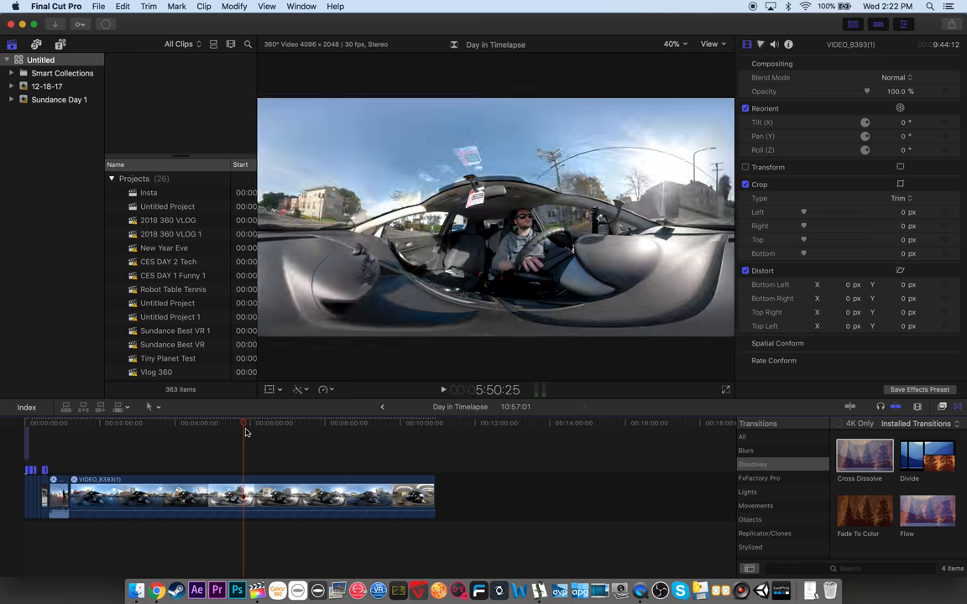
pyautogui.click(346, 423)
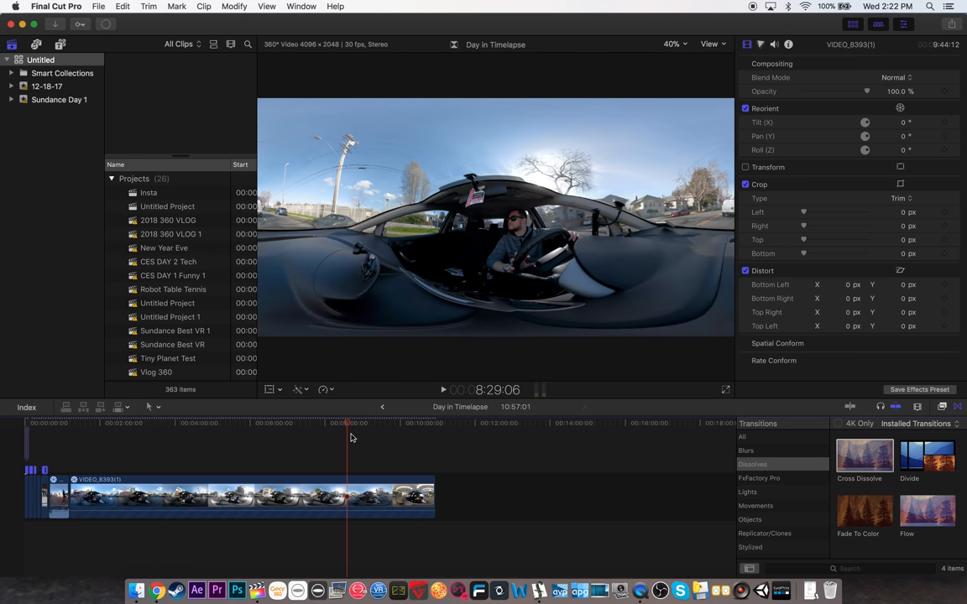
pyautogui.click(406, 423)
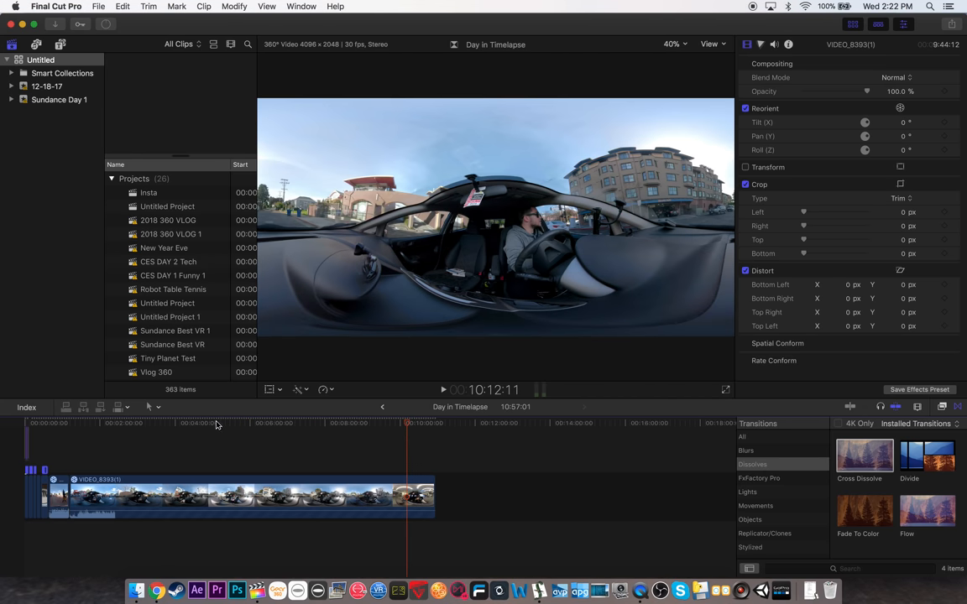
pyautogui.click(151, 408)
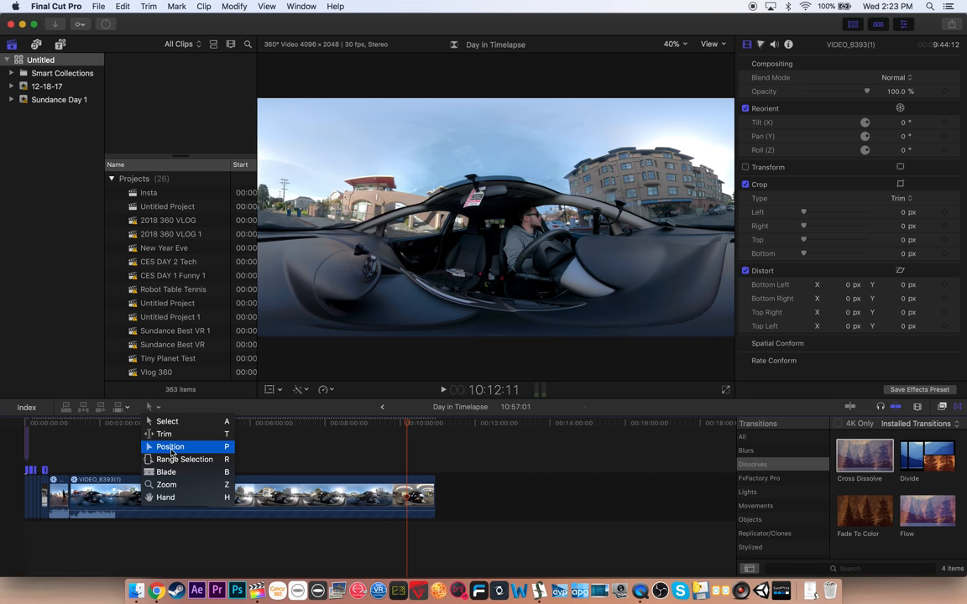
pyautogui.click(170, 447)
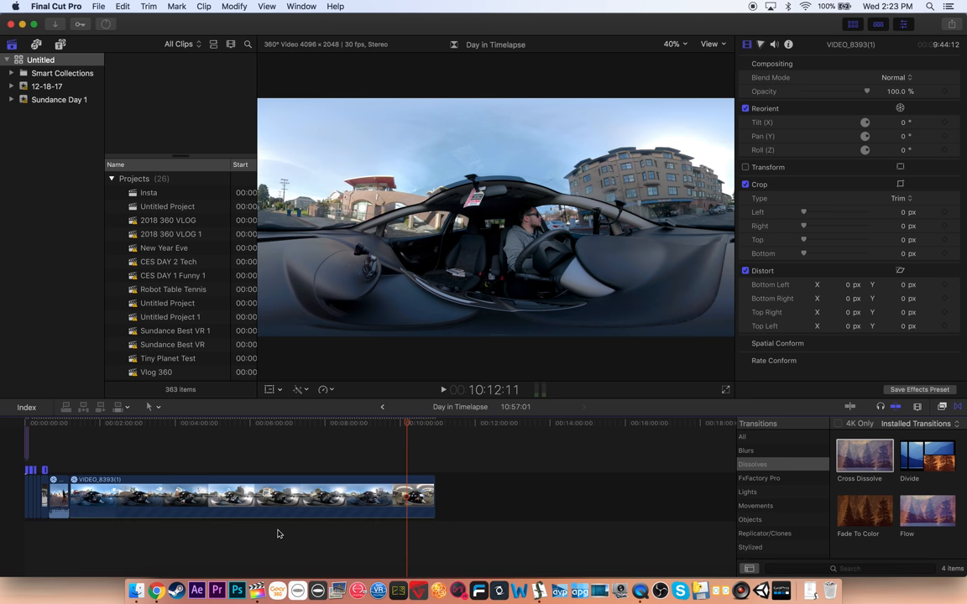
pyautogui.click(233, 6)
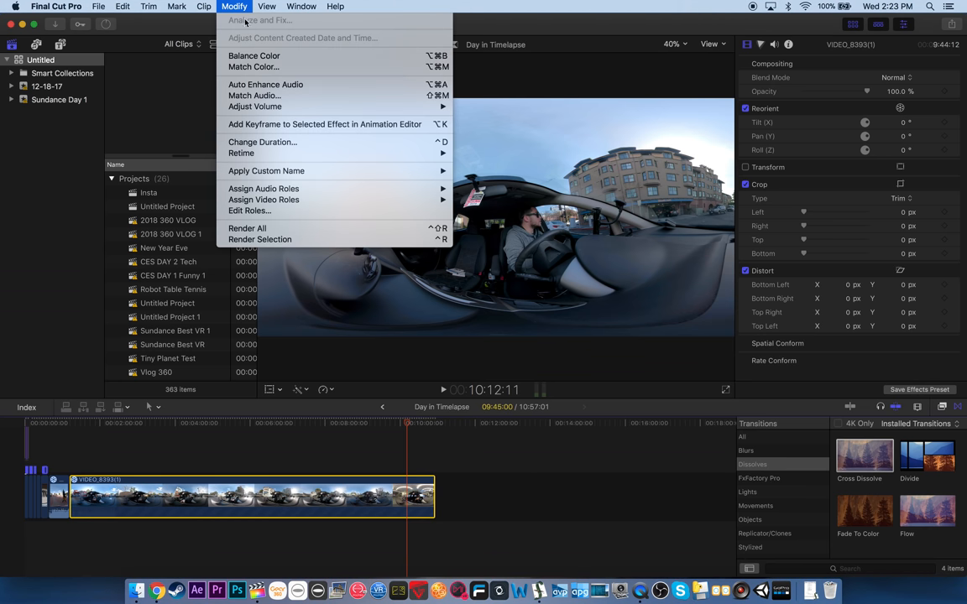
pyautogui.moveTo(242, 153)
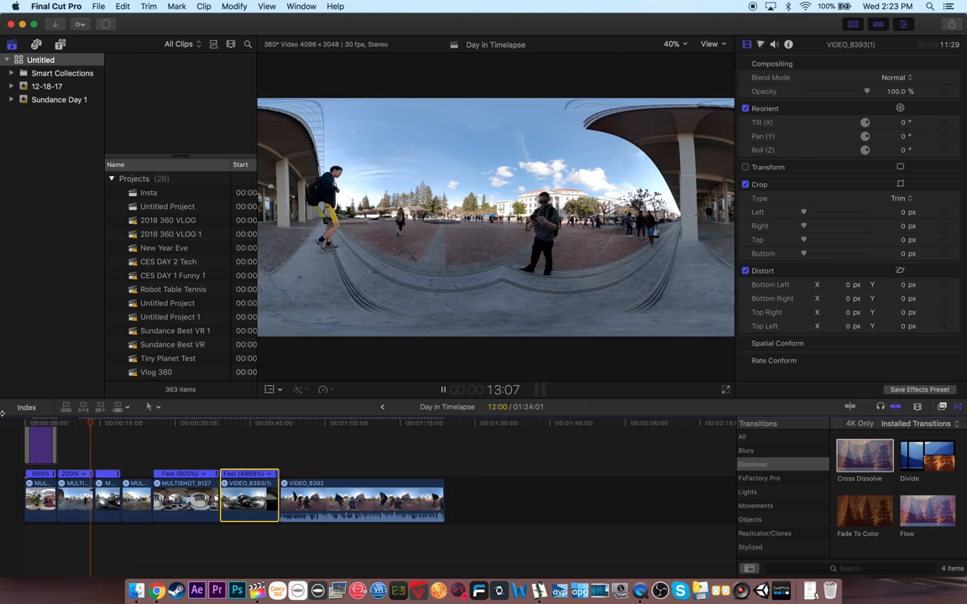
pyautogui.click(443, 390)
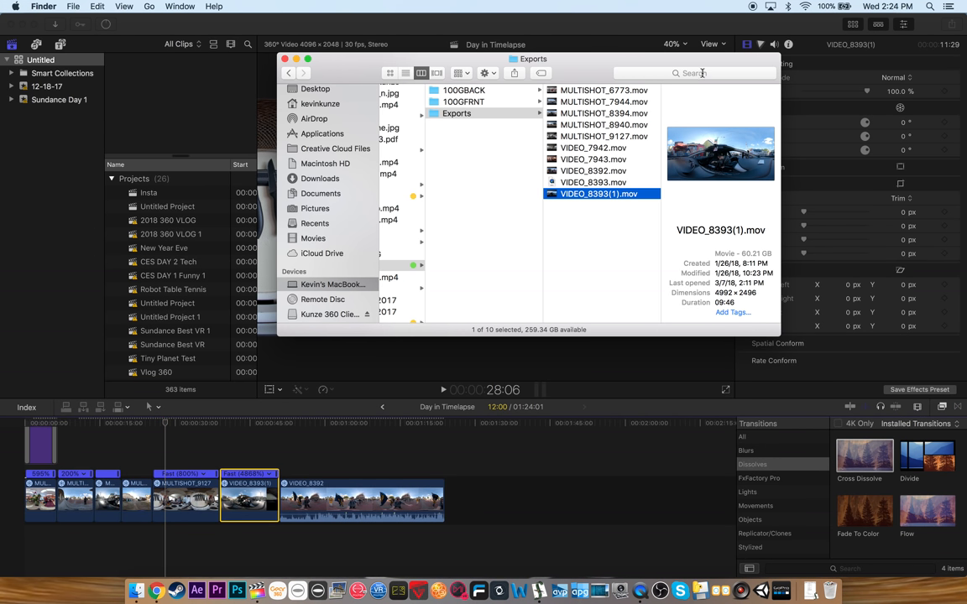
# Search Finder for 'vlog music', browse the Vlog Music folder and pick the Glassworks Final track
pyautogui.write('vlog m')
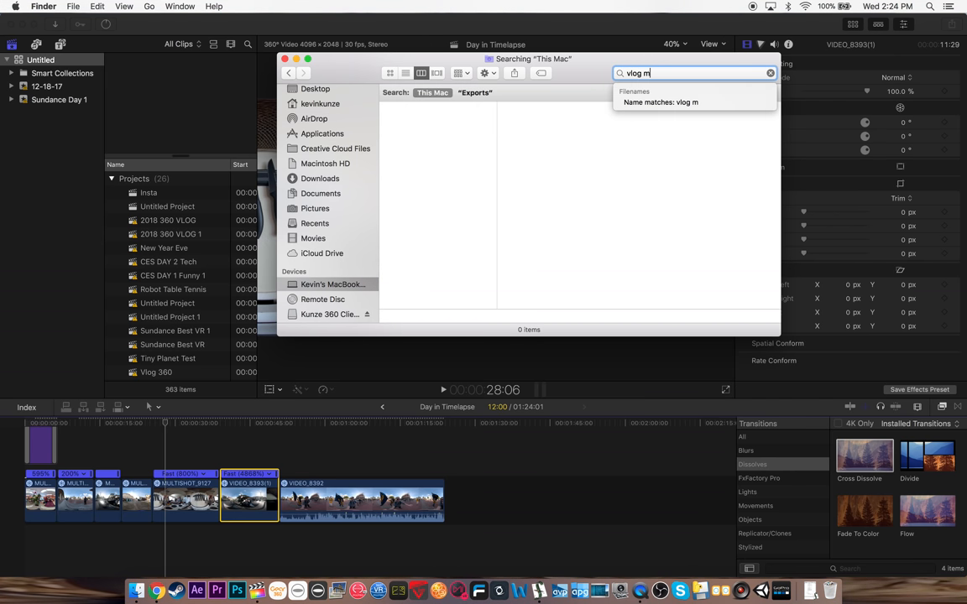
pyautogui.write('usic')
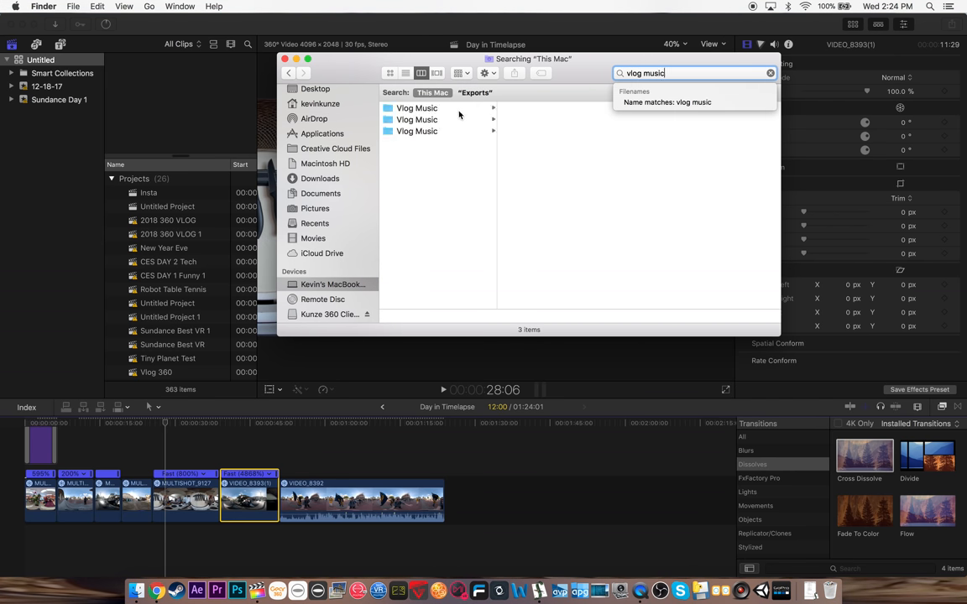
pyautogui.click(417, 107)
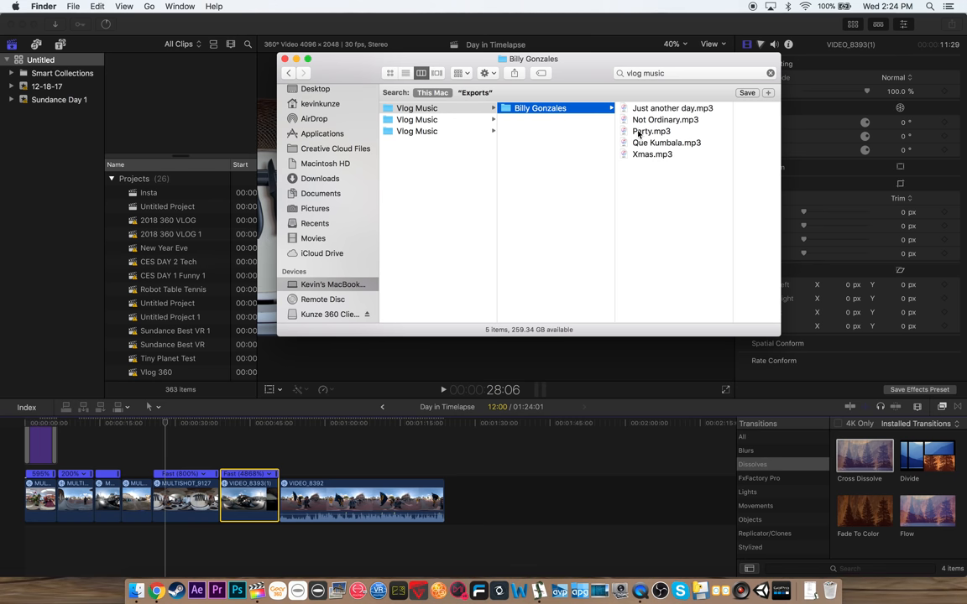
pyautogui.click(416, 119)
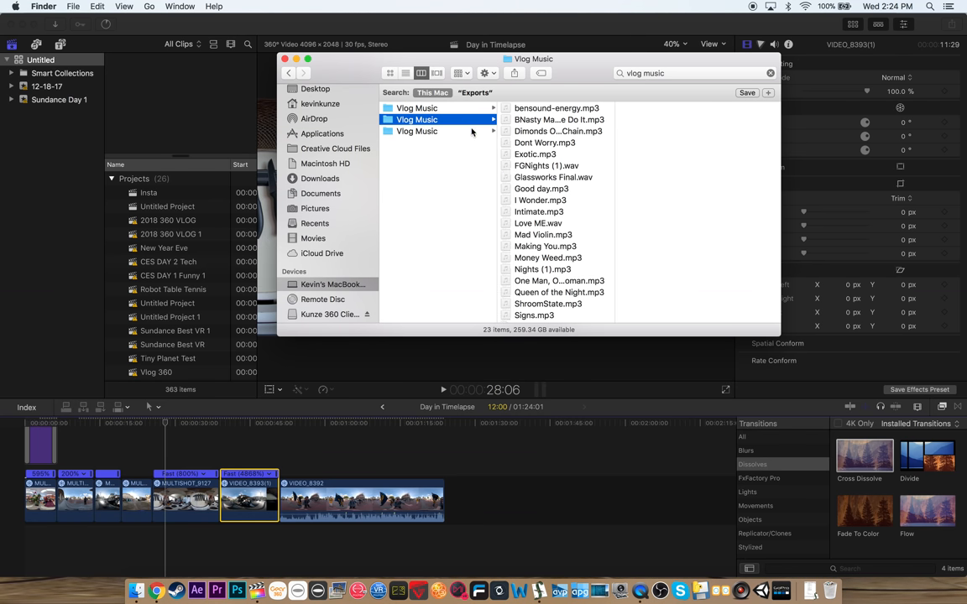
pyautogui.click(557, 119)
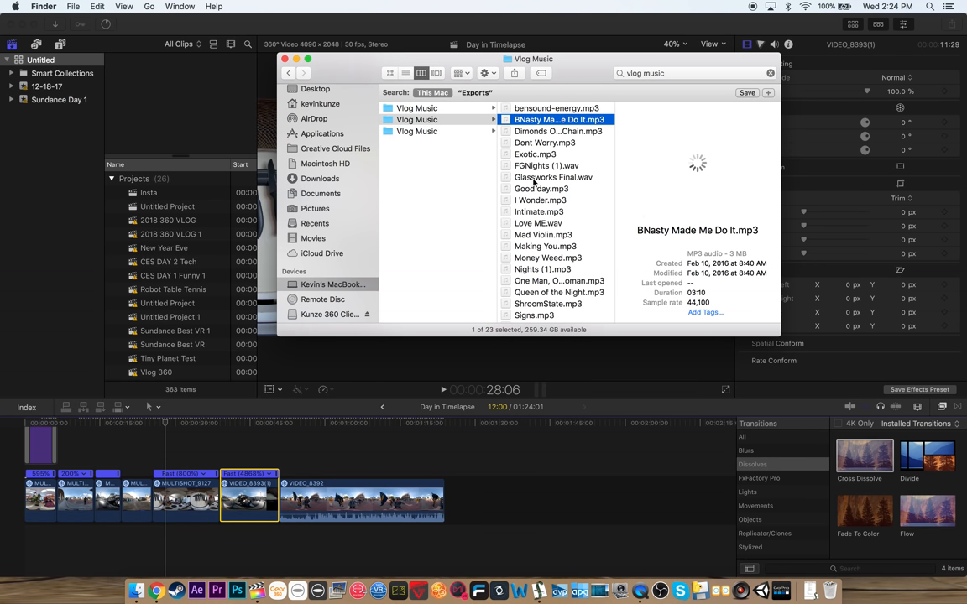
pyautogui.click(554, 178)
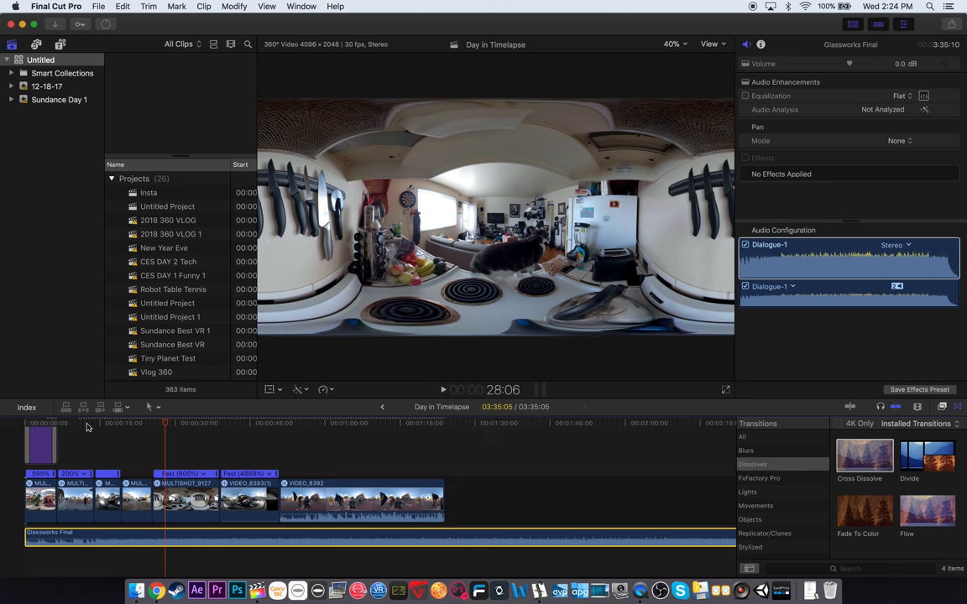
# Place Glassworks Final beneath the video clips and adjust its volume level
pyautogui.press('volumeup')
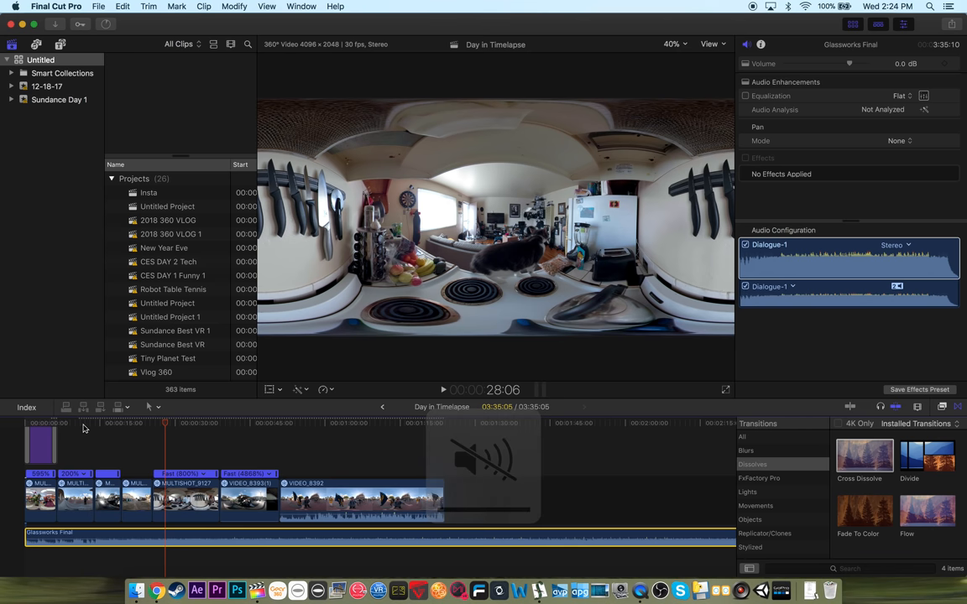
pyautogui.click(57, 423)
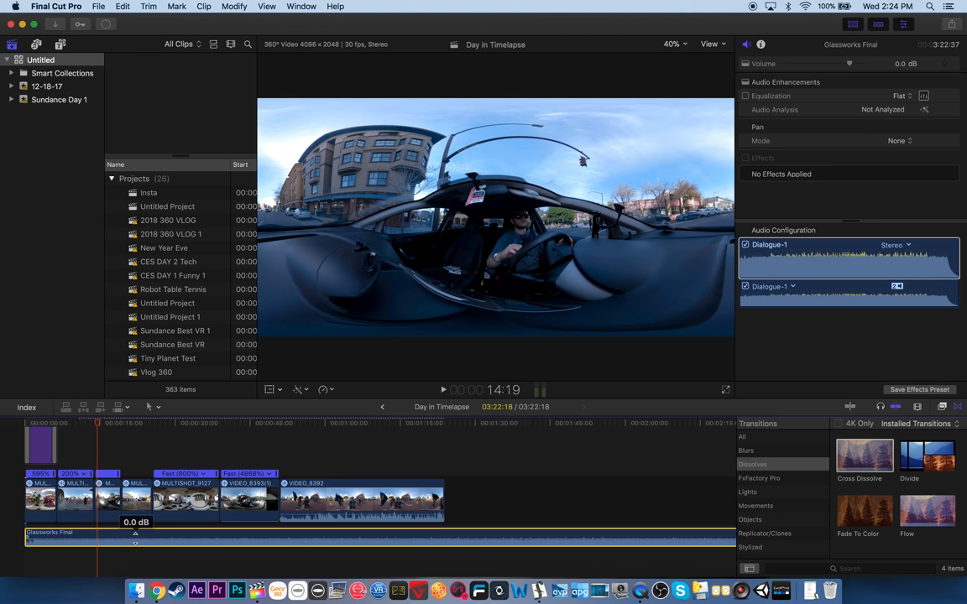
pyautogui.moveTo(849, 64); pyautogui.dragTo(836, 64)
pyautogui.write('THANKS F')
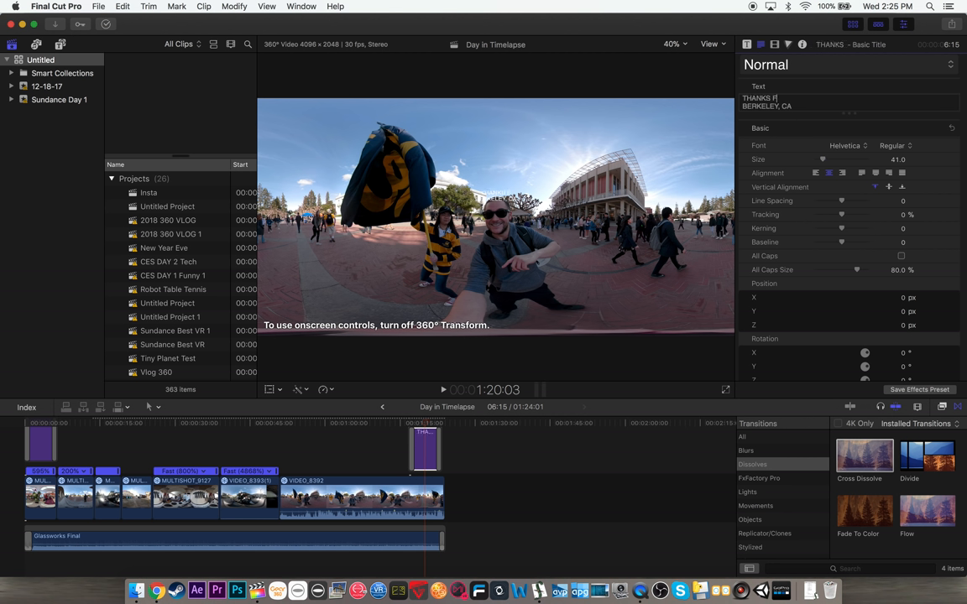
# Write the closing title 'THANKS FOR WATCHING! PLEASE SUBSCRIBE :)' and give it a 360° Transform latitude shift
pyautogui.write('OR WATCHING!')
pyautogui.write('PLEASE SUBSCRIBE :)')
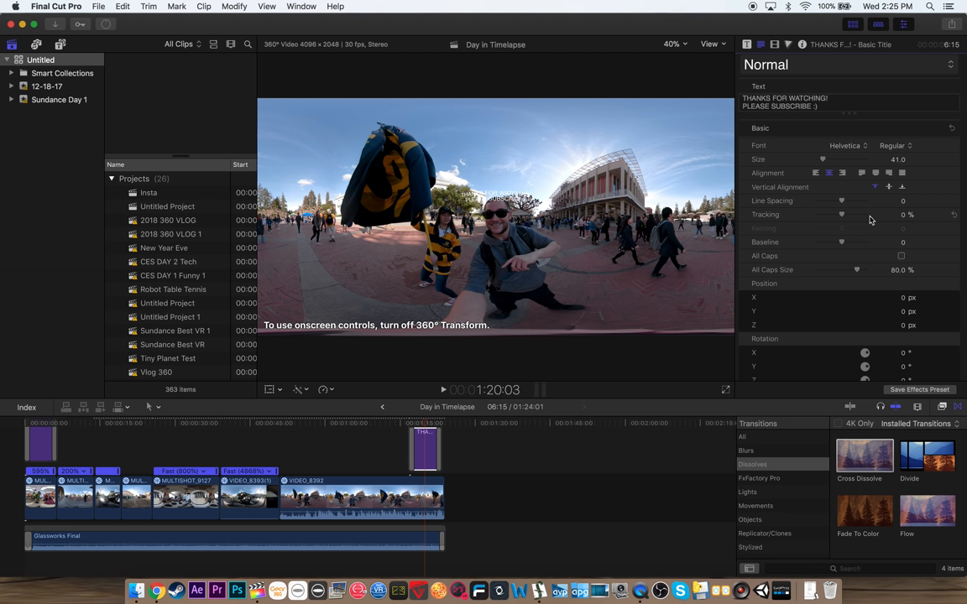
pyautogui.click(775, 44)
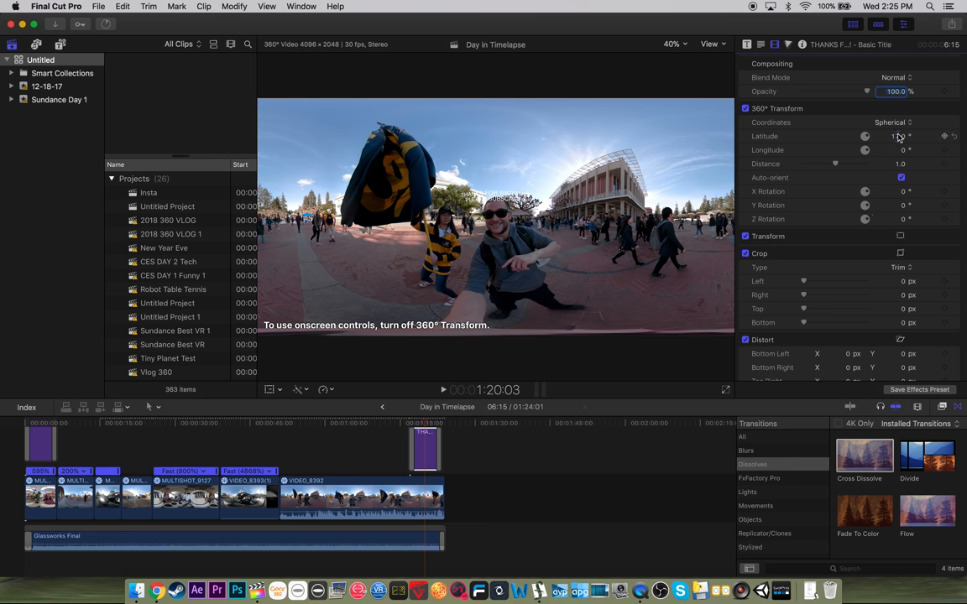
pyautogui.moveTo(896, 136); pyautogui.dragTo(897, 148)
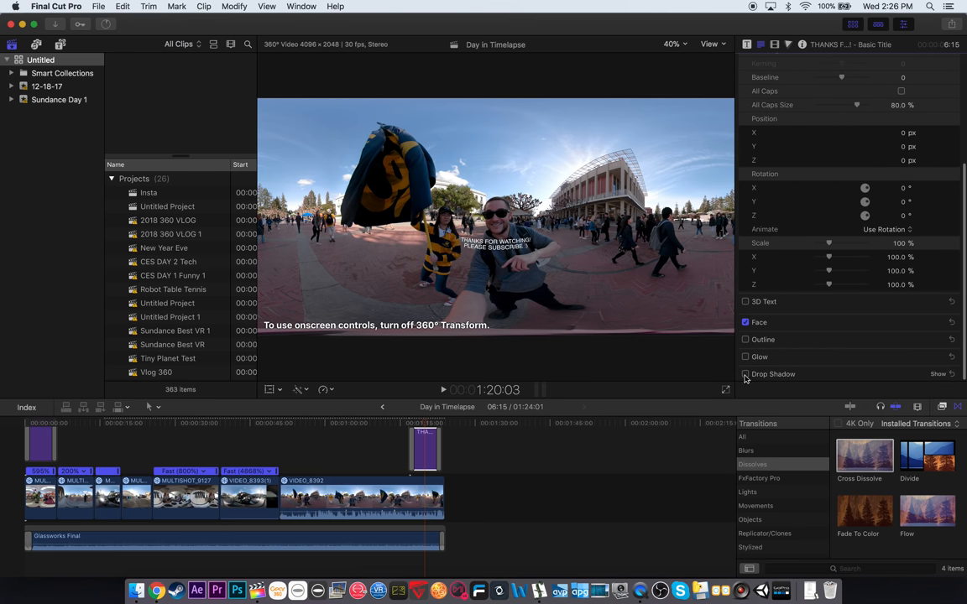
# Add a drop shadow to the opening 'KEVIN KUNZE 360 VLOG #468' title
pyautogui.click(745, 373)
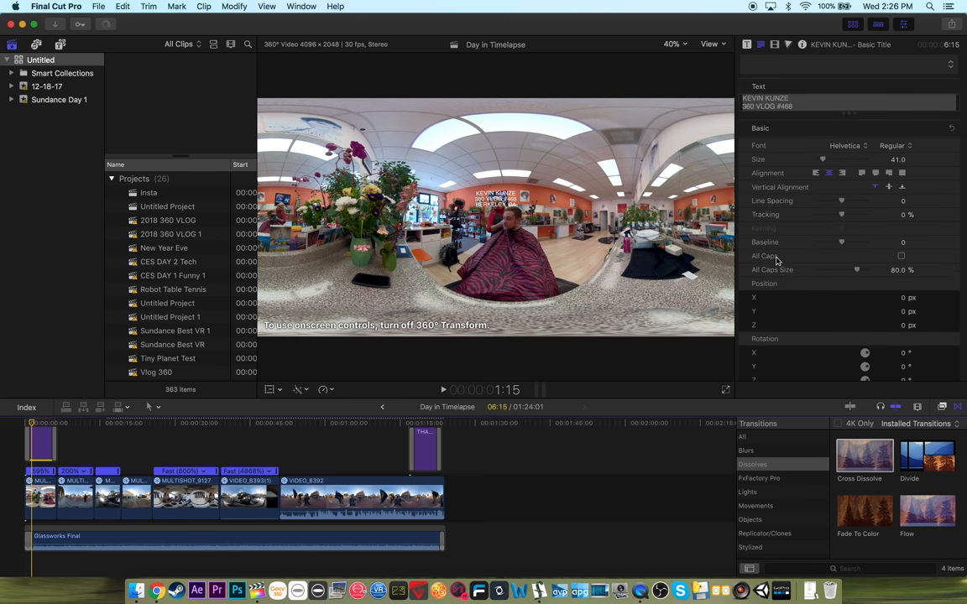
pyautogui.scroll(-3)
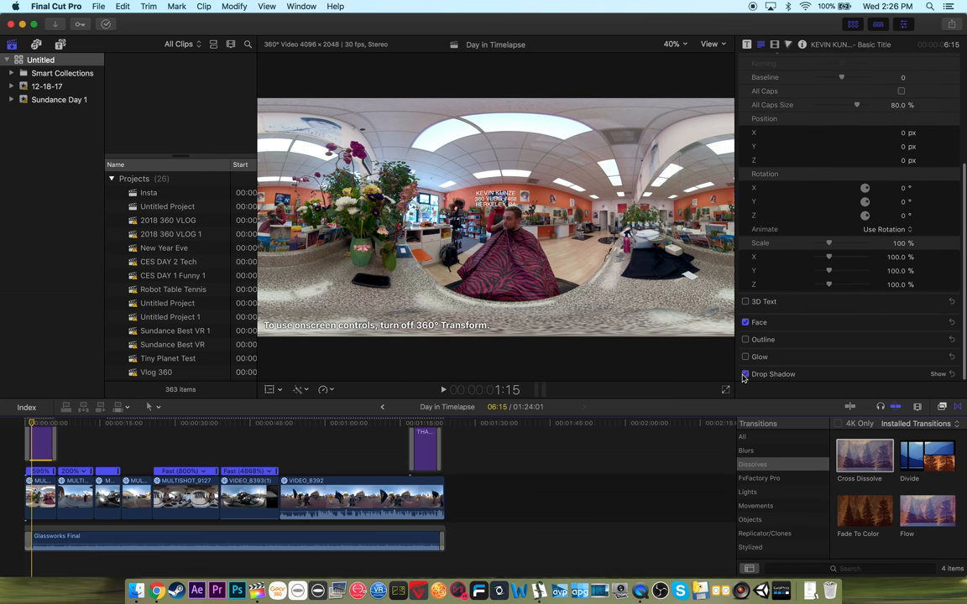
pyautogui.click(746, 372)
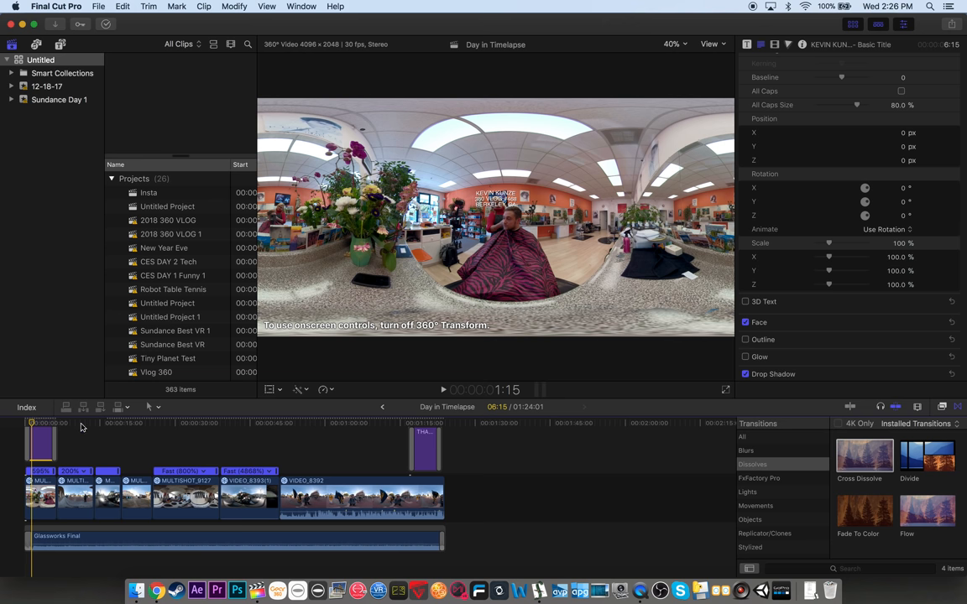
pyautogui.moveTo(138, 427)
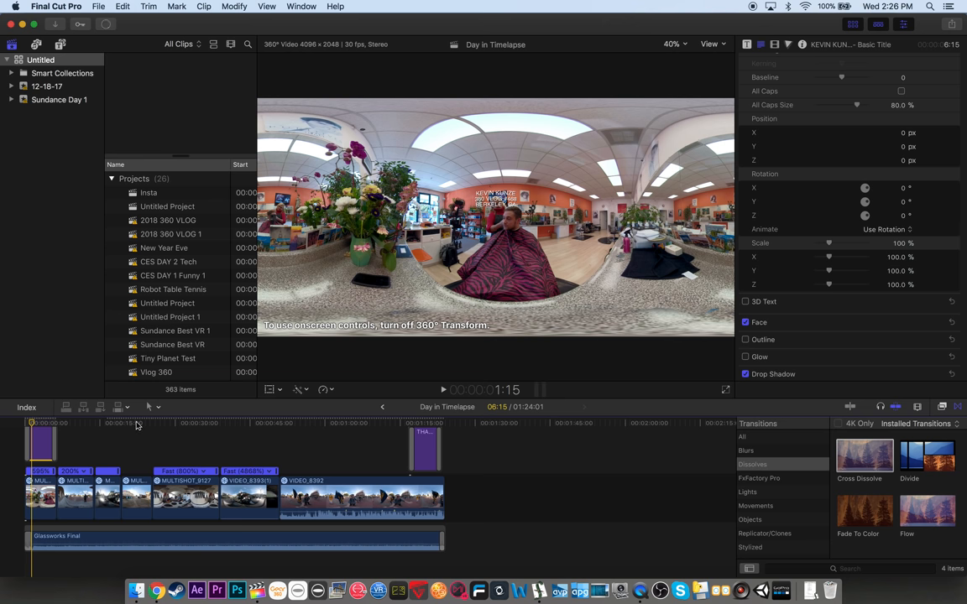
# Apply fast retiming to the car-driving clips and review their sped-up playback
pyautogui.click(138, 424)
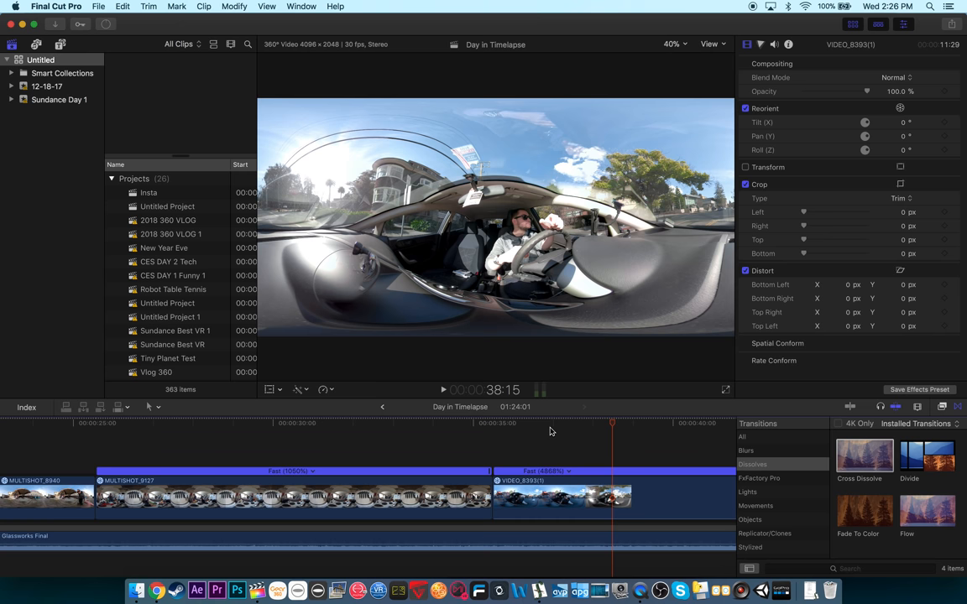
pyautogui.click(520, 428)
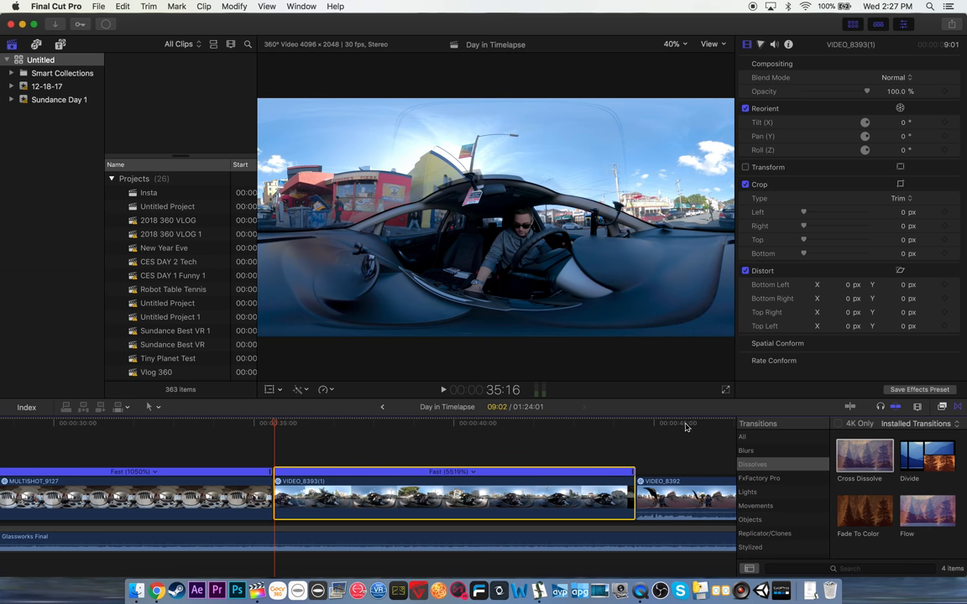
pyautogui.moveTo(599, 430)
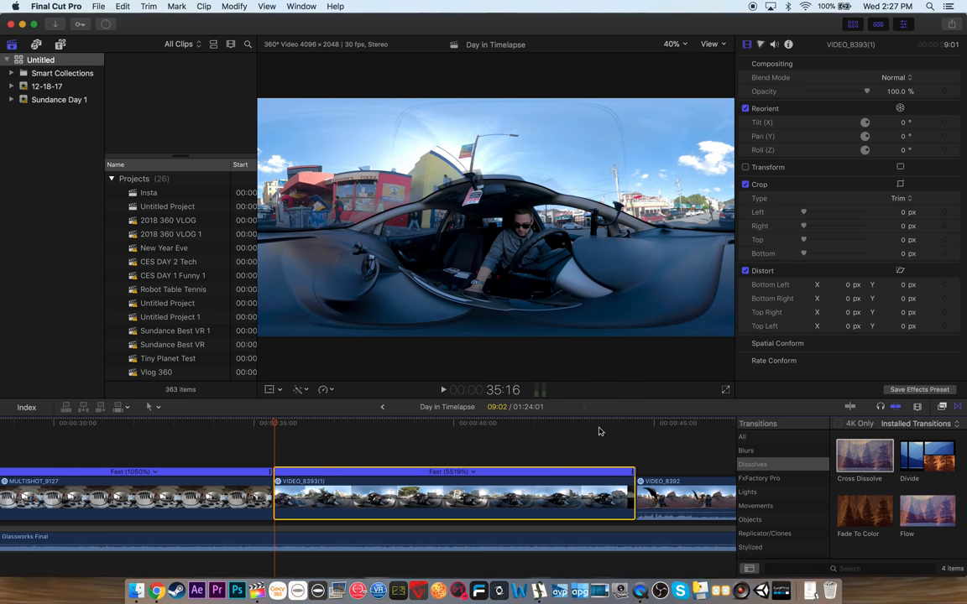
pyautogui.click(248, 423)
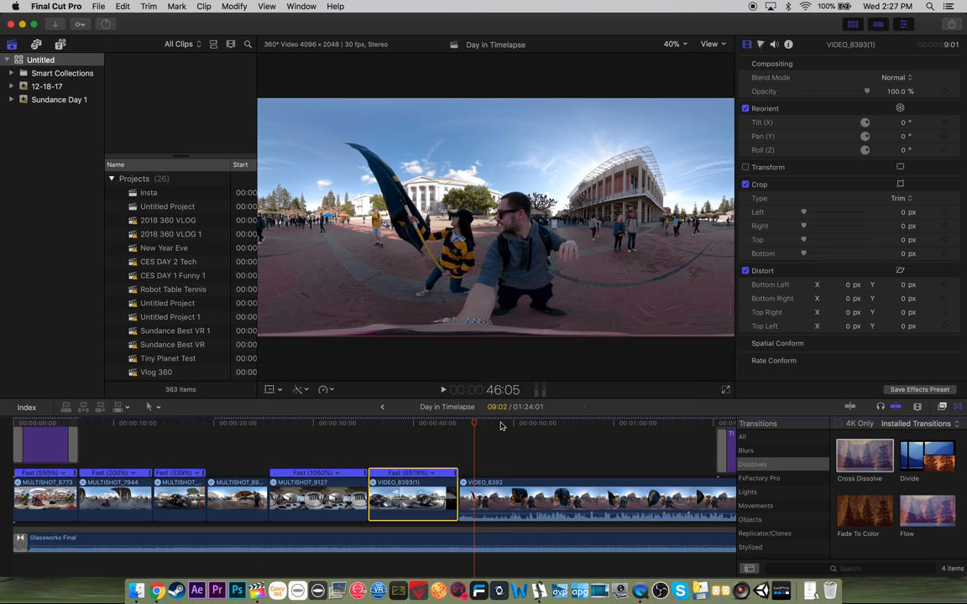
# Place the 'Thanks for watching! Please subscribe :)' title after the final flag clip via the Edit menu
pyautogui.click(557, 423)
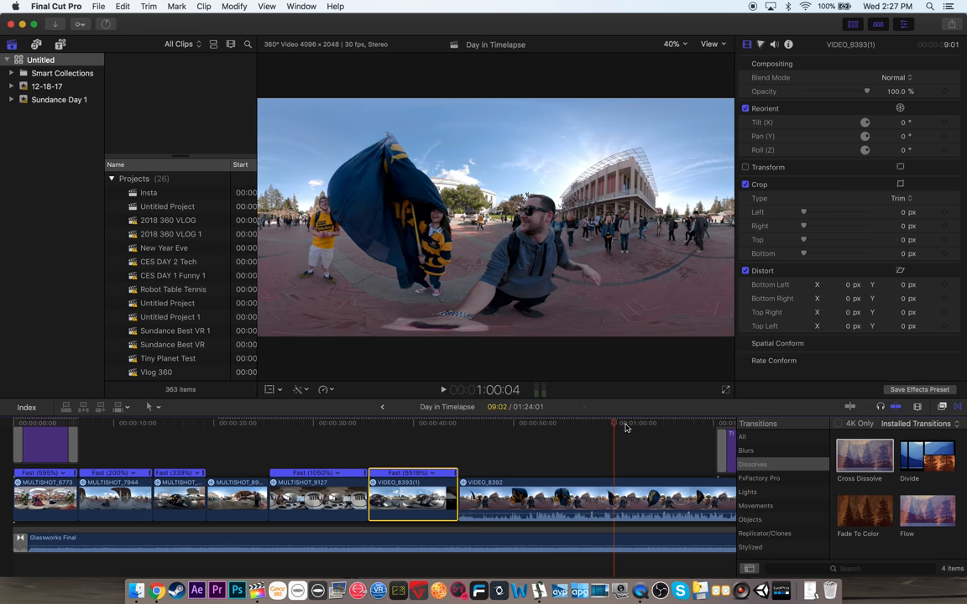
pyautogui.click(652, 427)
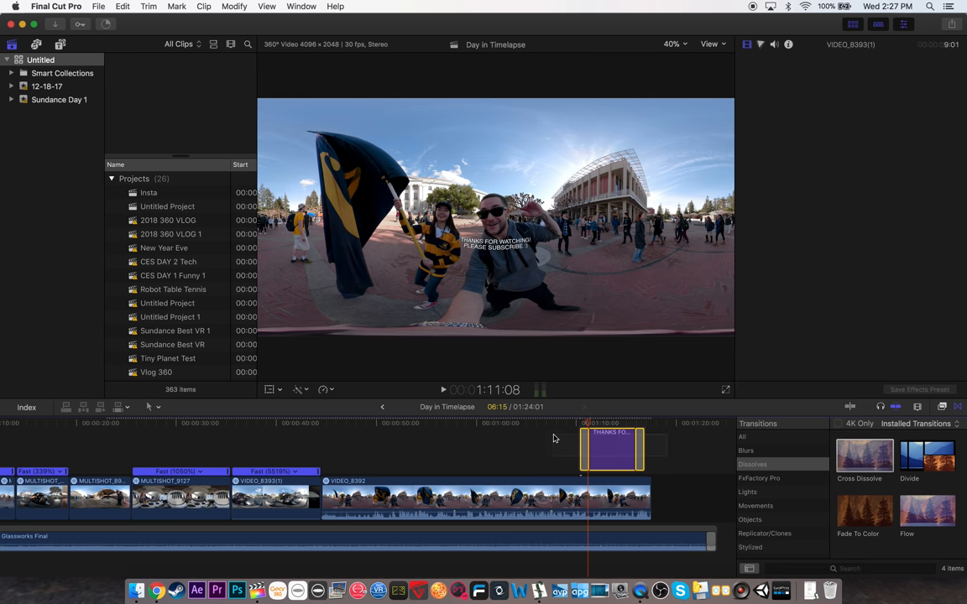
pyautogui.click(485, 495)
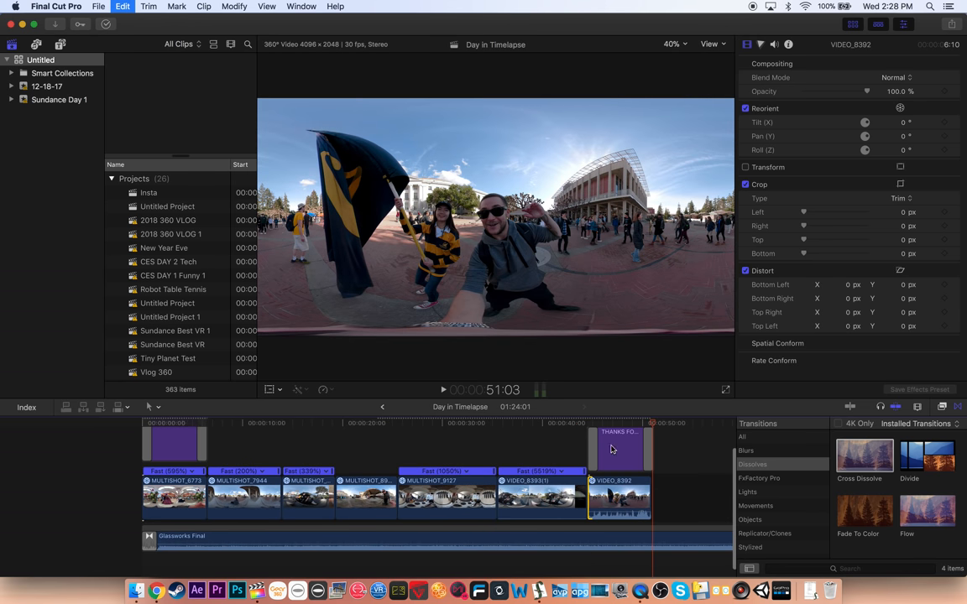
pyautogui.click(563, 428)
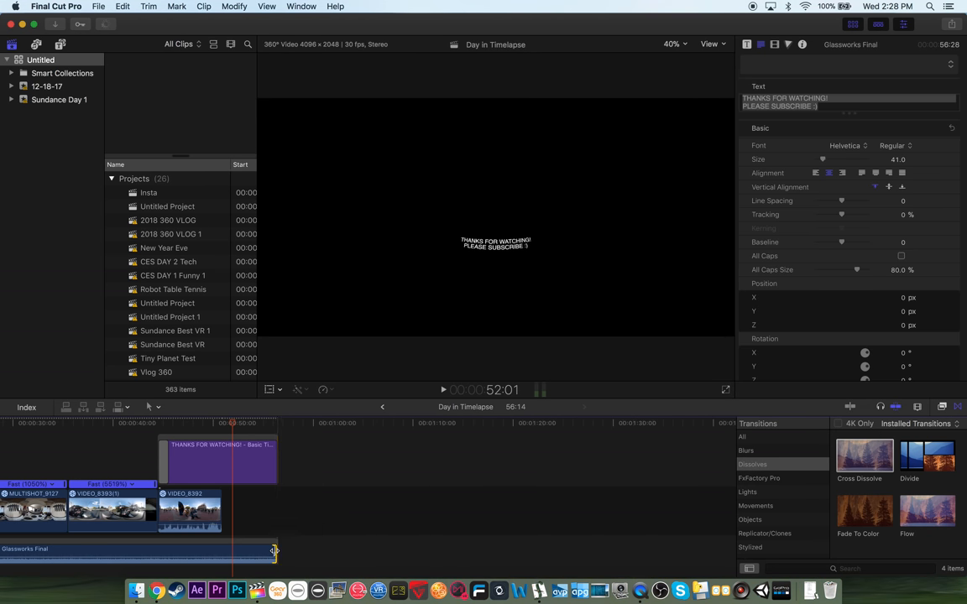
# Trim the music to end with the title and fade the title out with a Cross Dissolve
pyautogui.click(745, 44)
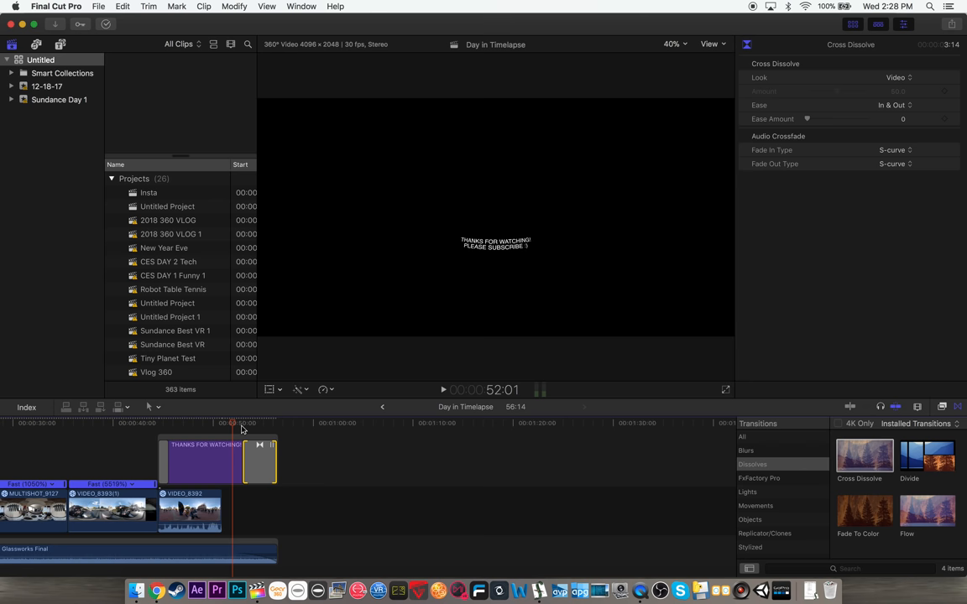
pyautogui.click(189, 423)
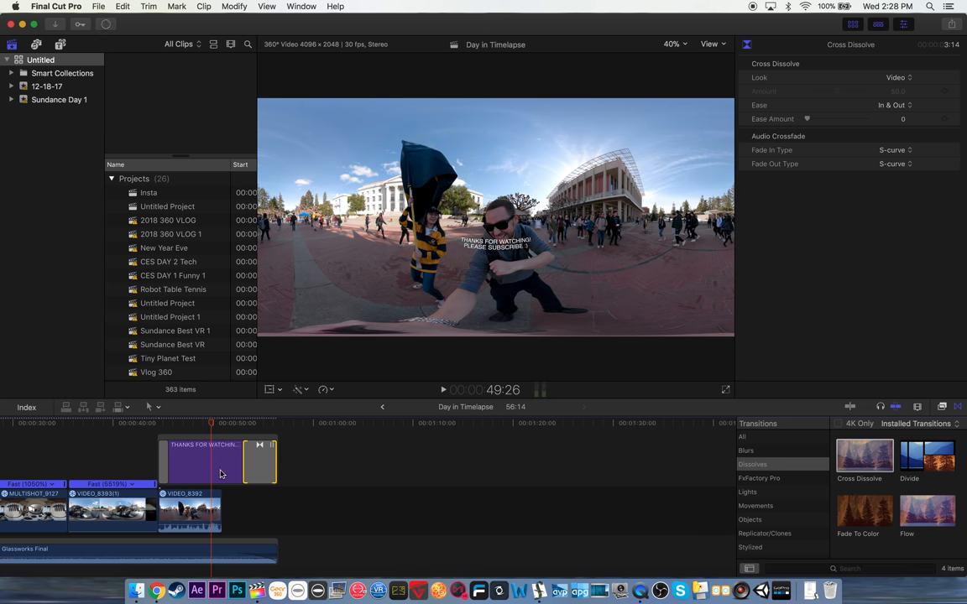
pyautogui.click(205, 460)
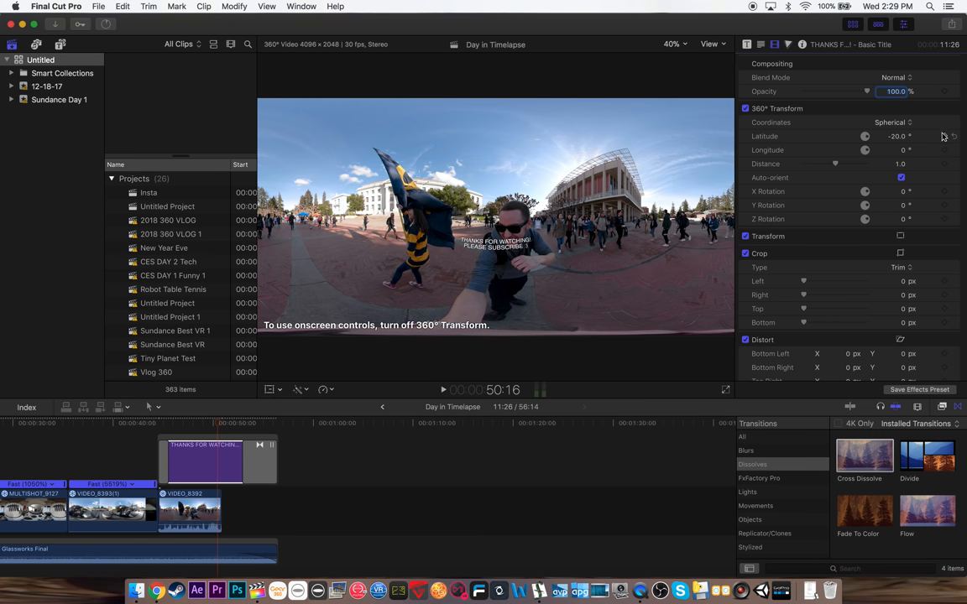
pyautogui.moveTo(947, 137)
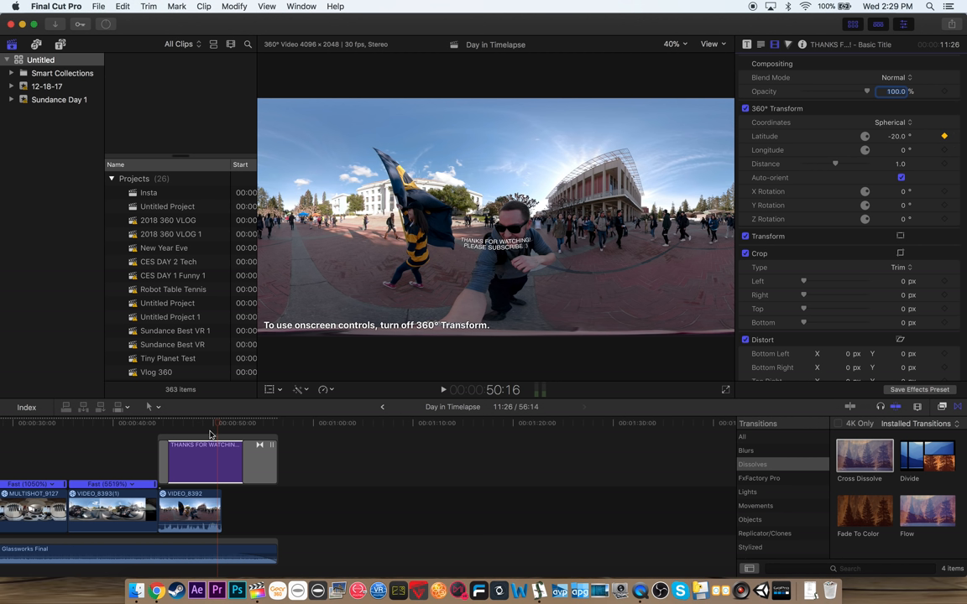
# Set the end title's 360° latitude near 0°, review the ending, and return playback to the start
pyautogui.click(178, 428)
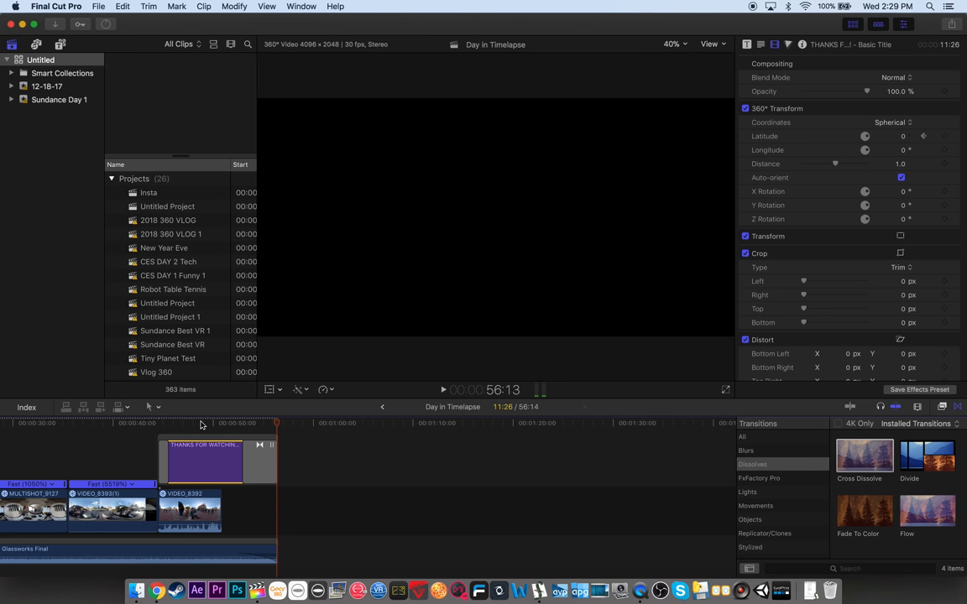
pyautogui.click(116, 423)
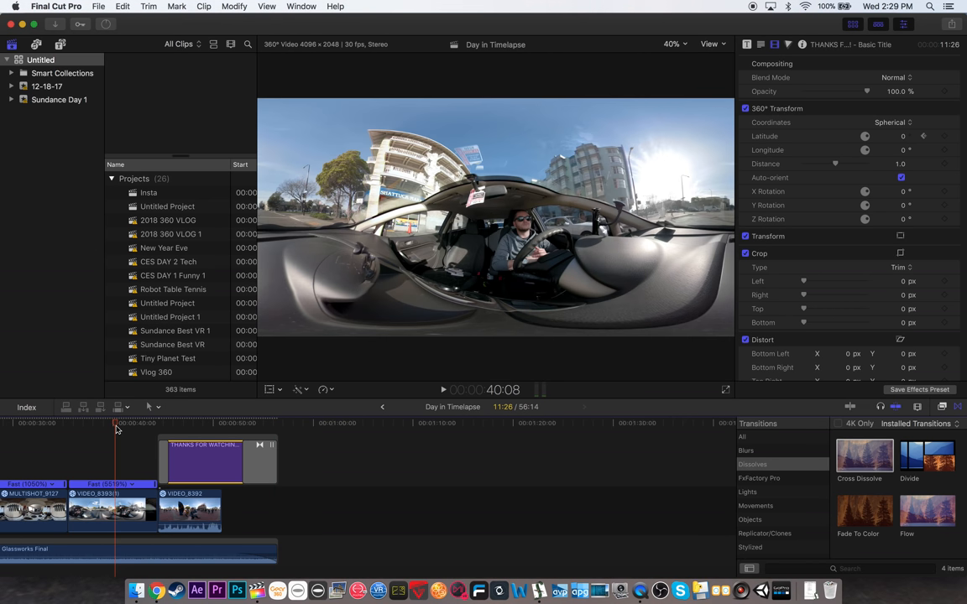
pyautogui.moveTo(108, 27)
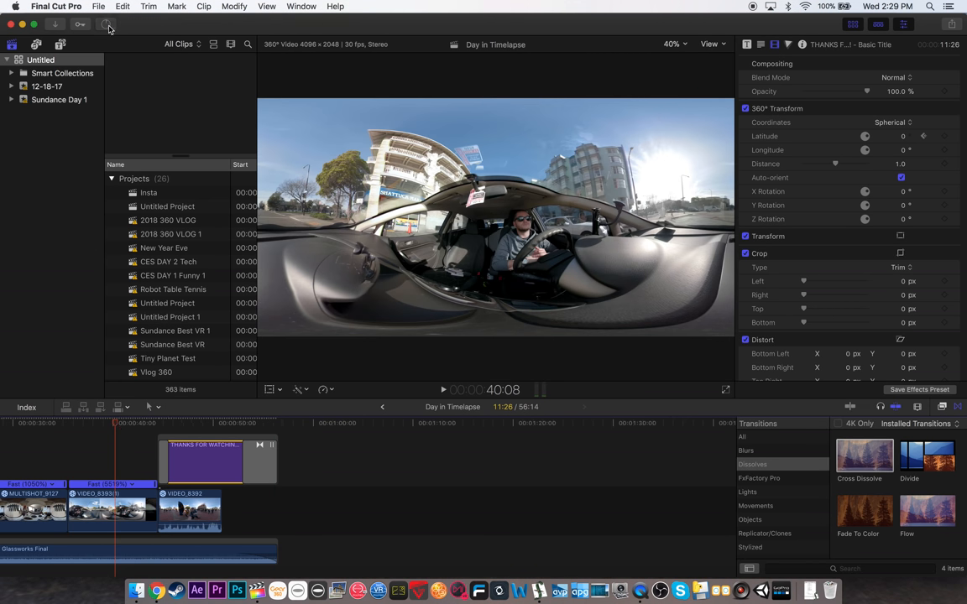
pyautogui.click(108, 25)
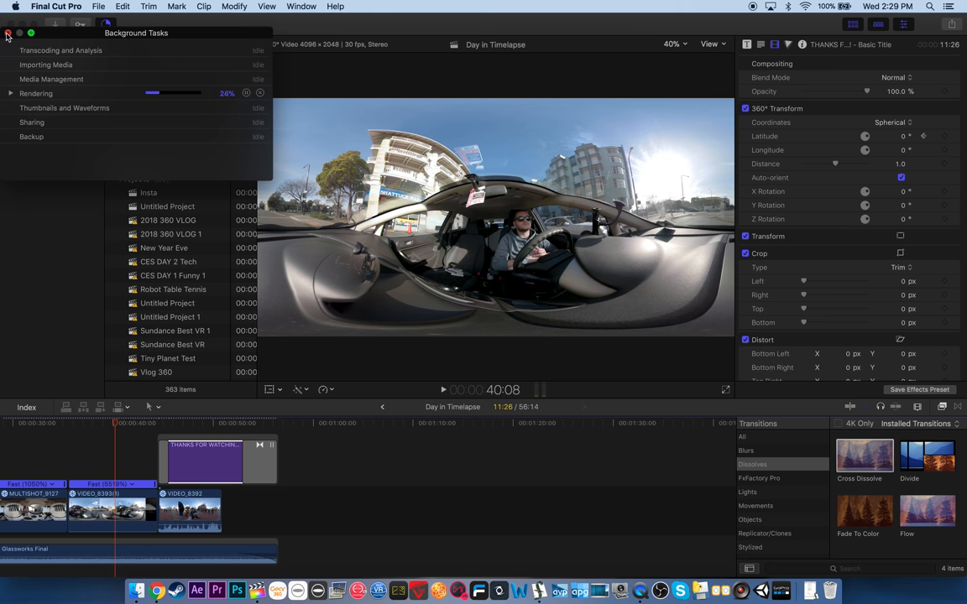
pyautogui.click(7, 34)
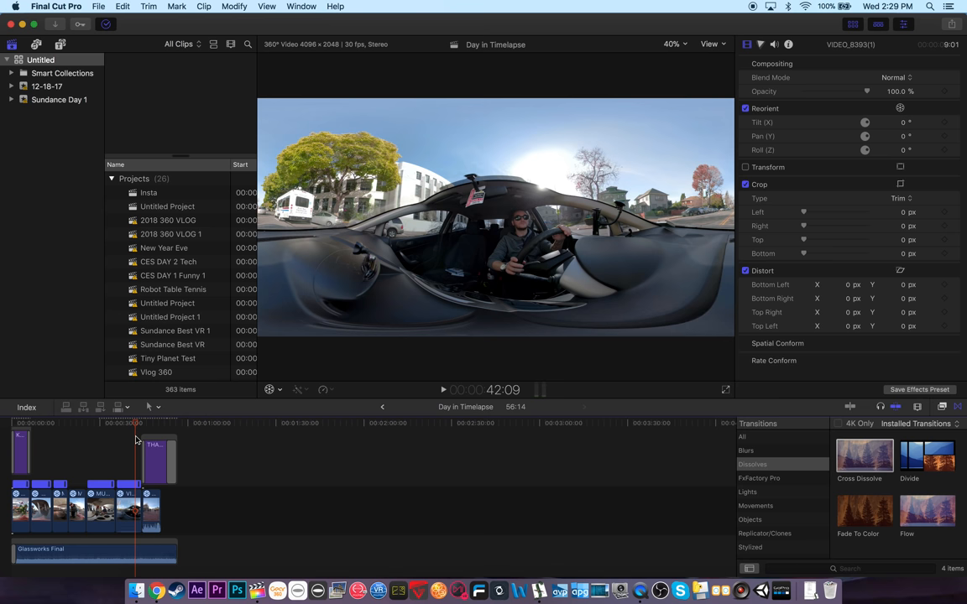
pyautogui.moveTo(59, 430)
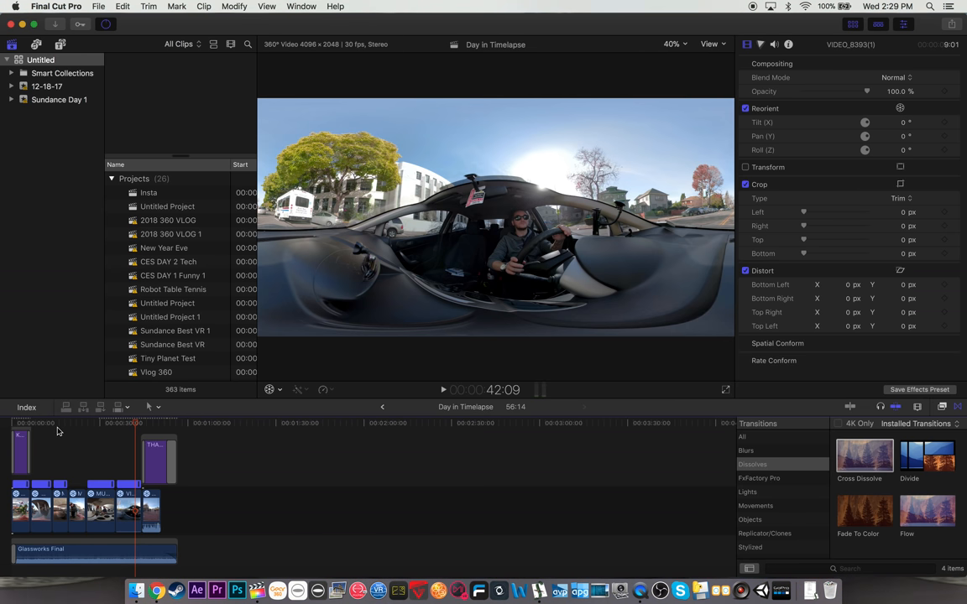
# Start an Apple Devices 1080p share titled 'GoPro Fusion Day in Timelapse' and continue to the save dialog
pyautogui.click(97, 7)
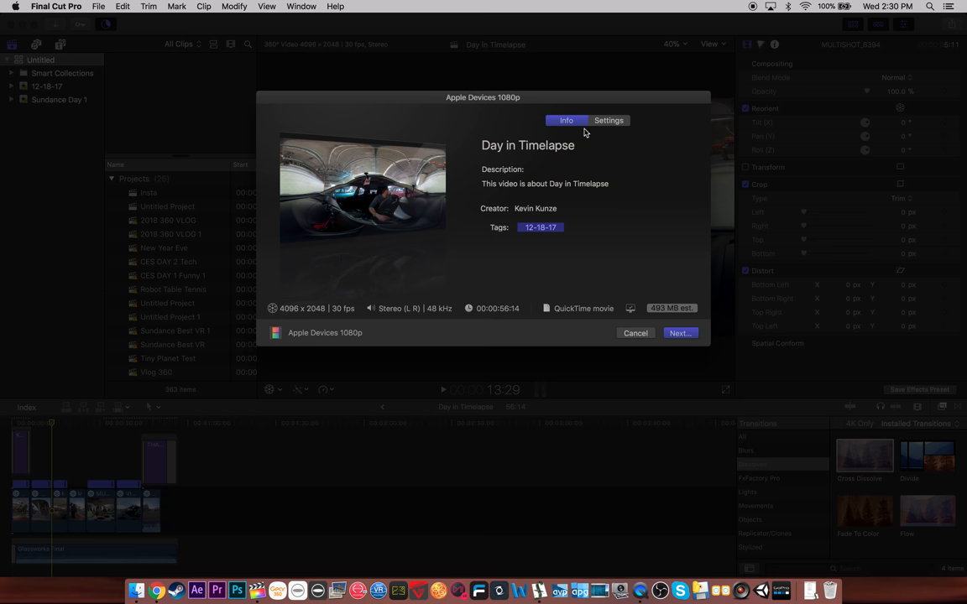
pyautogui.click(608, 121)
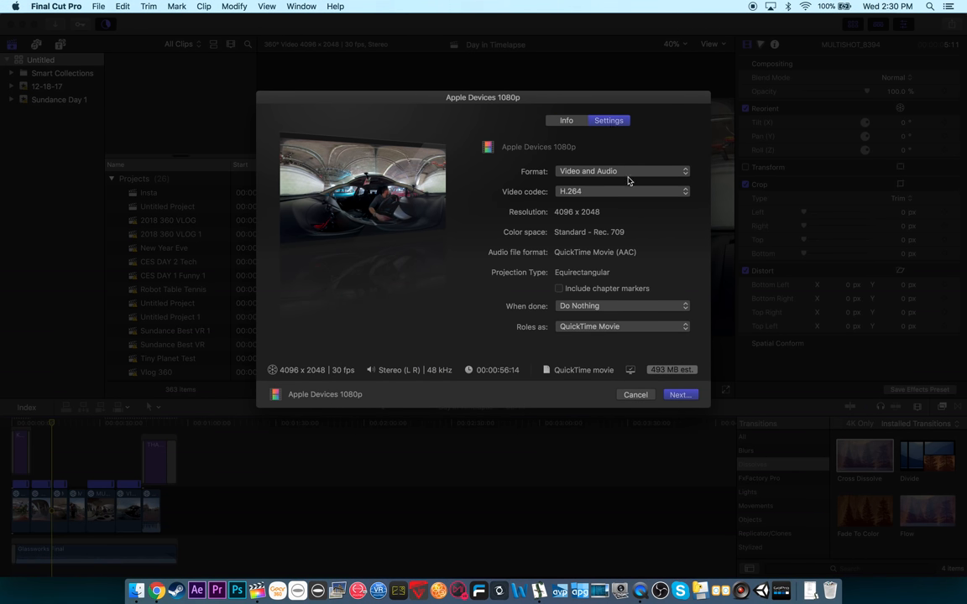
pyautogui.moveTo(614, 208)
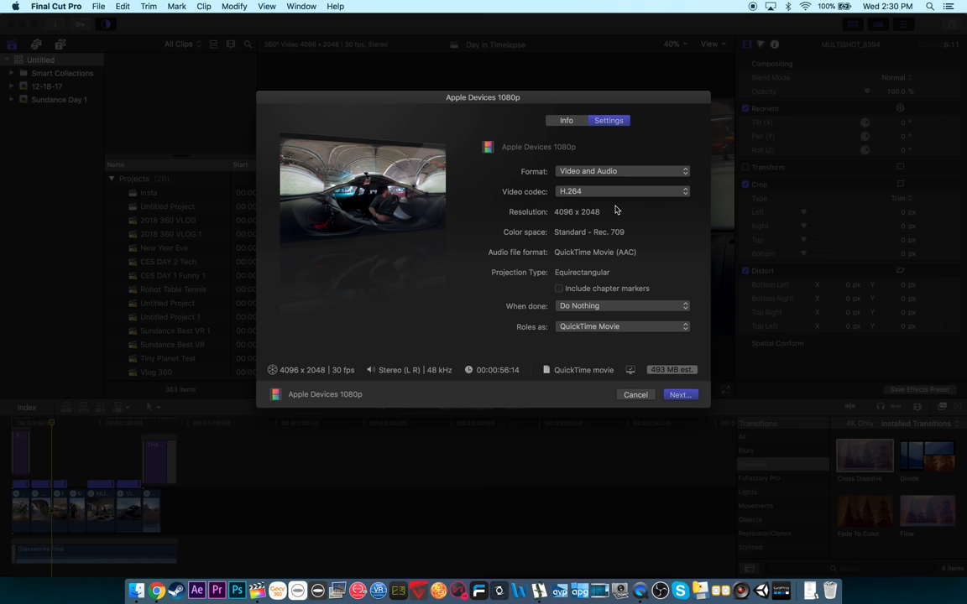
pyautogui.moveTo(569, 226)
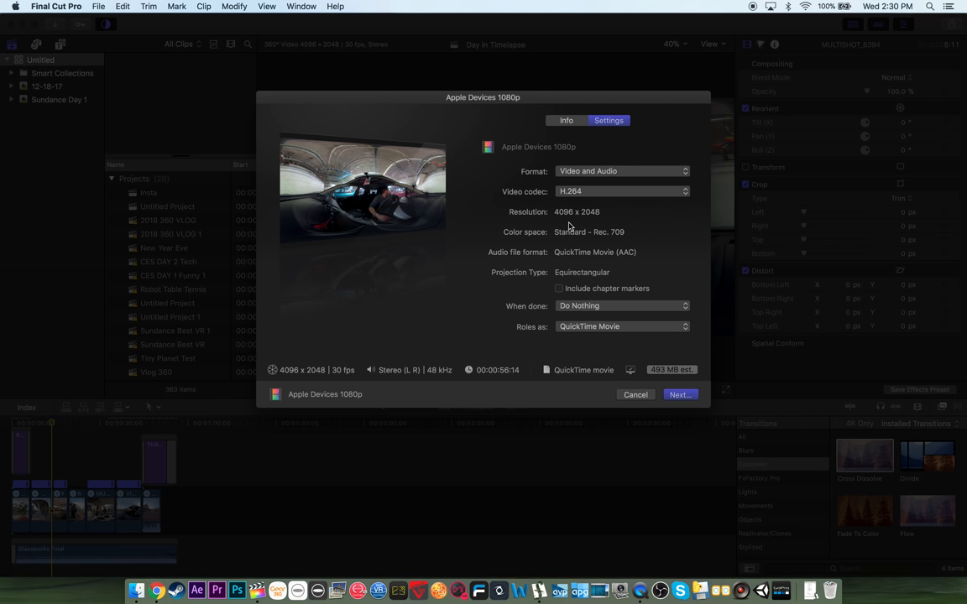
pyautogui.moveTo(579, 128)
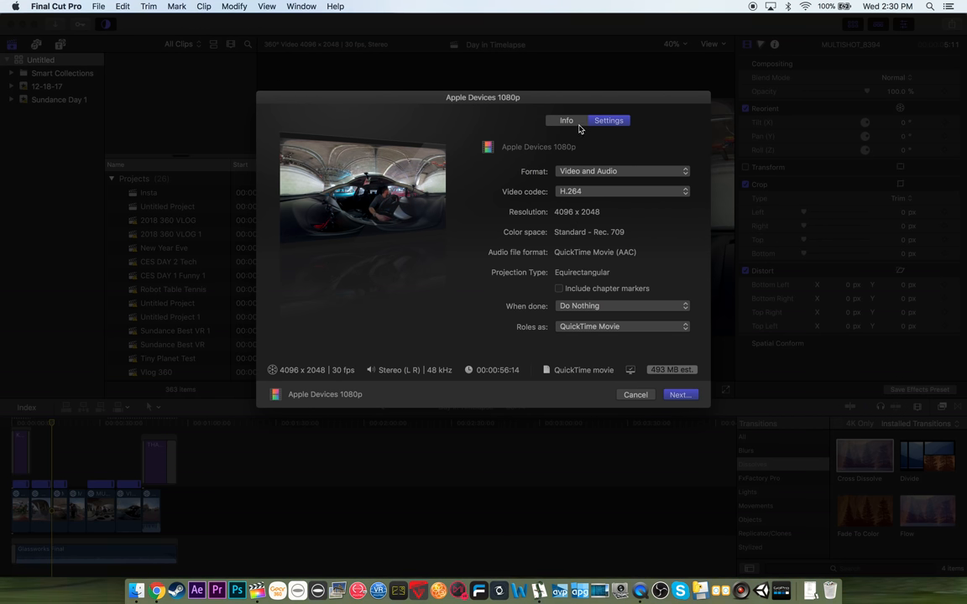
pyautogui.moveTo(669, 378)
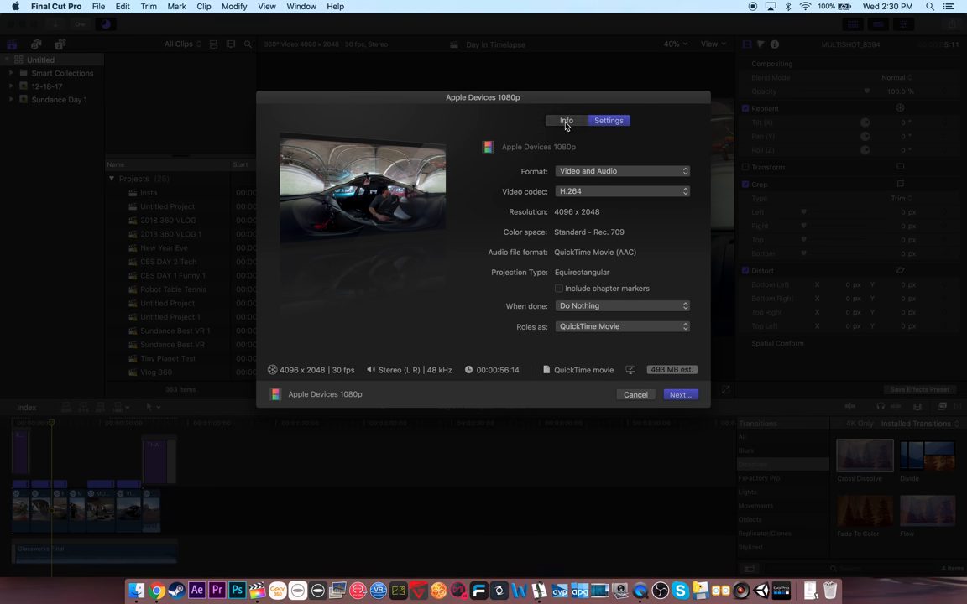
pyautogui.click(566, 121)
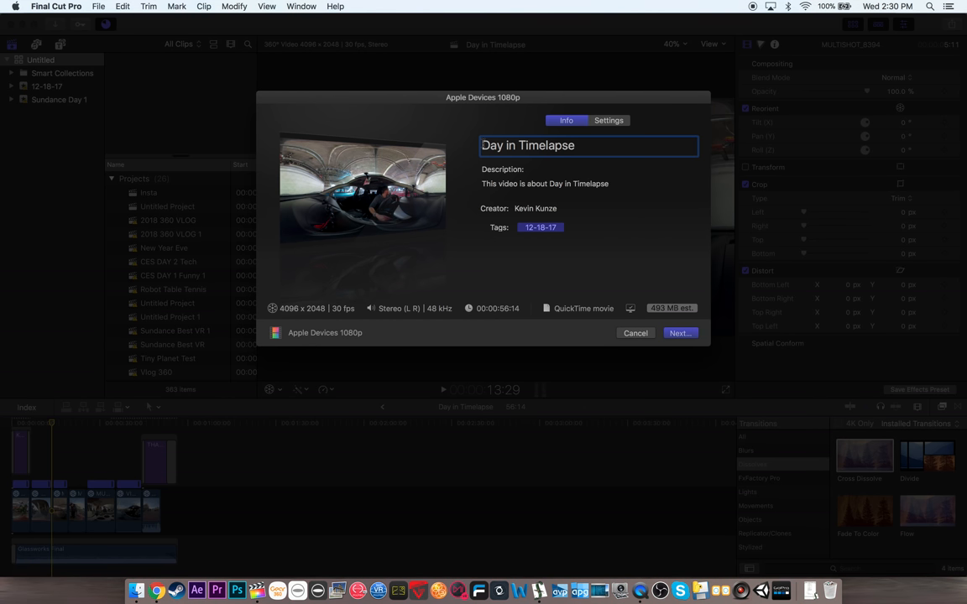
pyautogui.write('GoPro Fusion')
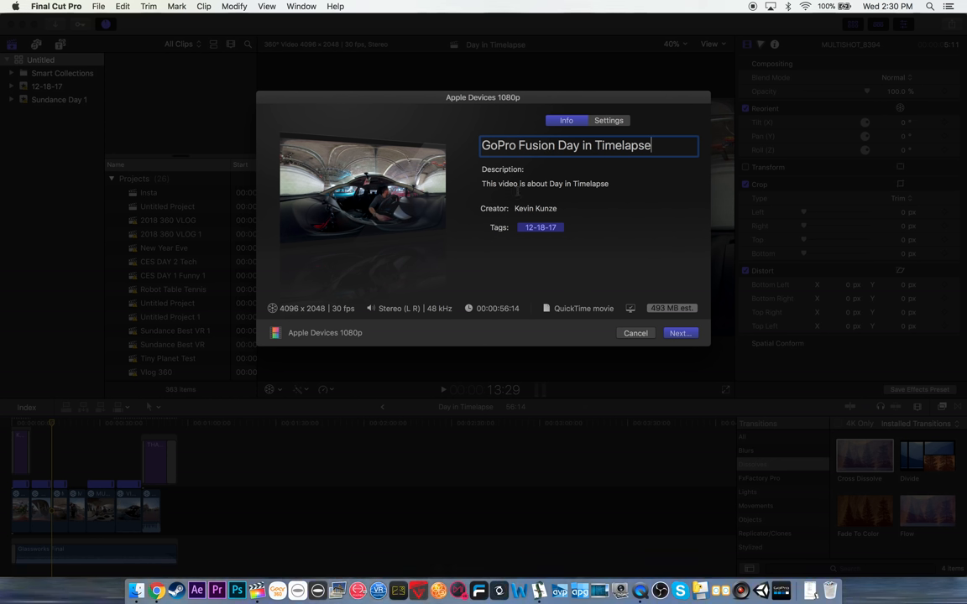
pyautogui.moveTo(680, 332)
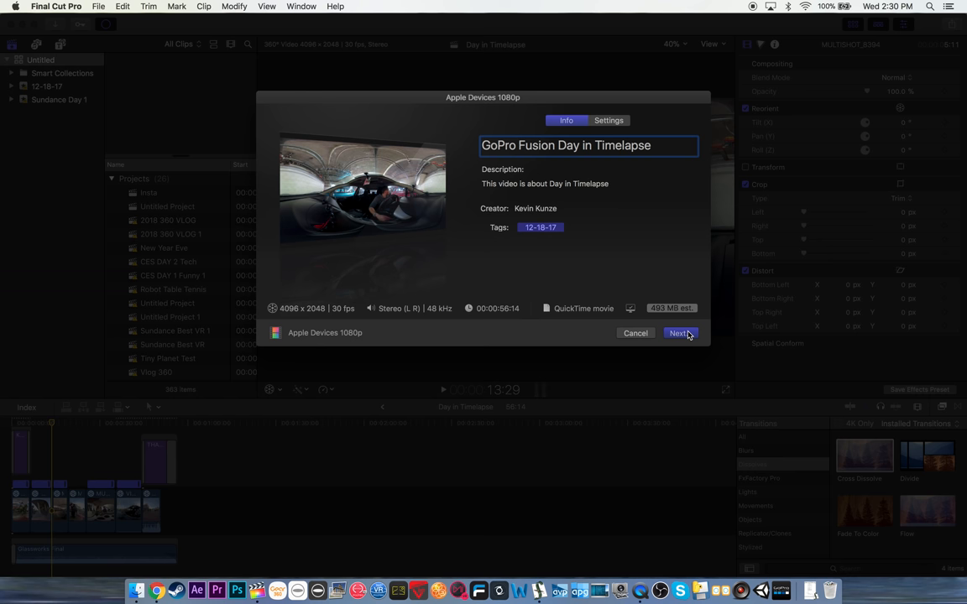
pyautogui.click(678, 332)
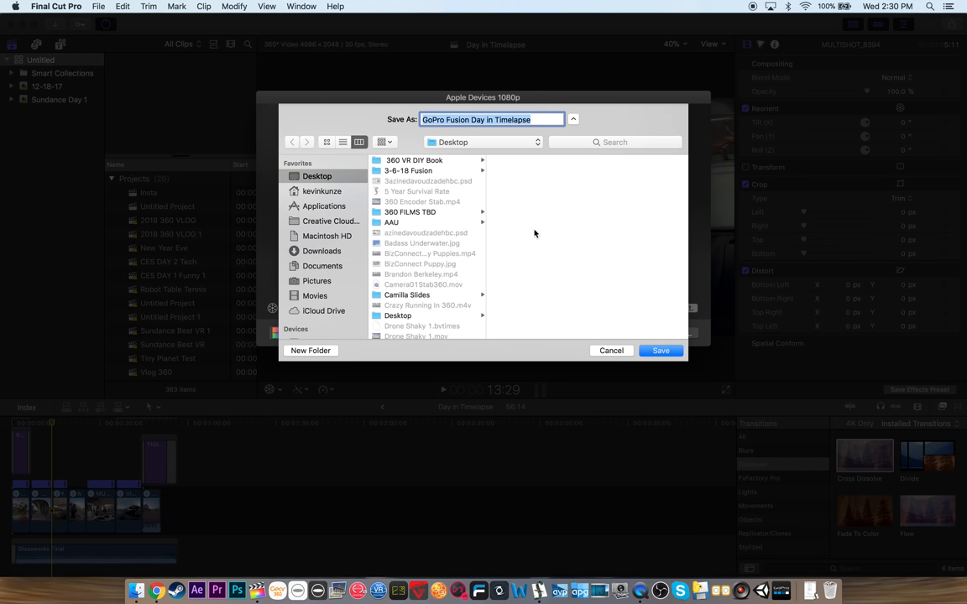
# Save the export to the Desktop so it begins sharing in Background Tasks
pyautogui.click(662, 351)
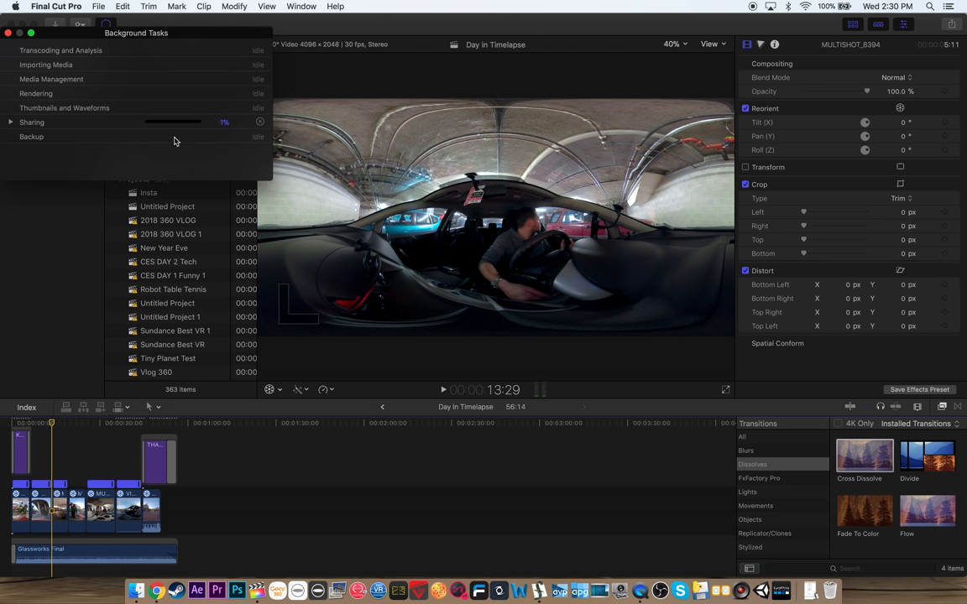
pyautogui.moveTo(174, 141)
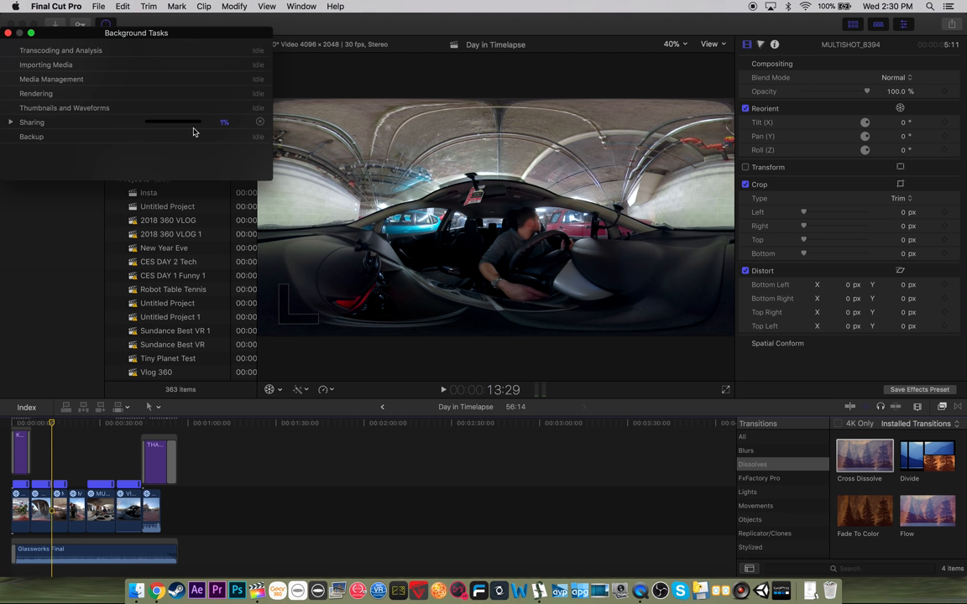